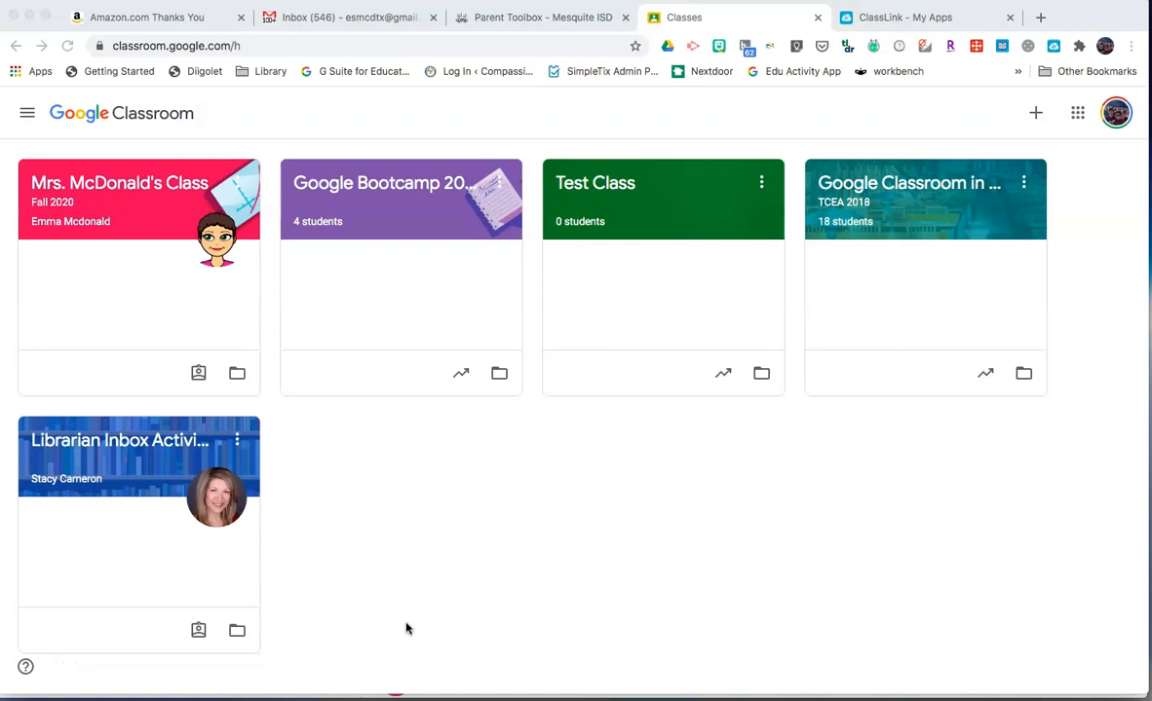
mouse_move(1099, 281)
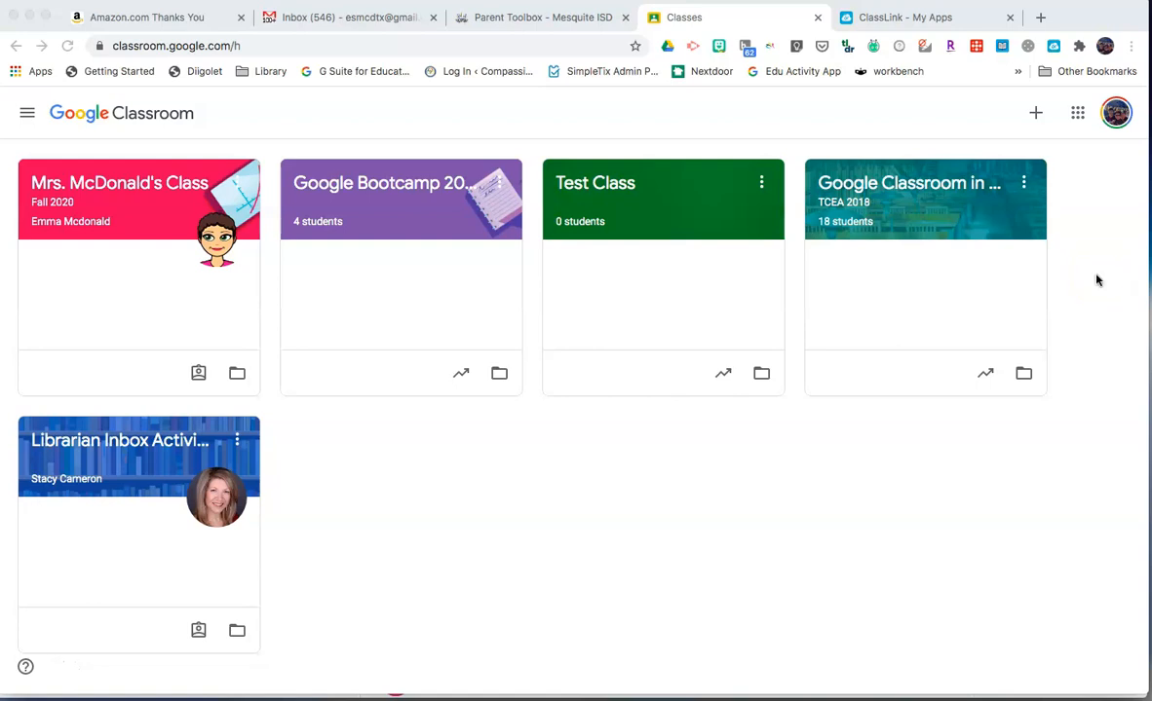
mouse_move(1105, 47)
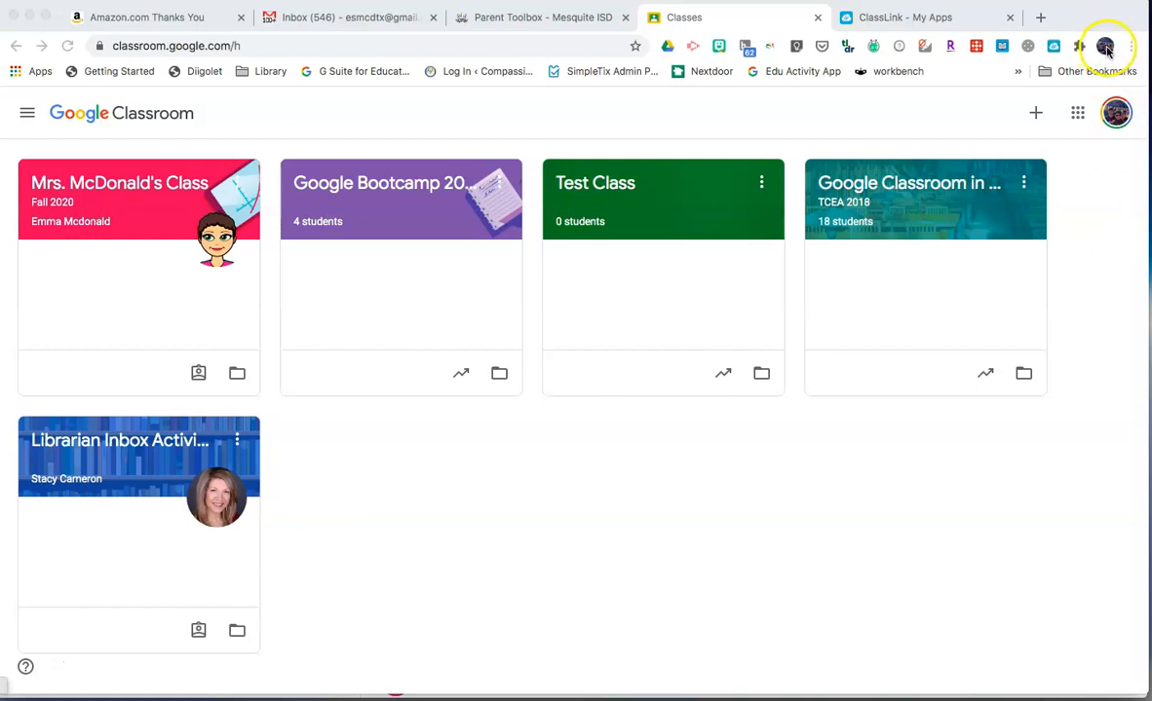
mouse_move(1107, 46)
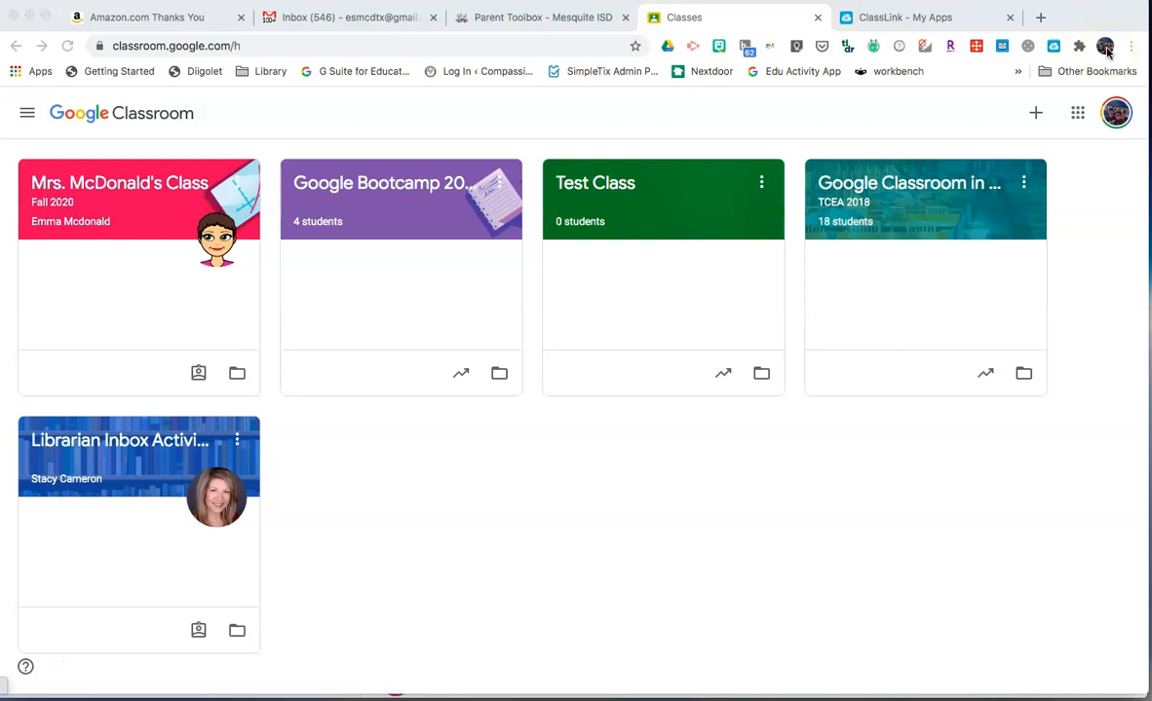
Show the signed-in Google account, then the ClassLink My Apps launchpad with its Google Apps group
left_click(1105, 47)
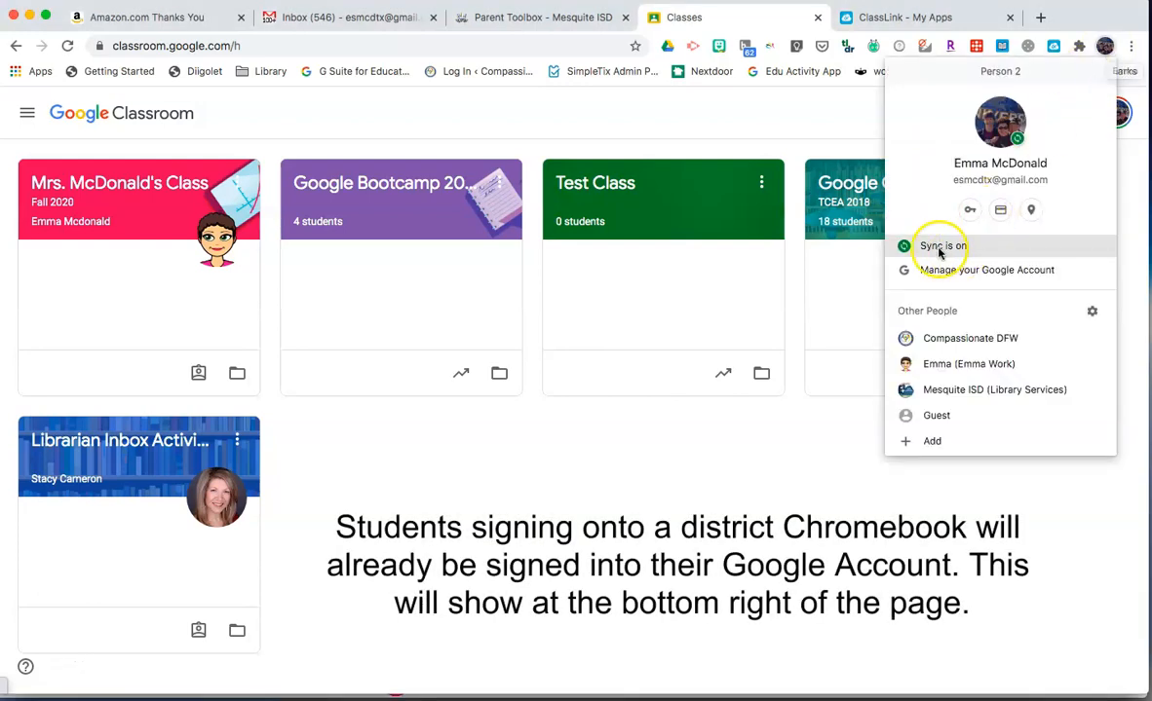
mouse_move(982, 245)
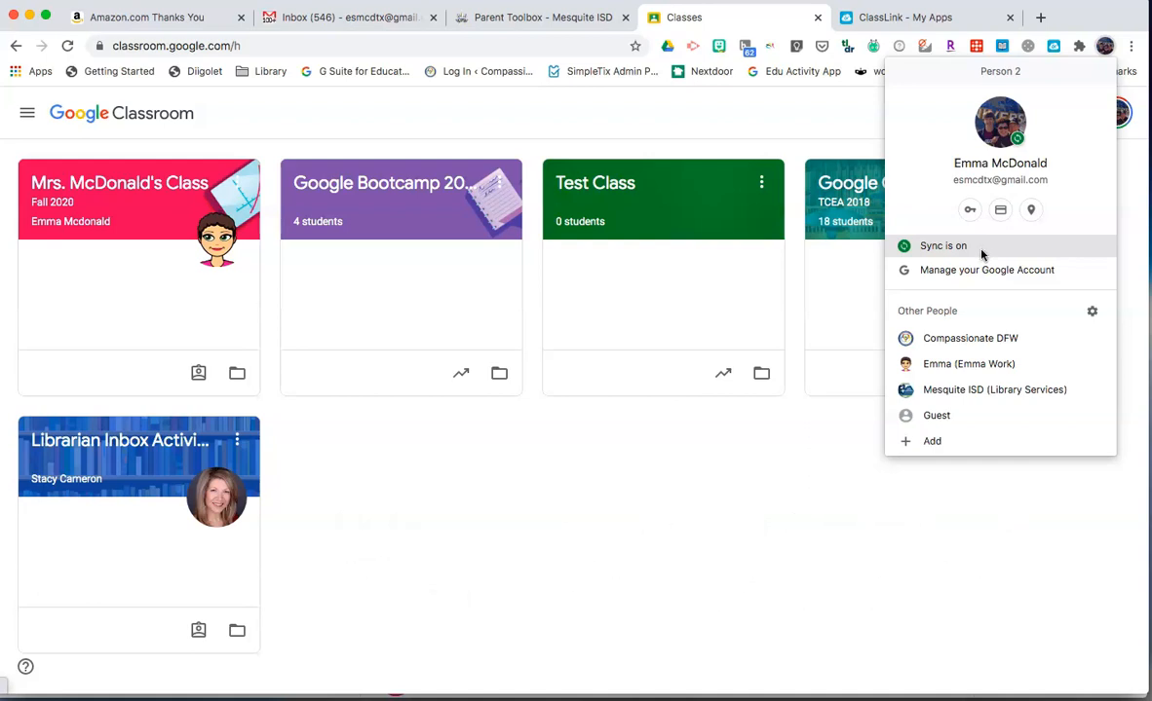
mouse_move(815, 479)
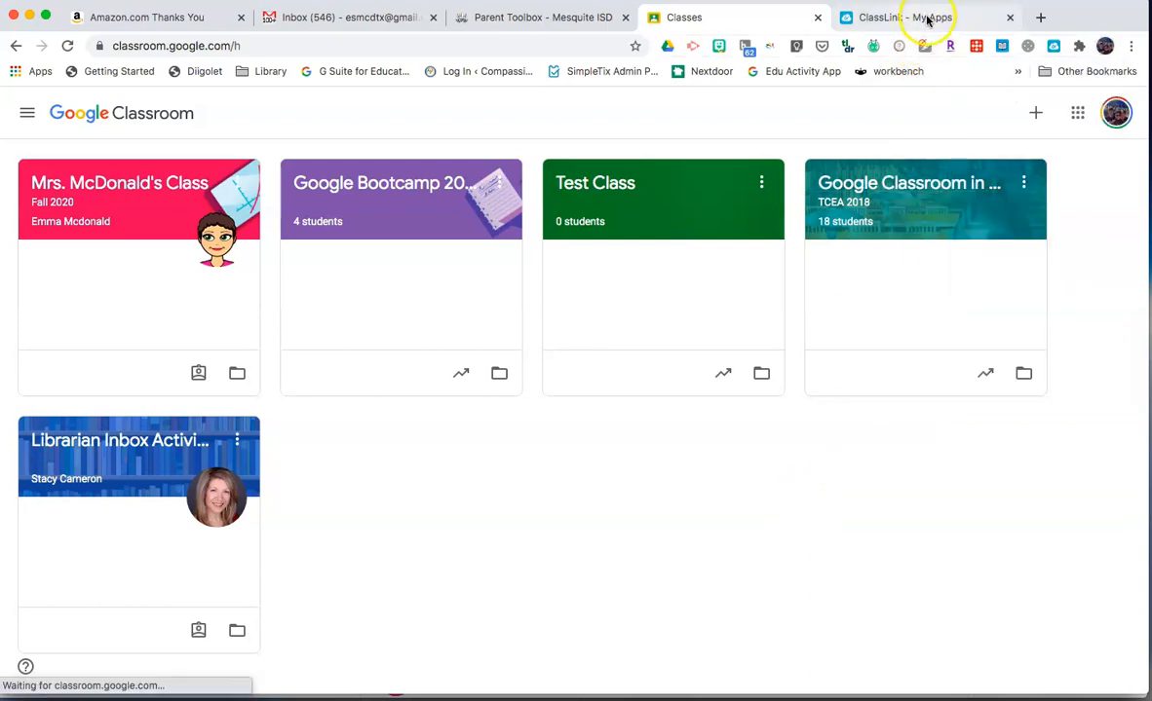
left_click(906, 18)
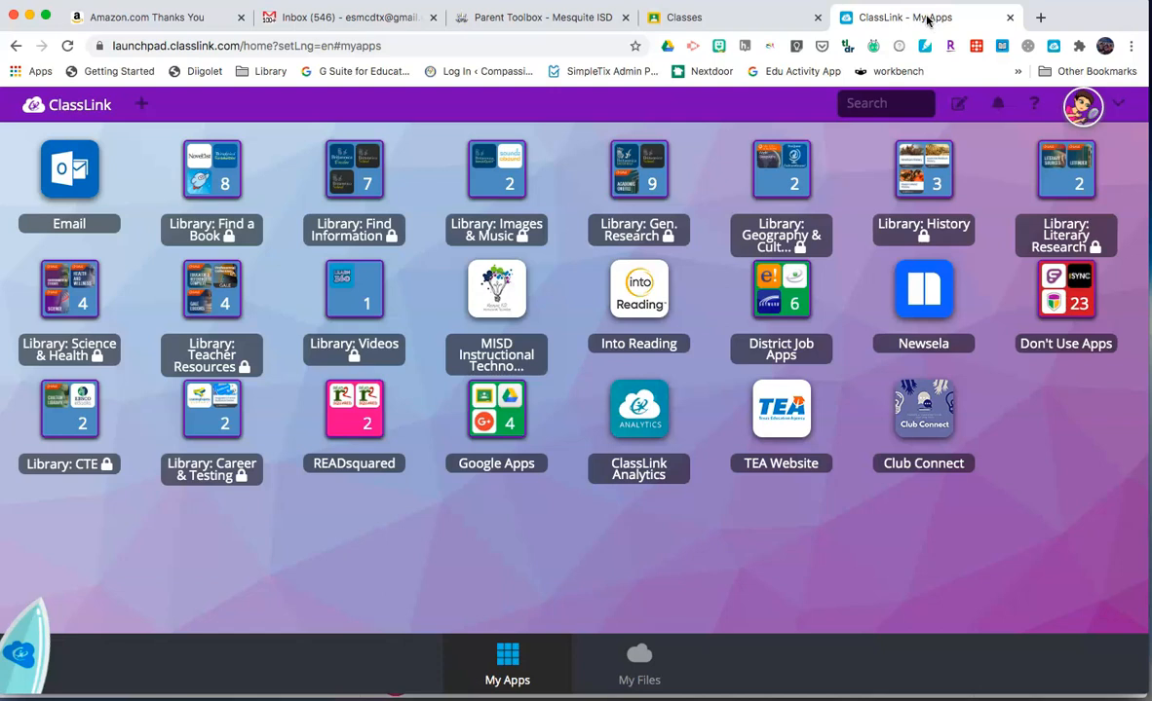
mouse_move(916, 51)
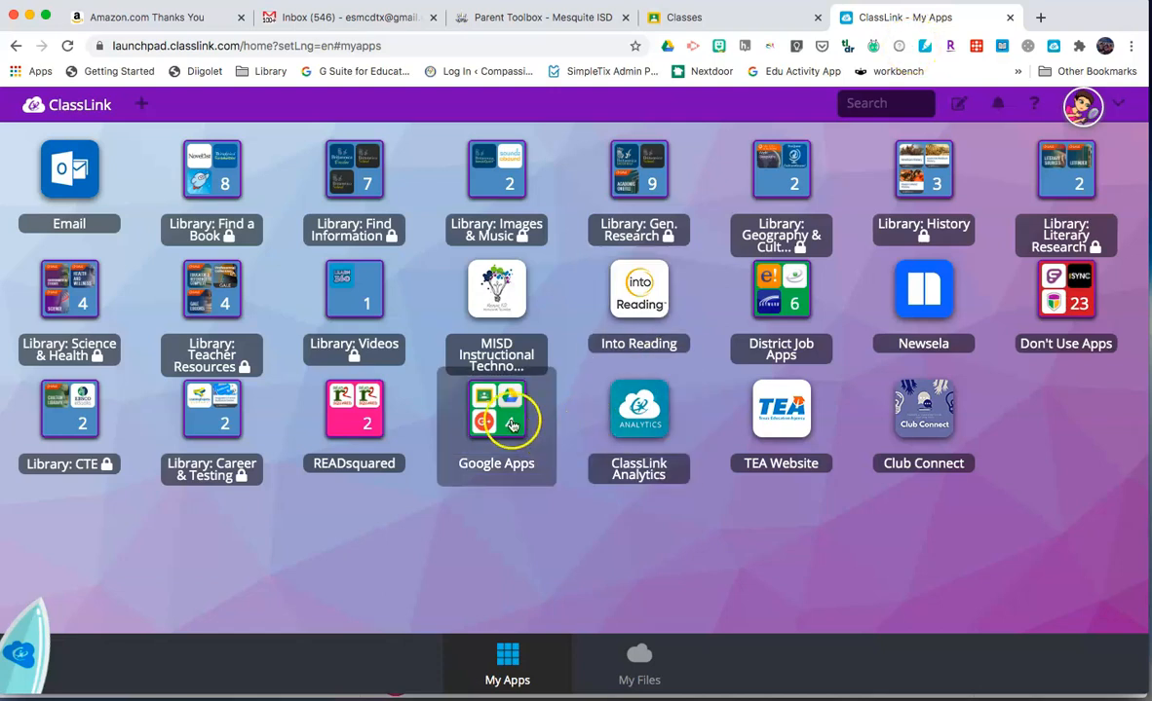
left_click(495, 418)
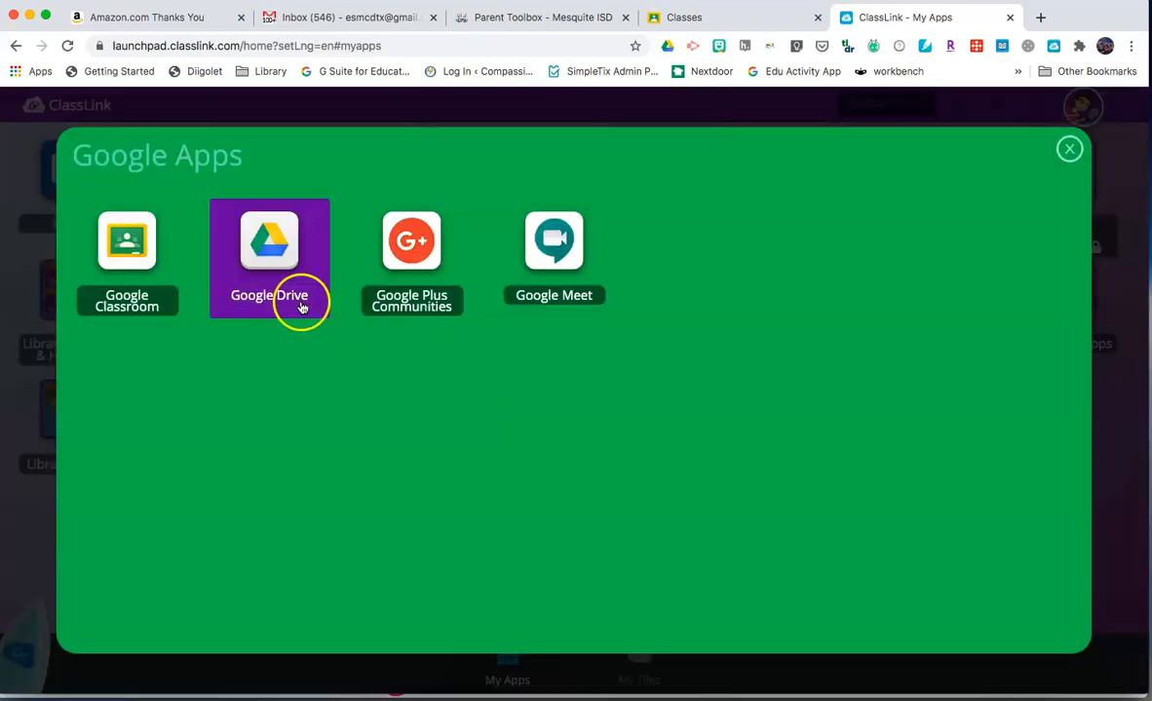
mouse_move(754, 211)
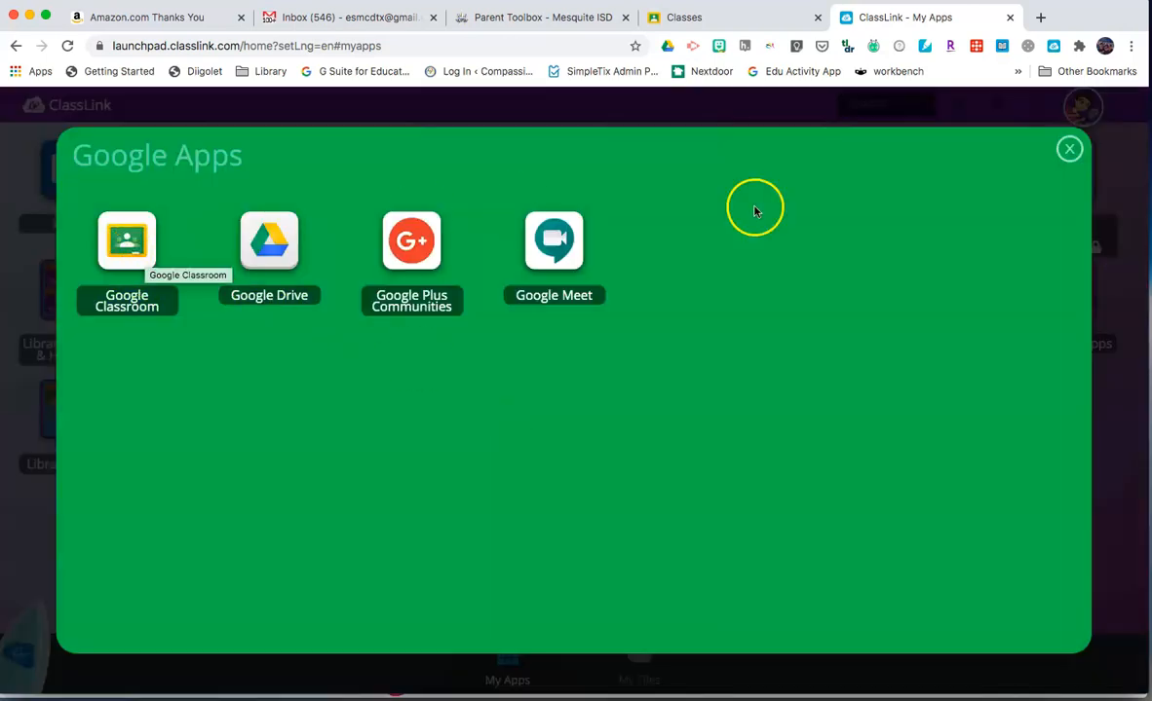
left_click(1068, 148)
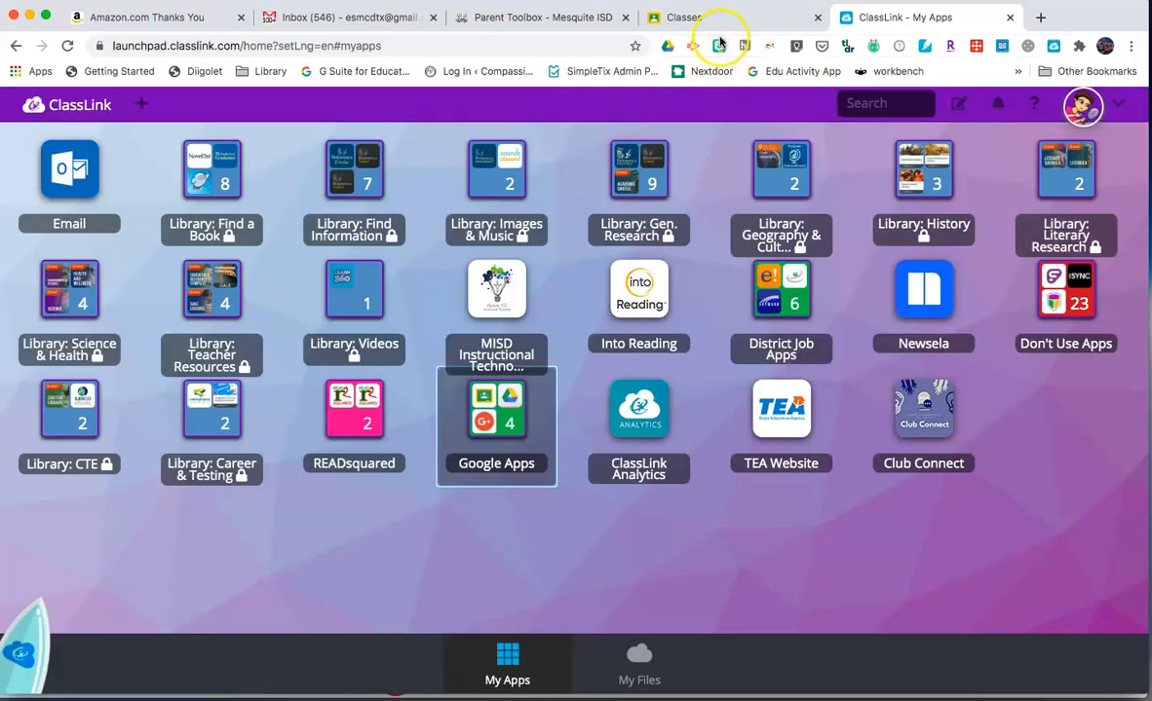
Return to the Classroom classes page and show Classroom's entry in the Google apps launcher
left_click(682, 18)
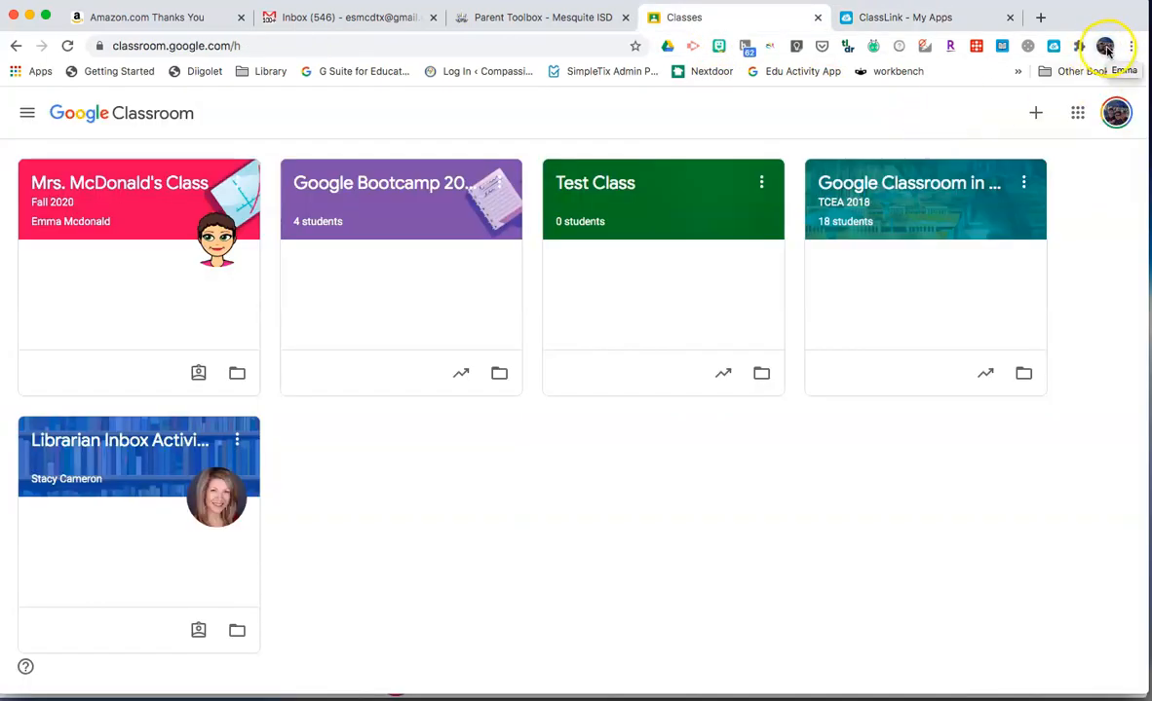
mouse_move(1075, 113)
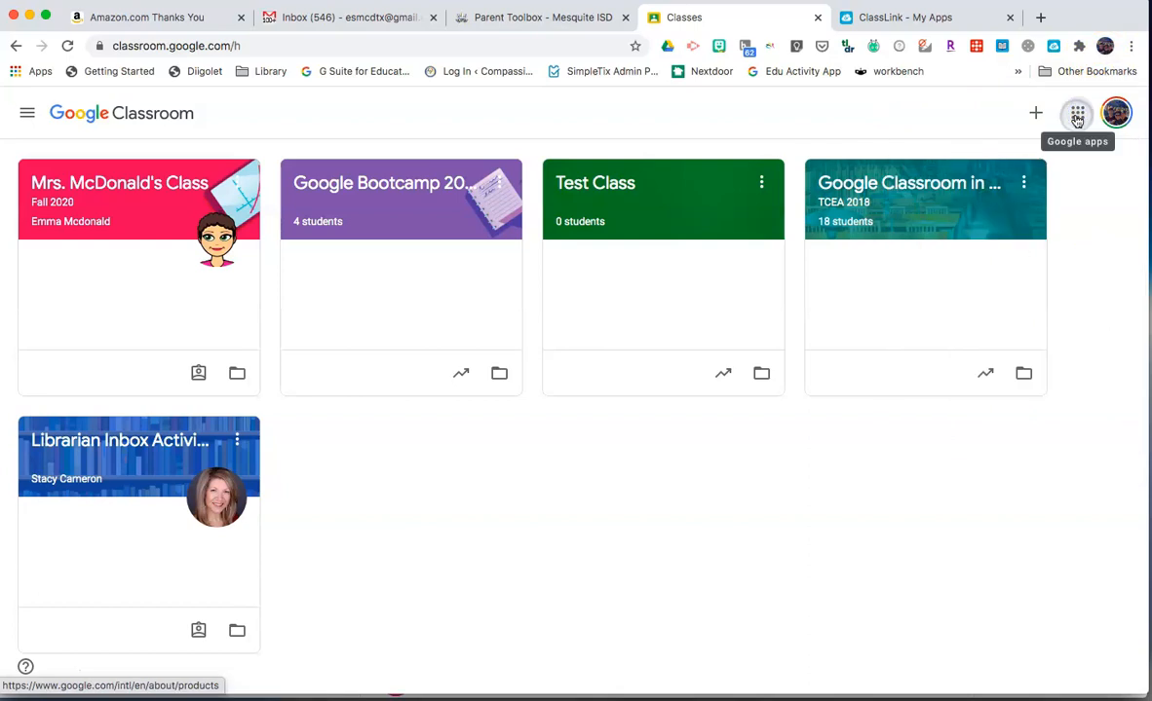
left_click(1075, 113)
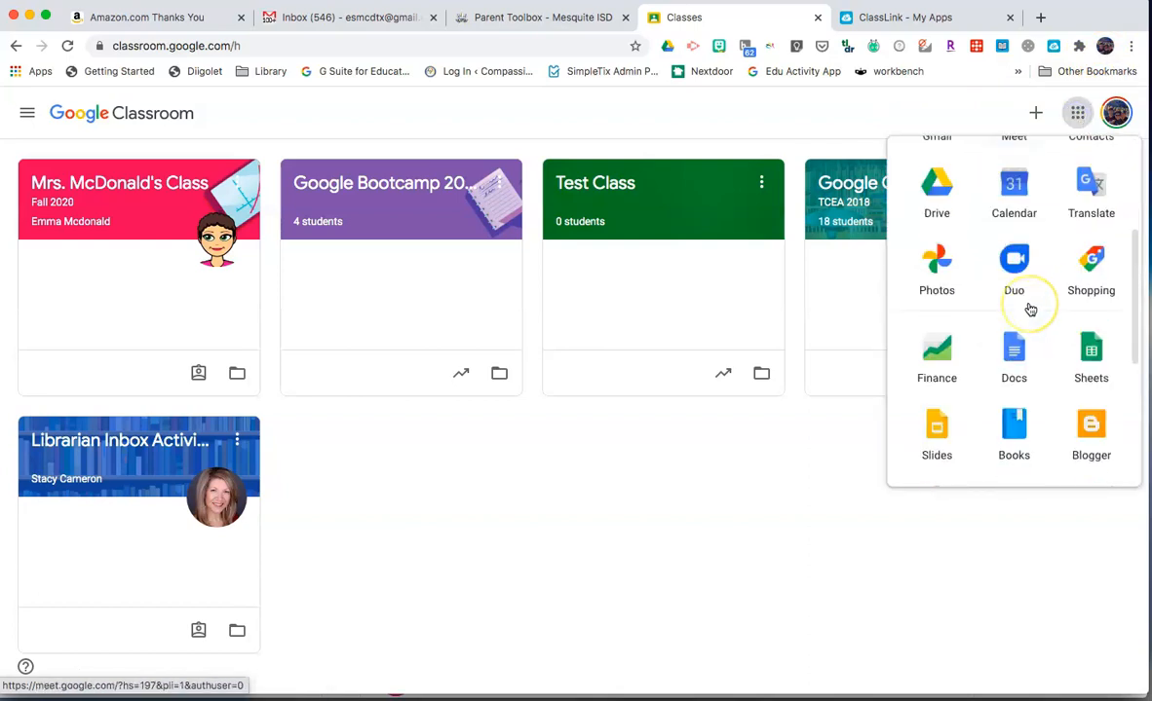
scroll("down", 3)
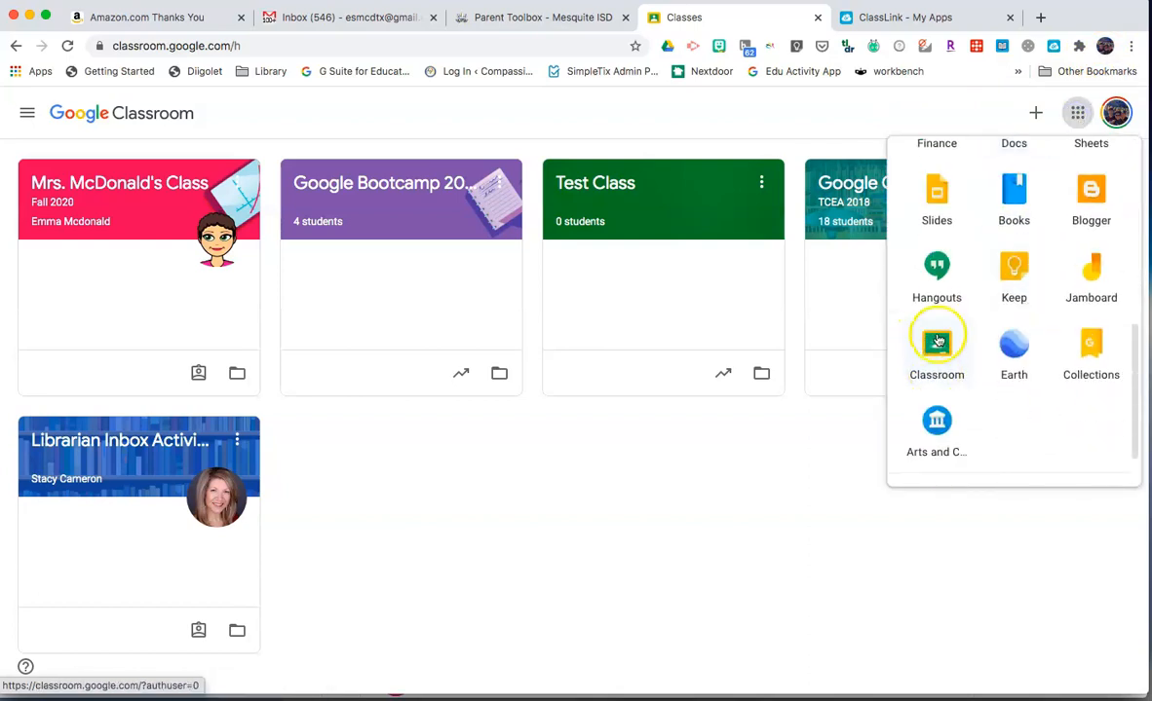
mouse_move(727, 518)
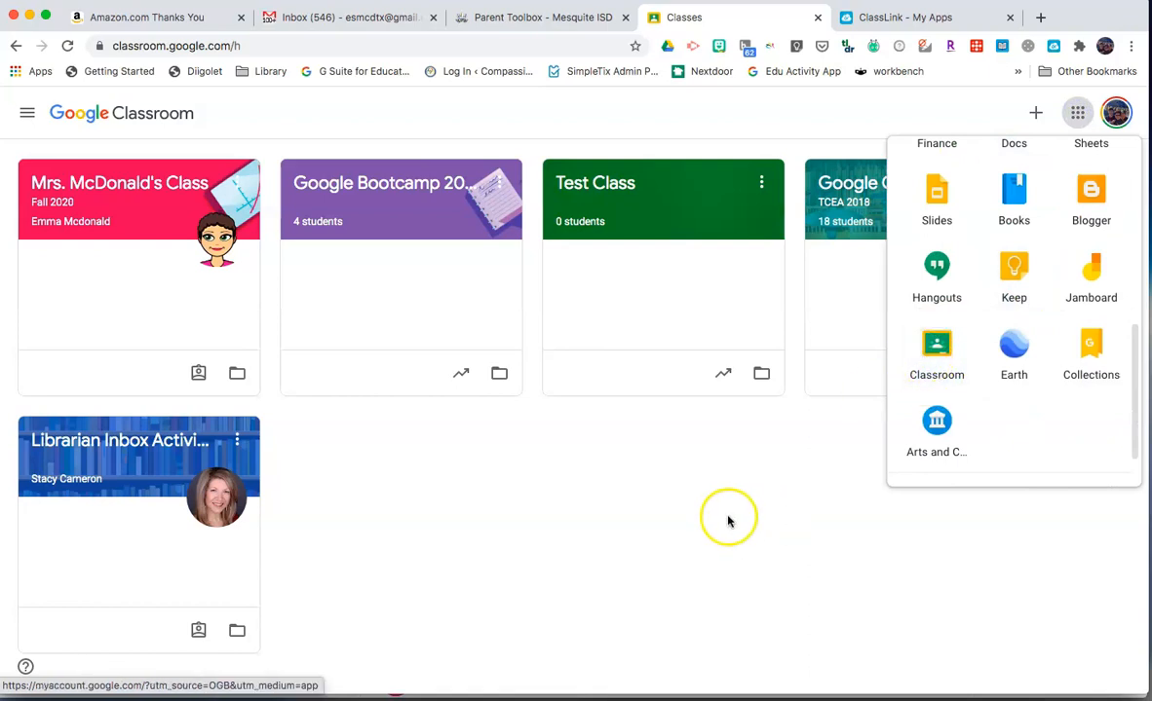
left_click(727, 519)
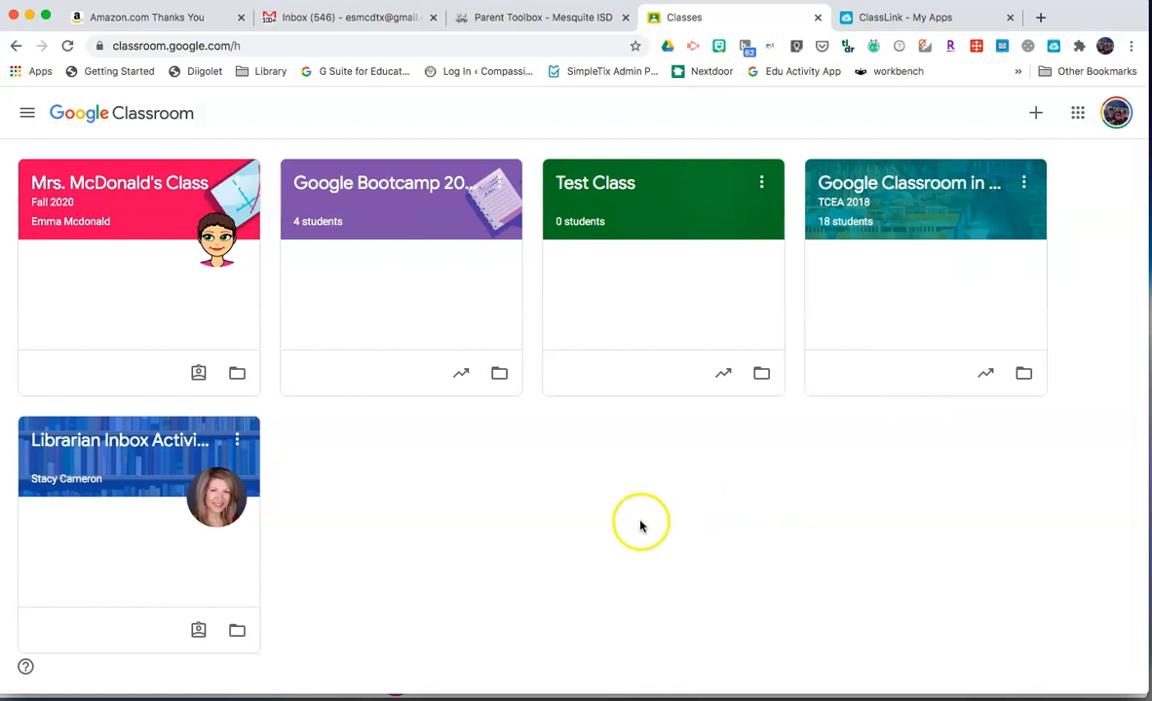
mouse_move(724, 243)
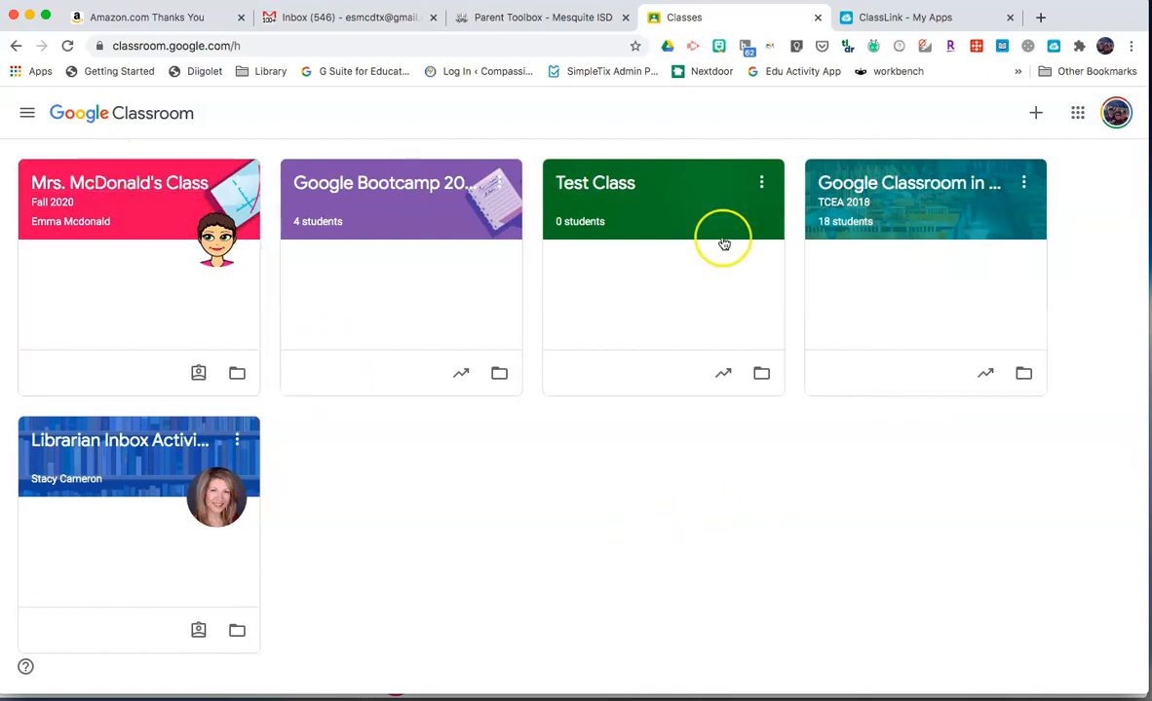
mouse_move(873, 526)
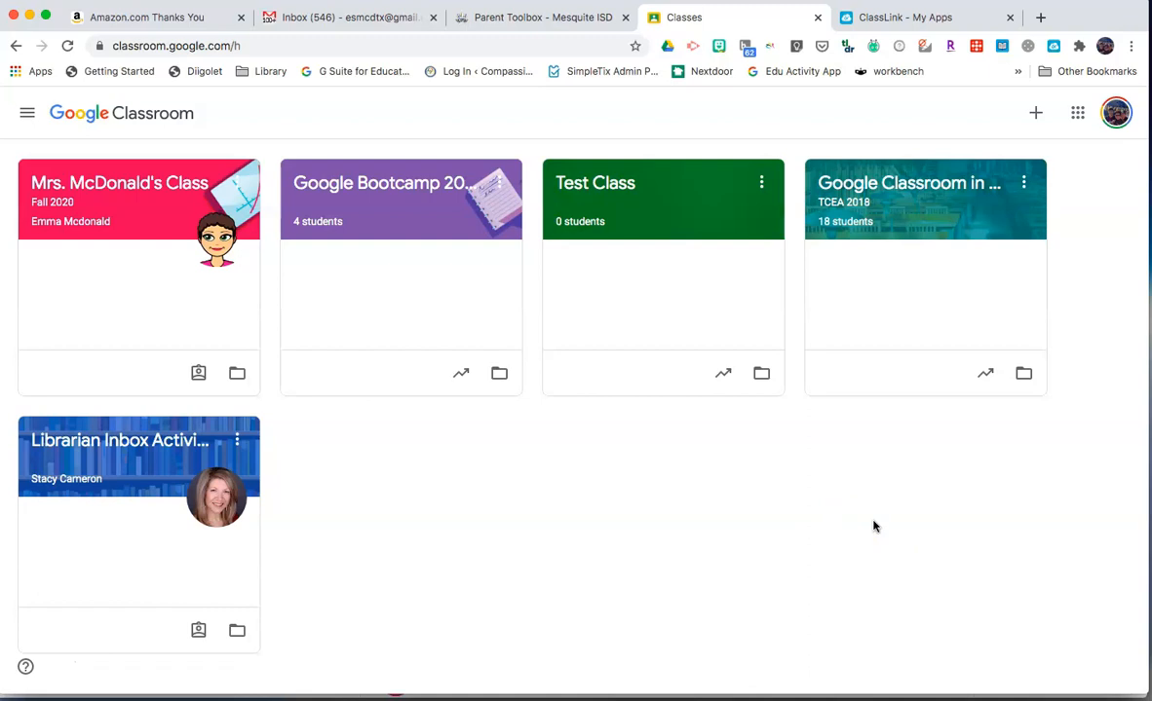
left_click(1037, 113)
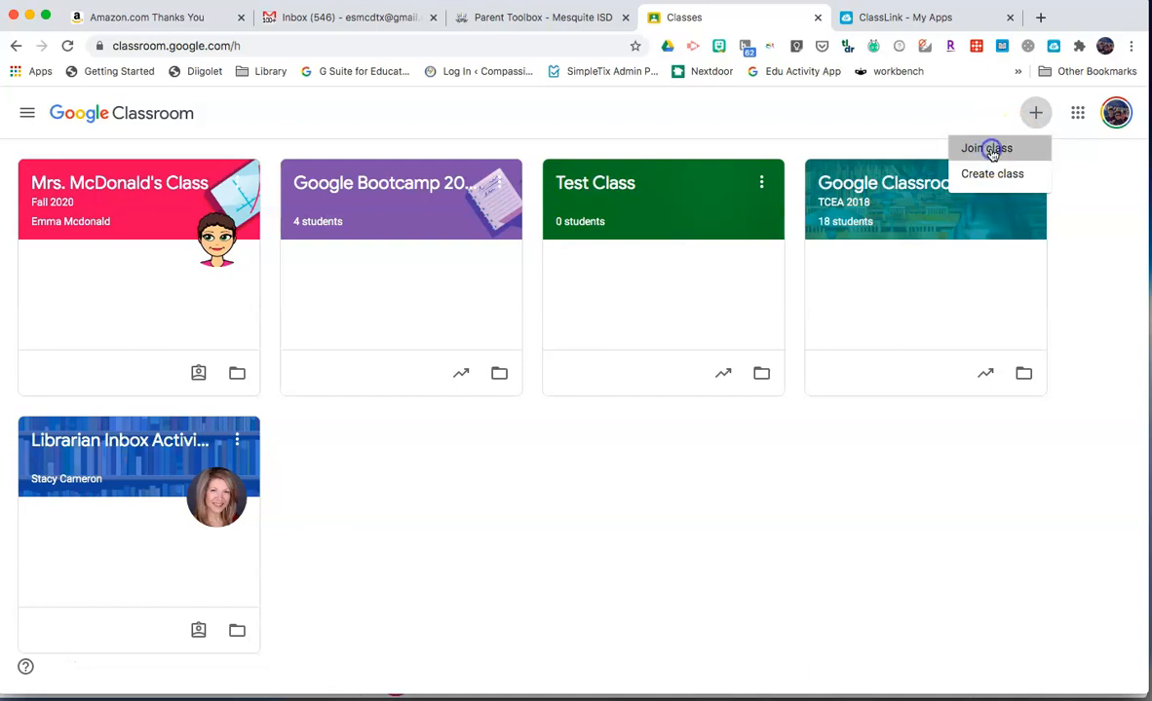
left_click(986, 148)
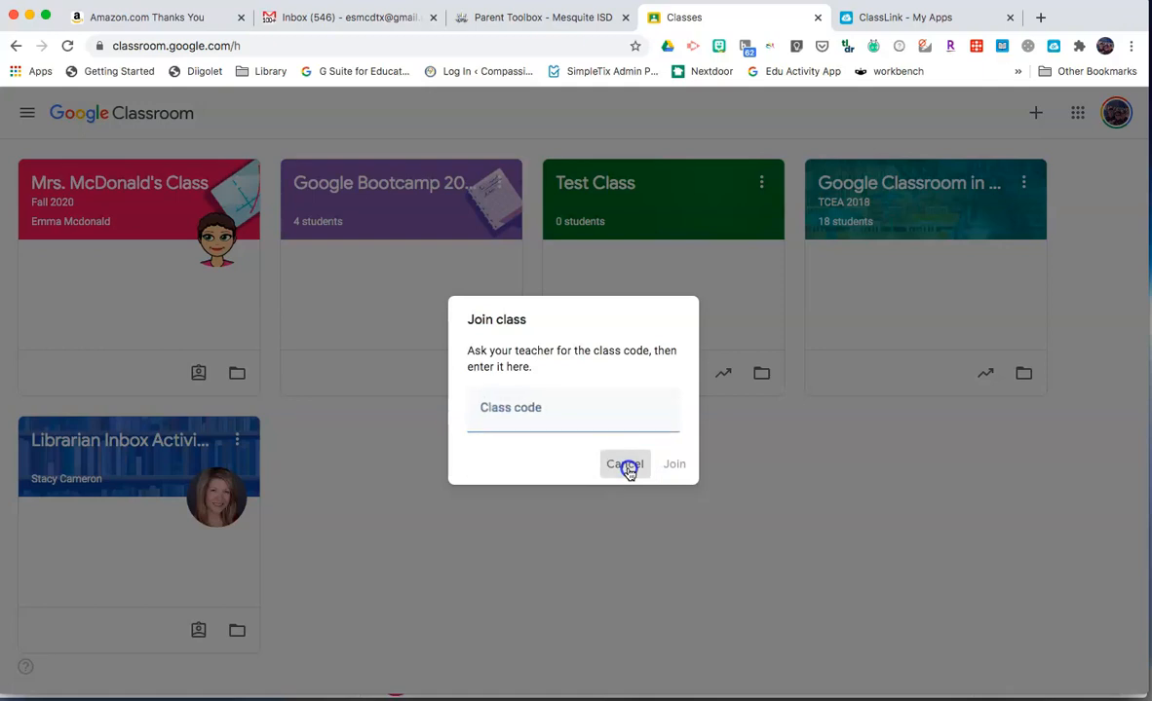
left_click(624, 463)
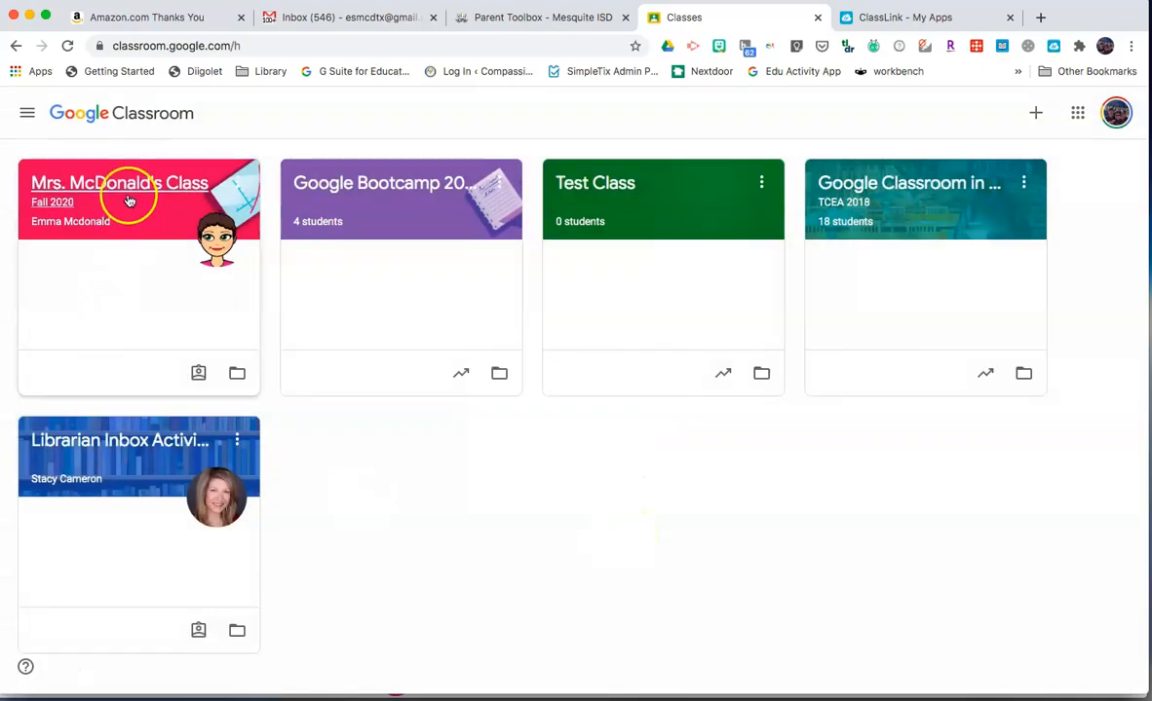
left_click(119, 183)
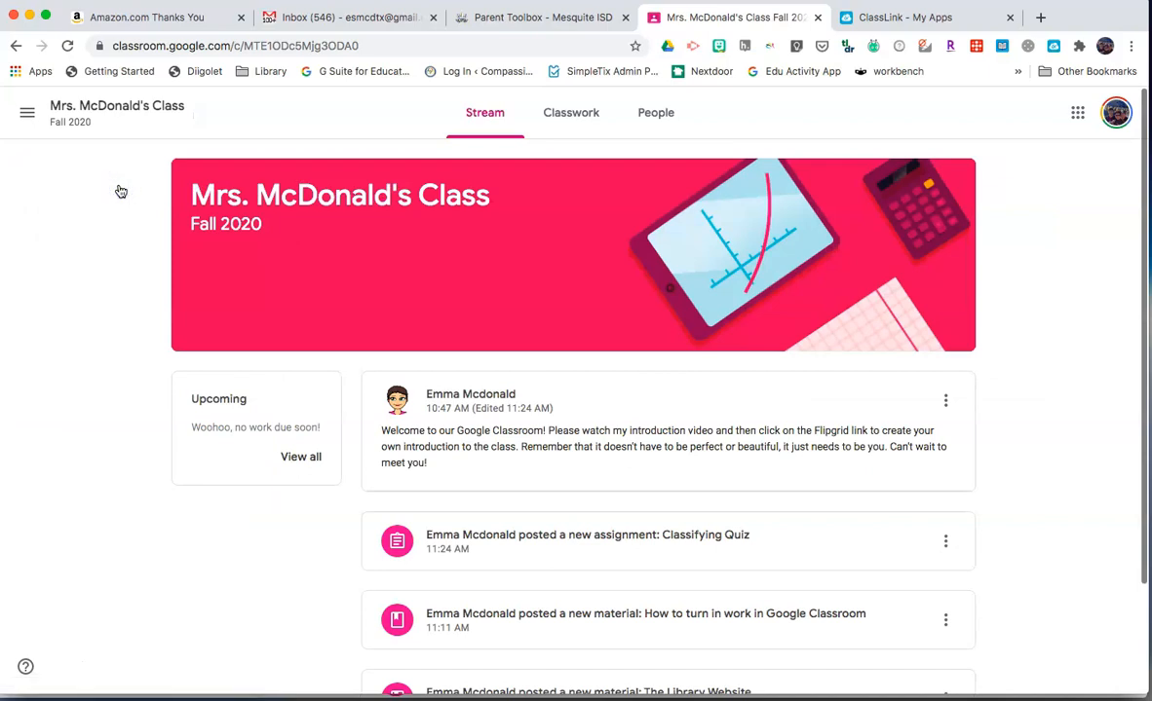
mouse_move(1021, 224)
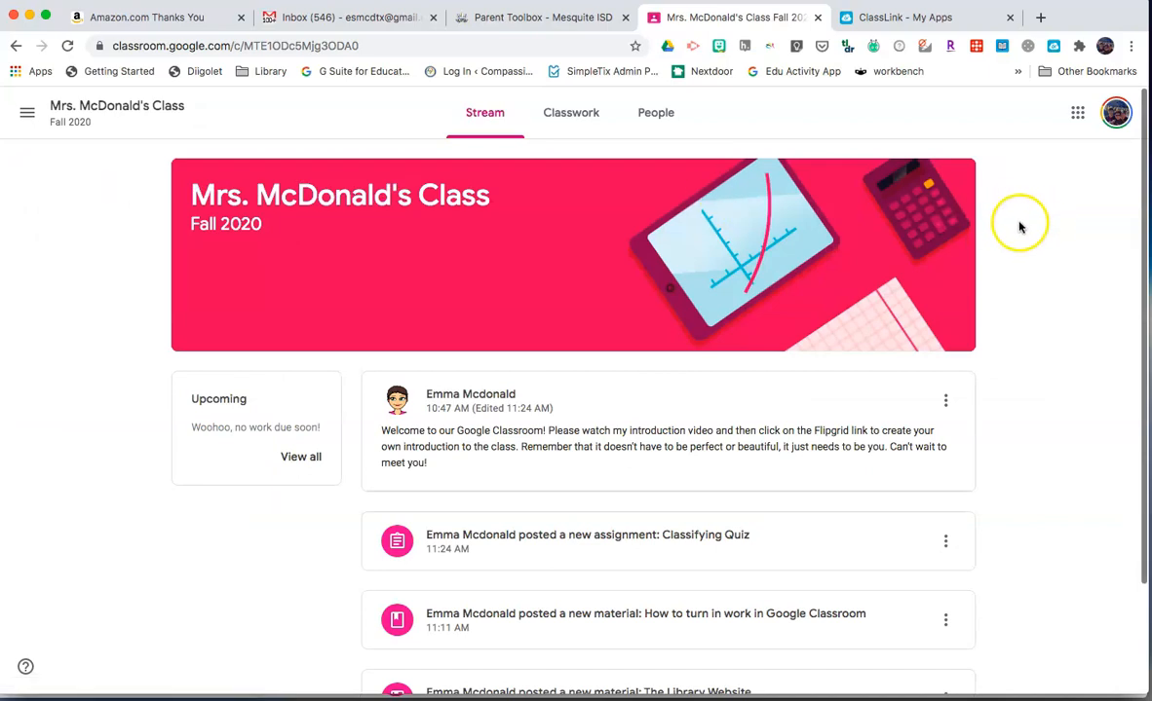
mouse_move(1021, 226)
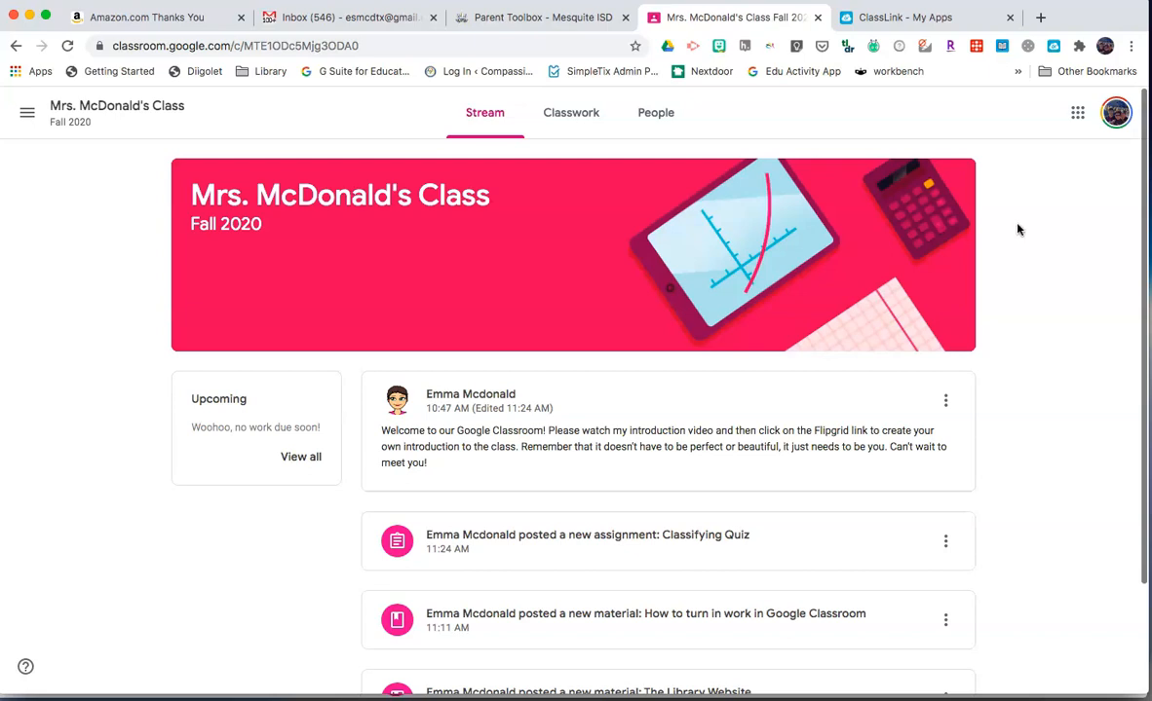
mouse_move(409, 397)
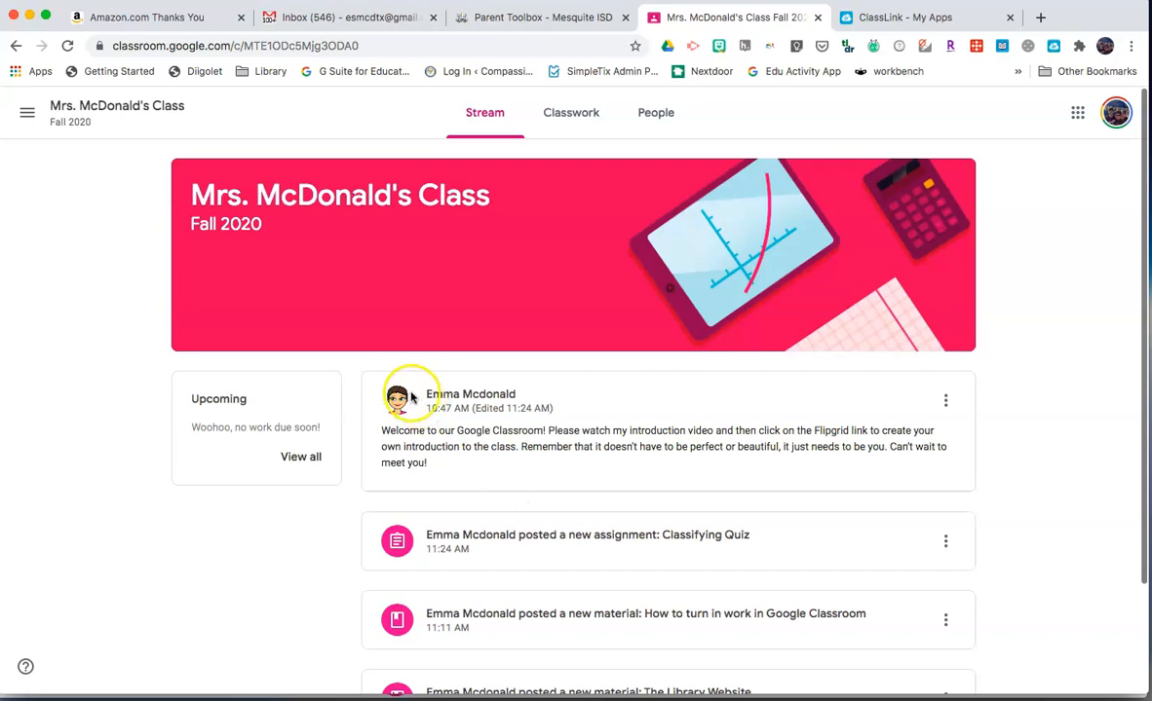
mouse_move(410, 429)
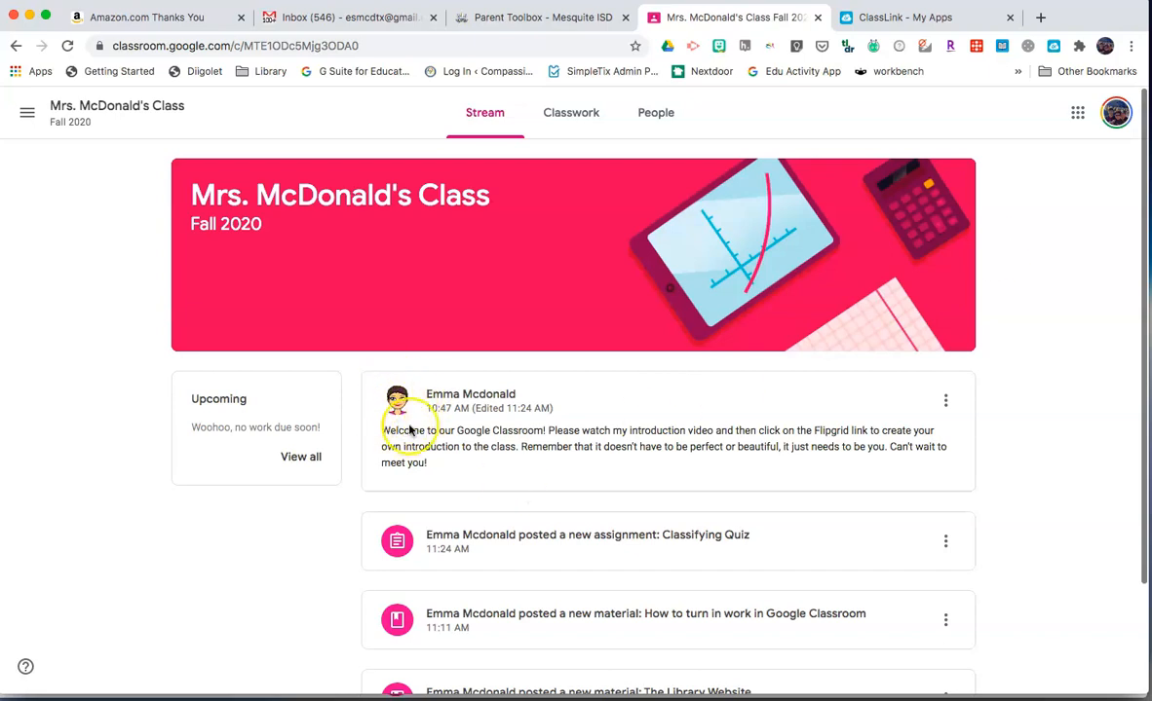
mouse_move(487, 445)
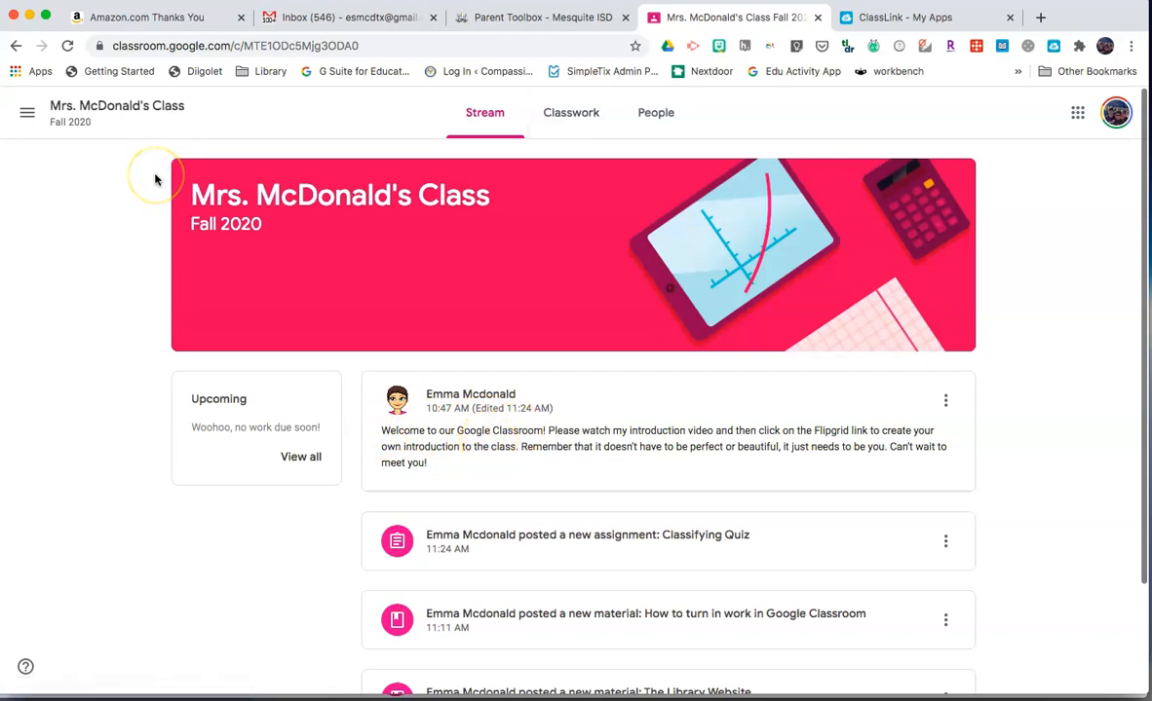
mouse_move(156, 179)
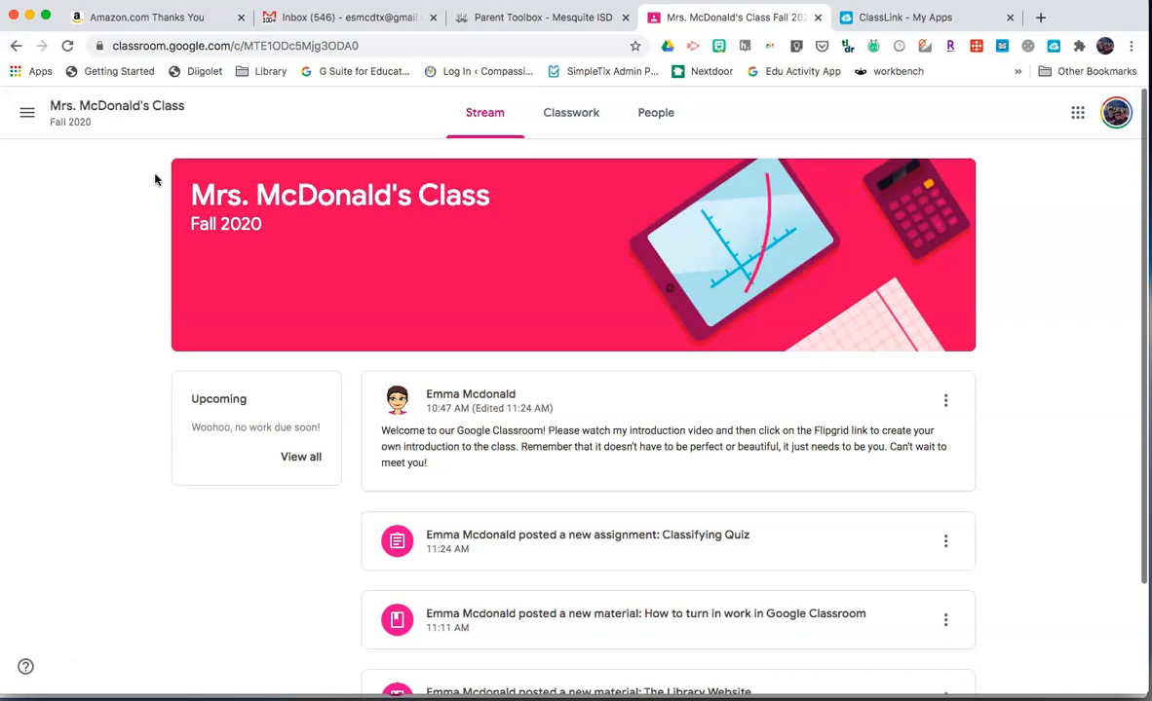
mouse_move(440, 265)
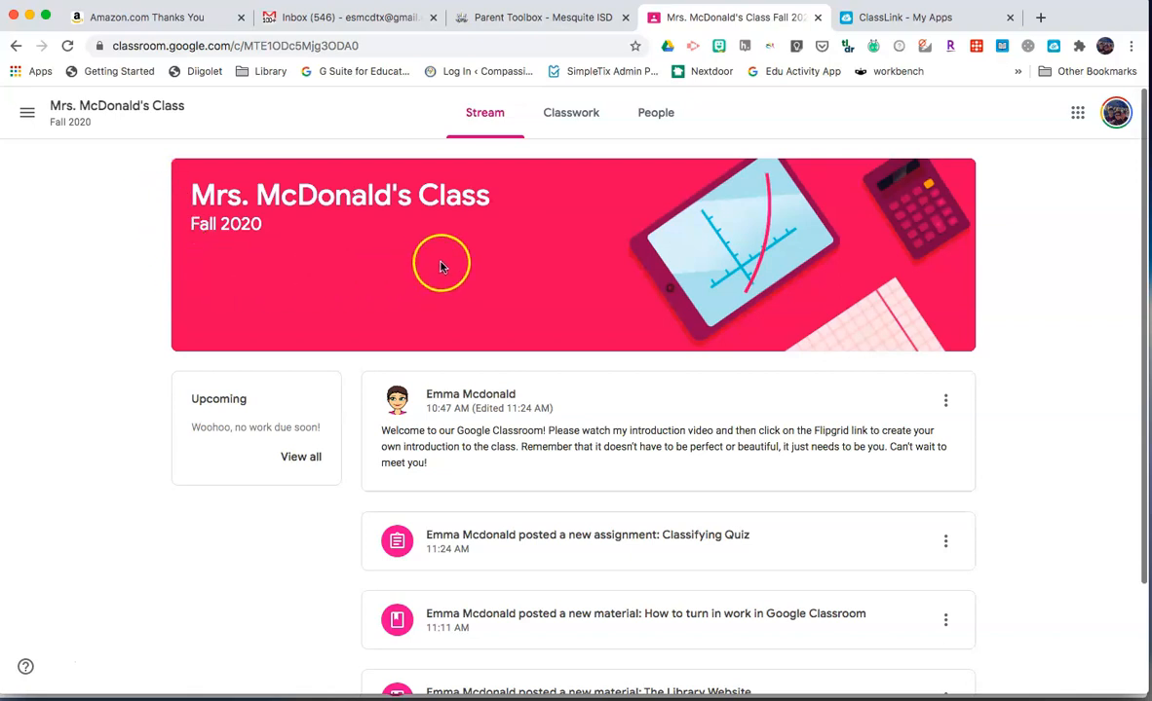
mouse_move(185, 234)
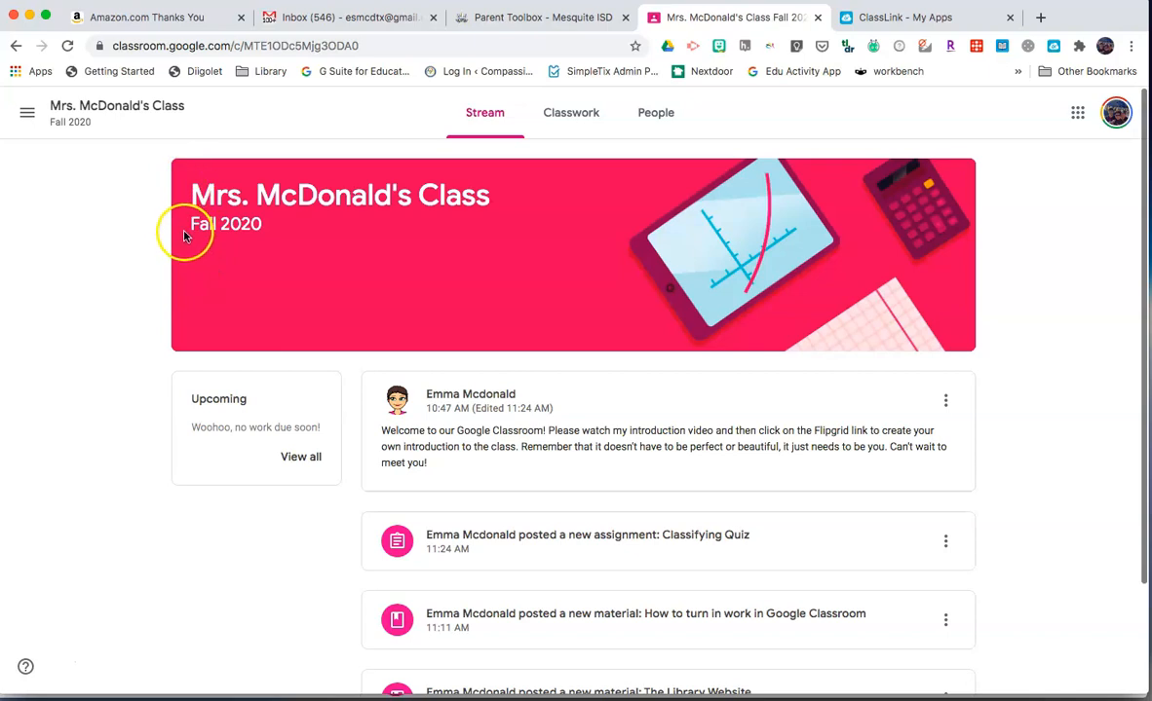
mouse_move(277, 234)
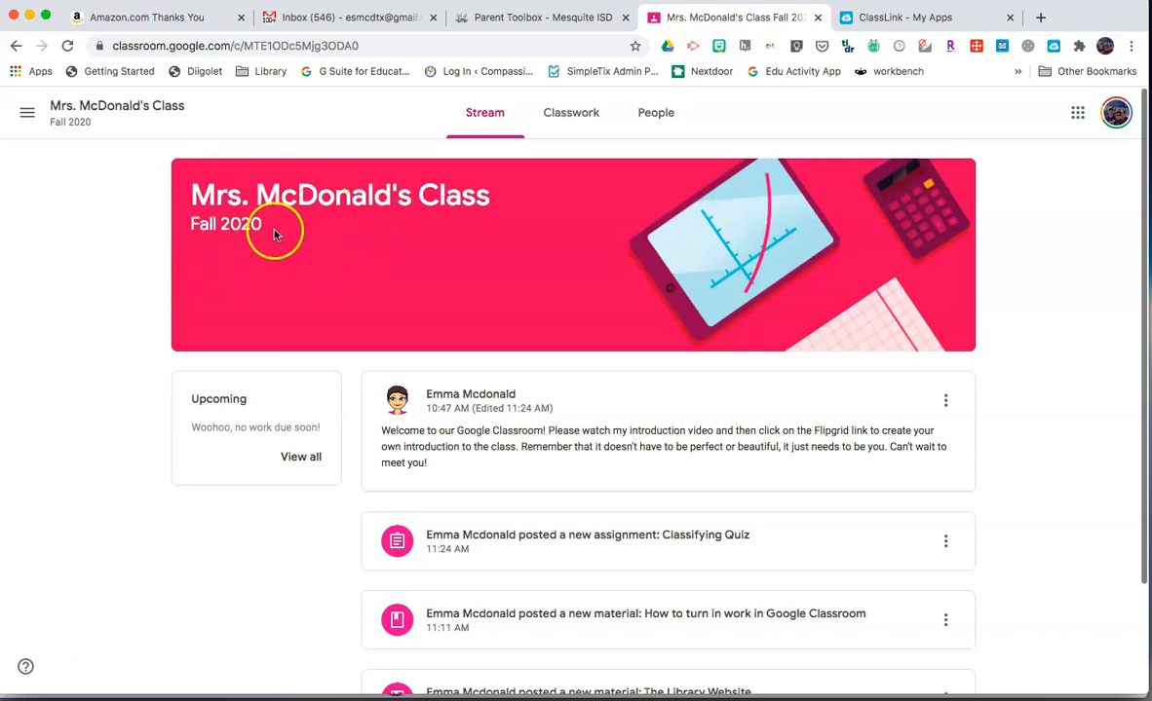
mouse_move(316, 250)
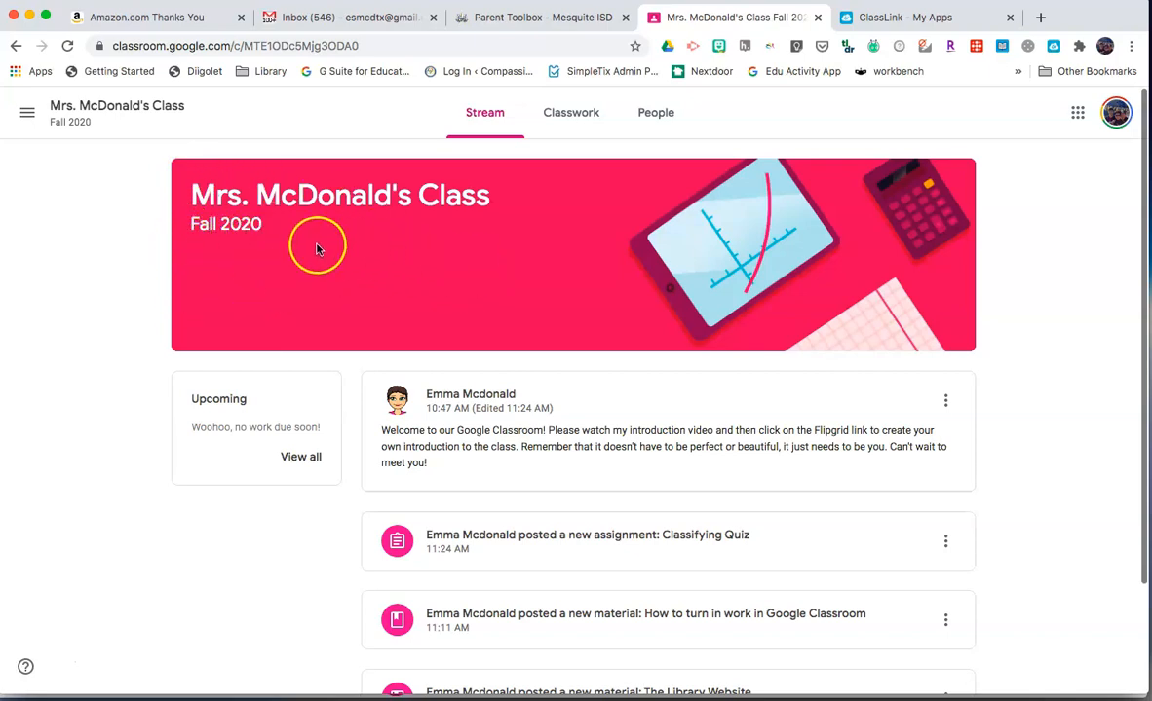
mouse_move(214, 254)
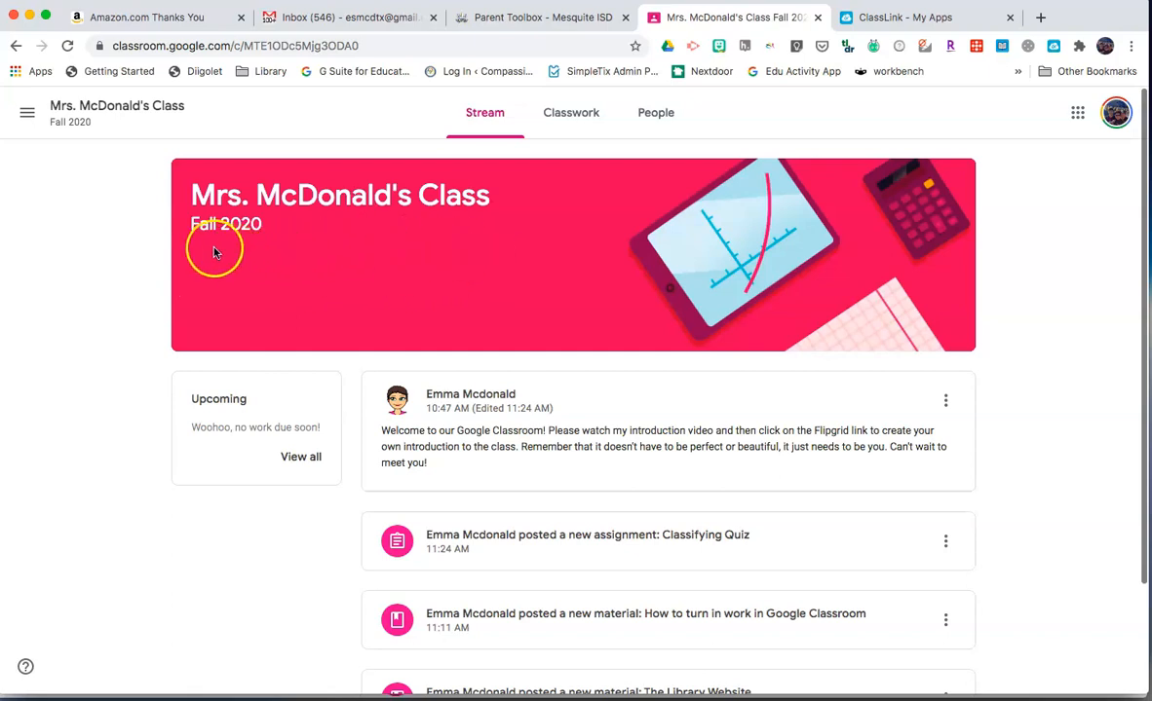
mouse_move(174, 477)
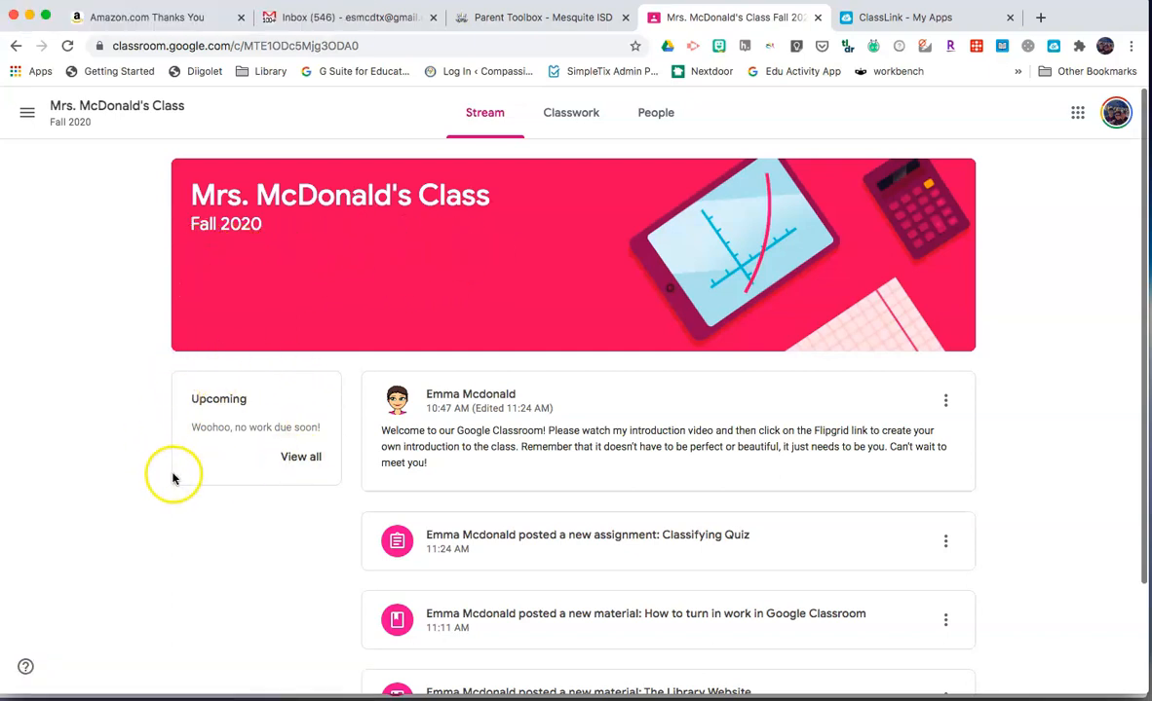
mouse_move(203, 438)
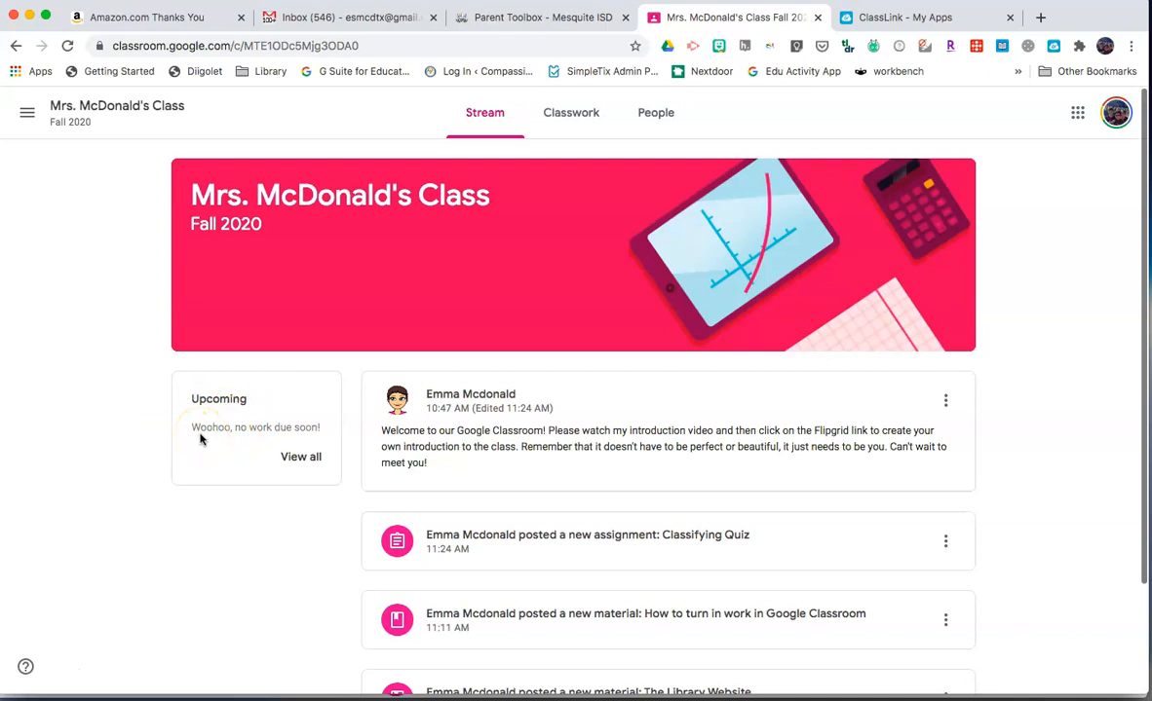
View your own work for Mrs. McDonald's Class, filtering by All and Missing
left_click(571, 111)
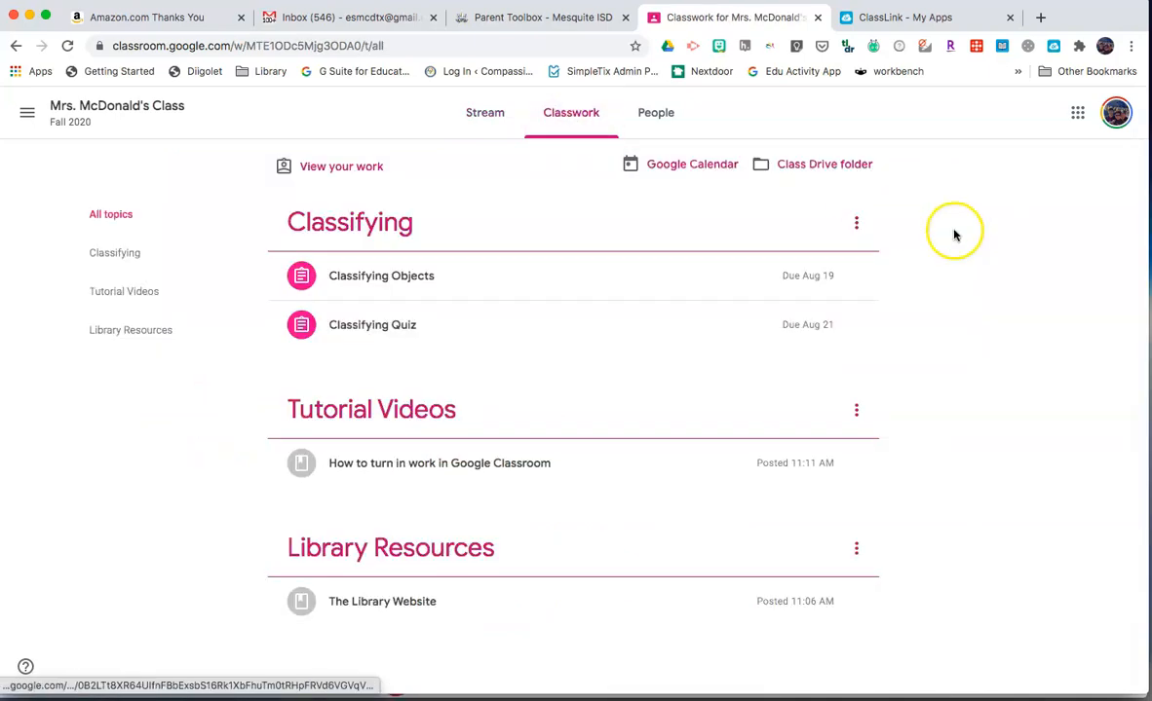
left_click(341, 166)
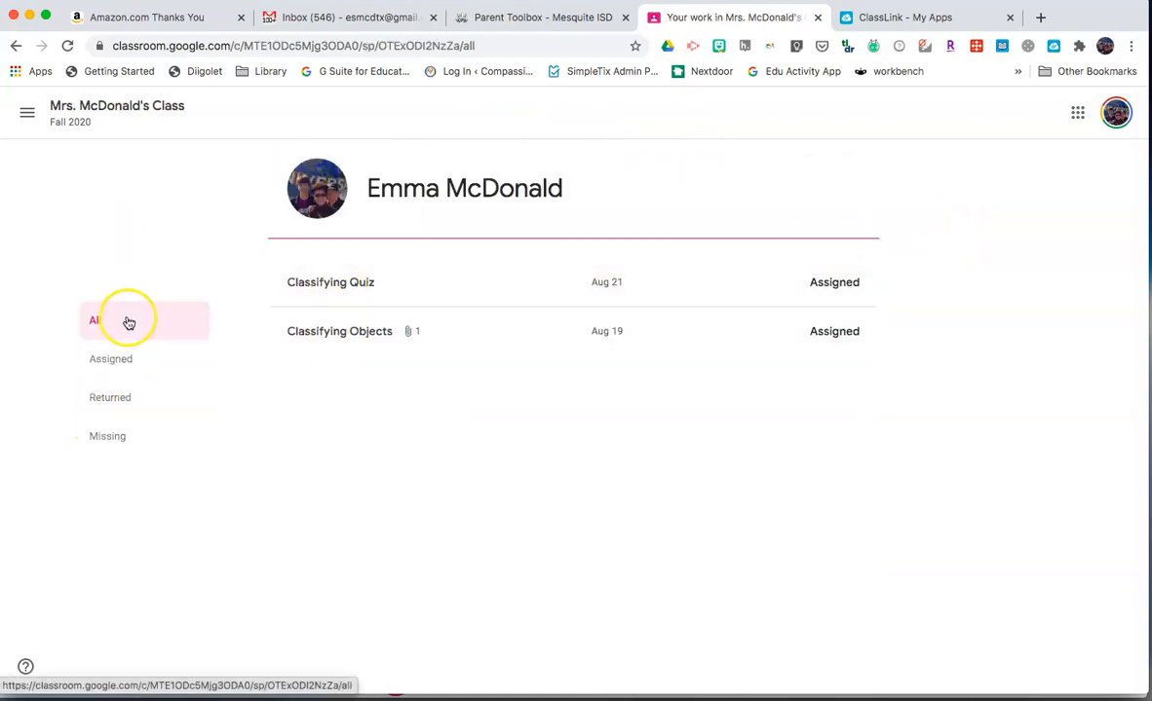
left_click(109, 359)
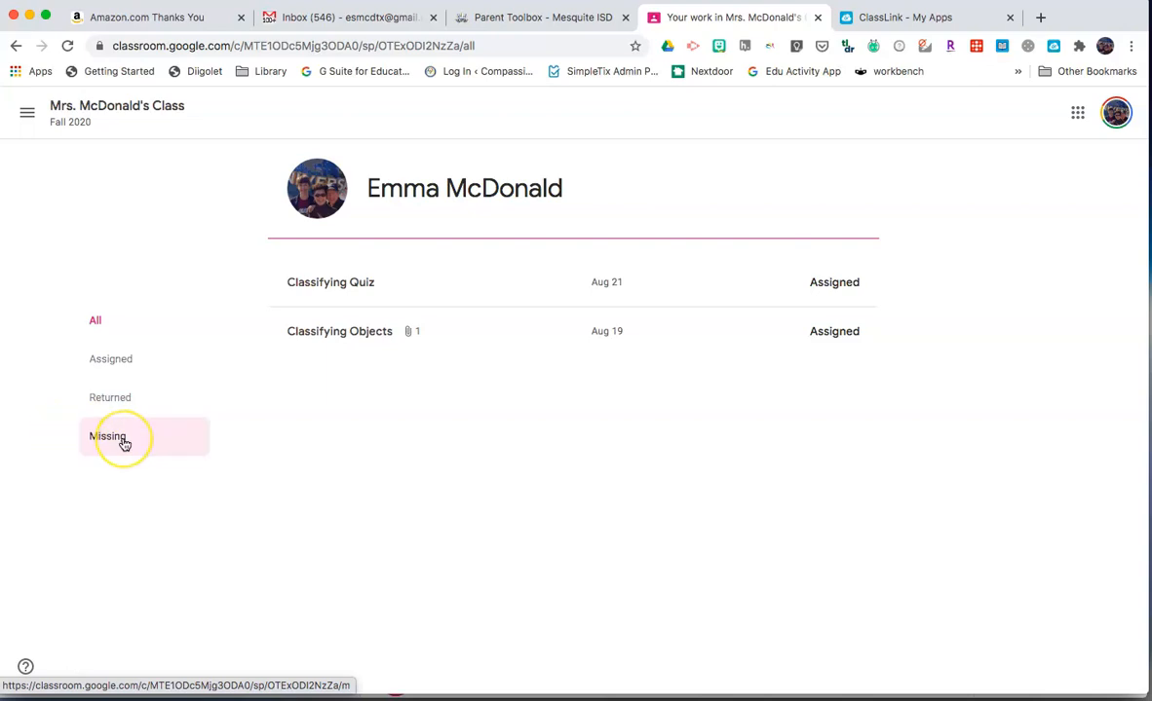
left_click(15, 47)
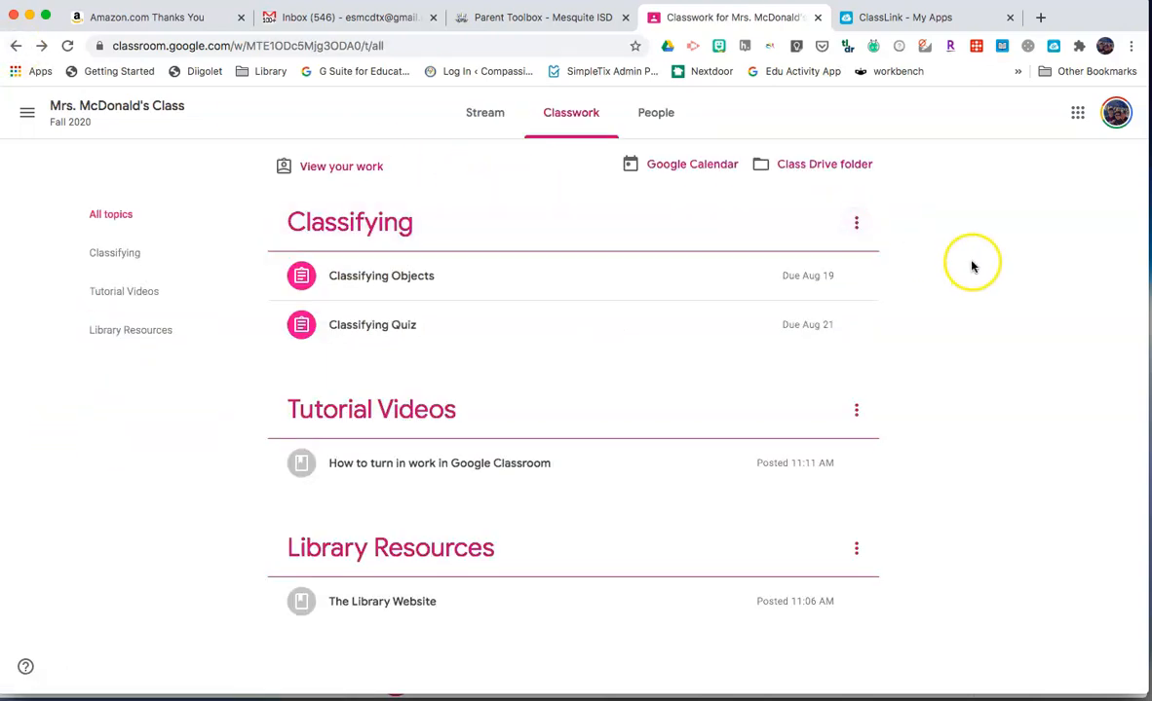
mouse_move(686, 172)
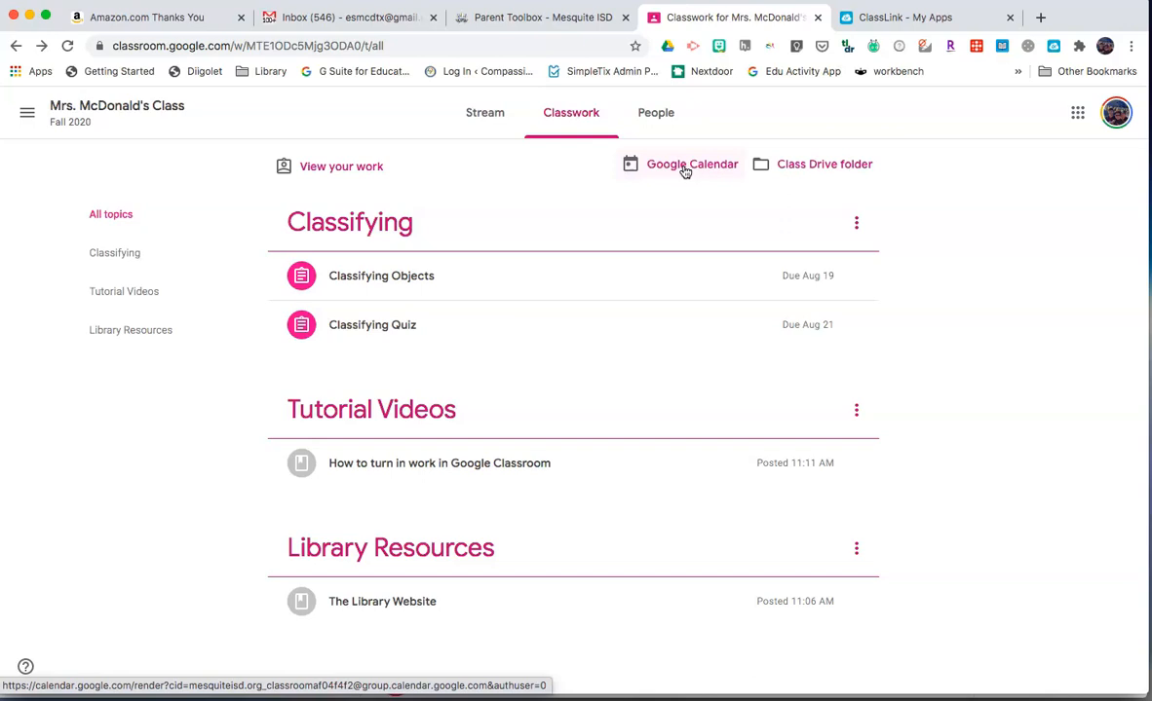
mouse_move(815, 164)
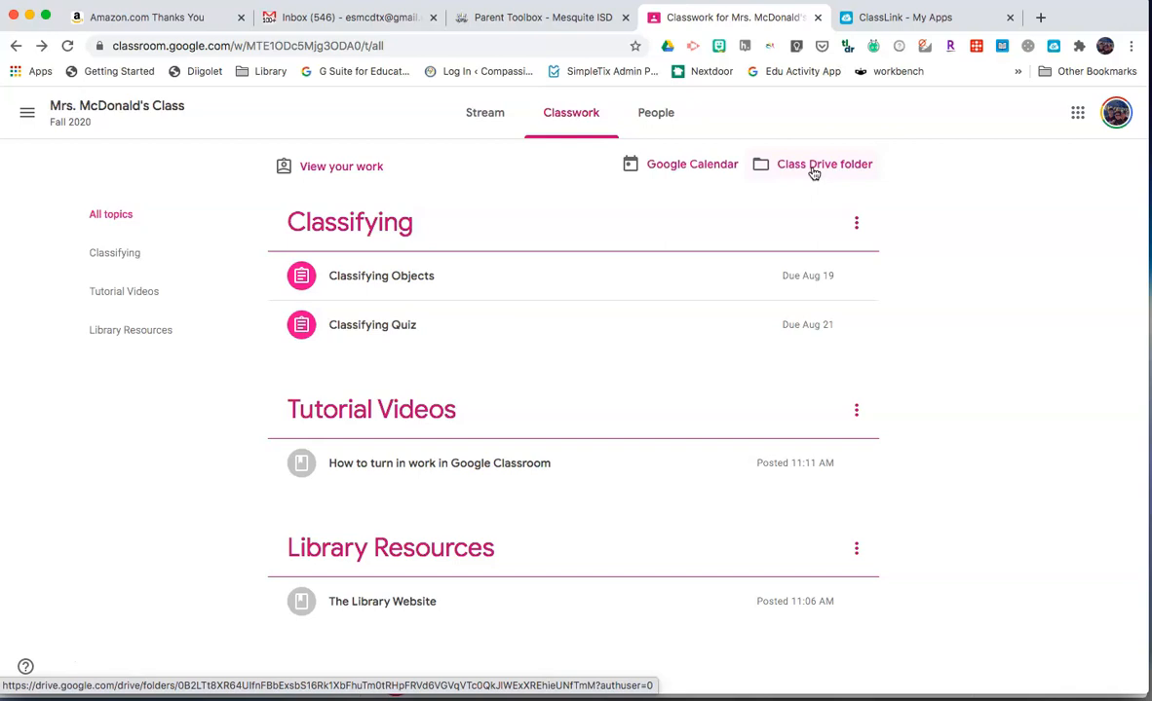
mouse_move(824, 164)
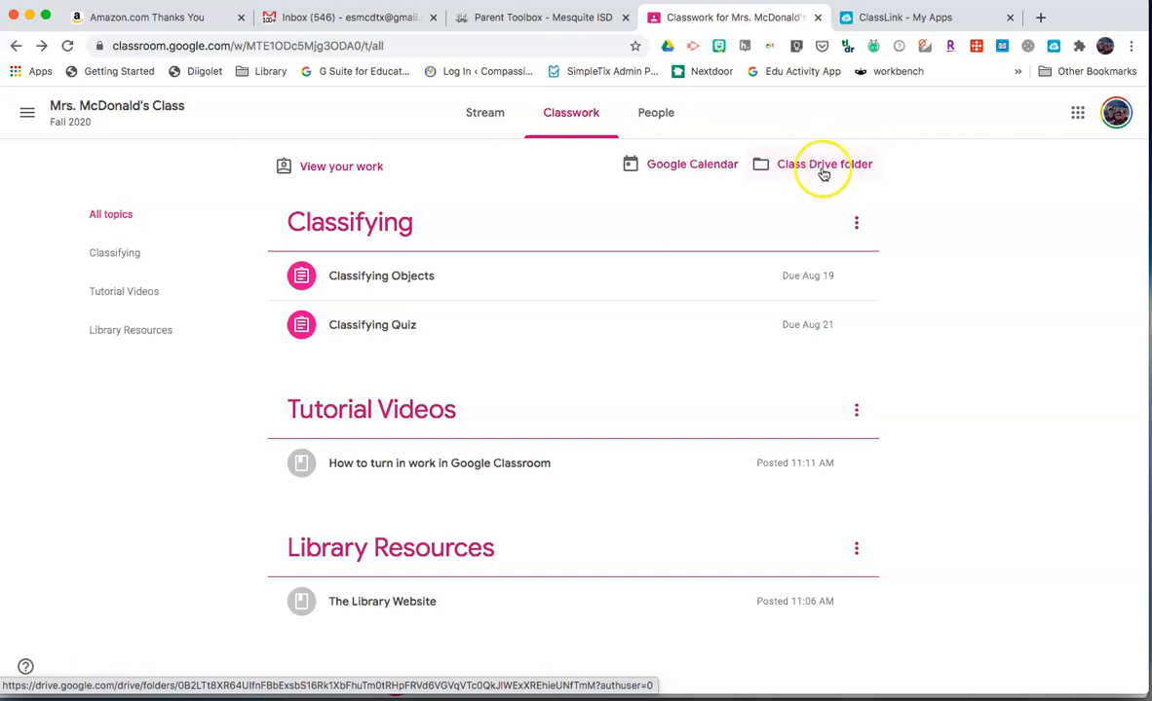
mouse_move(947, 198)
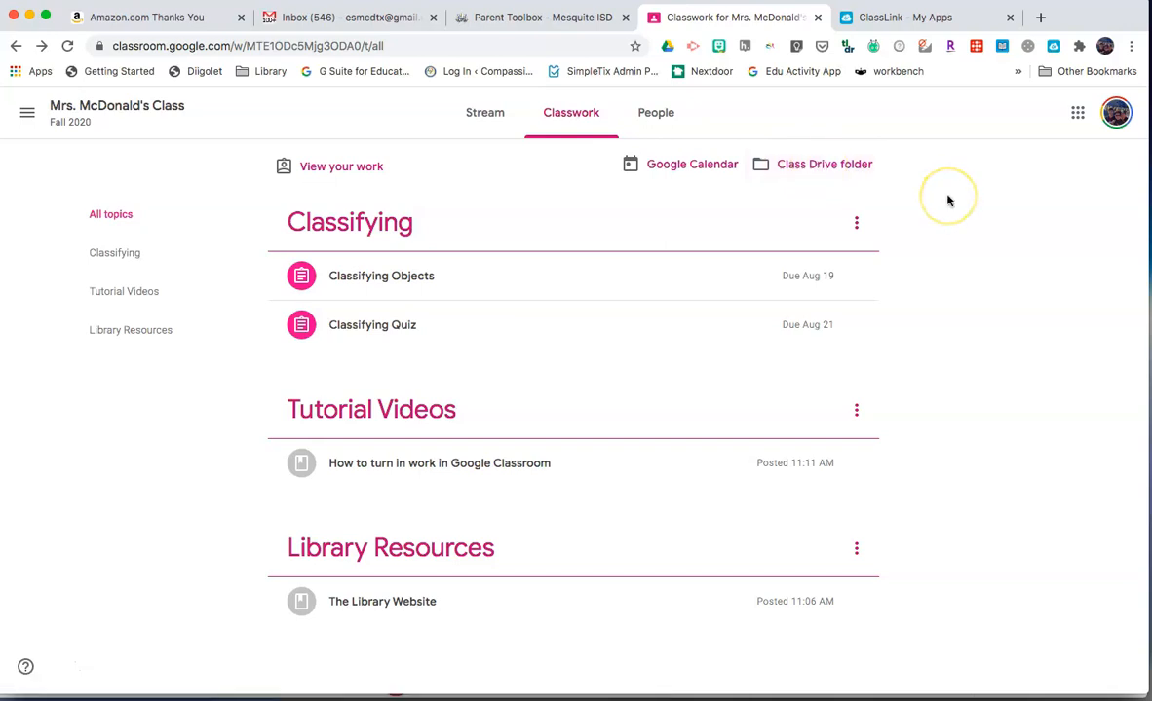
mouse_move(923, 304)
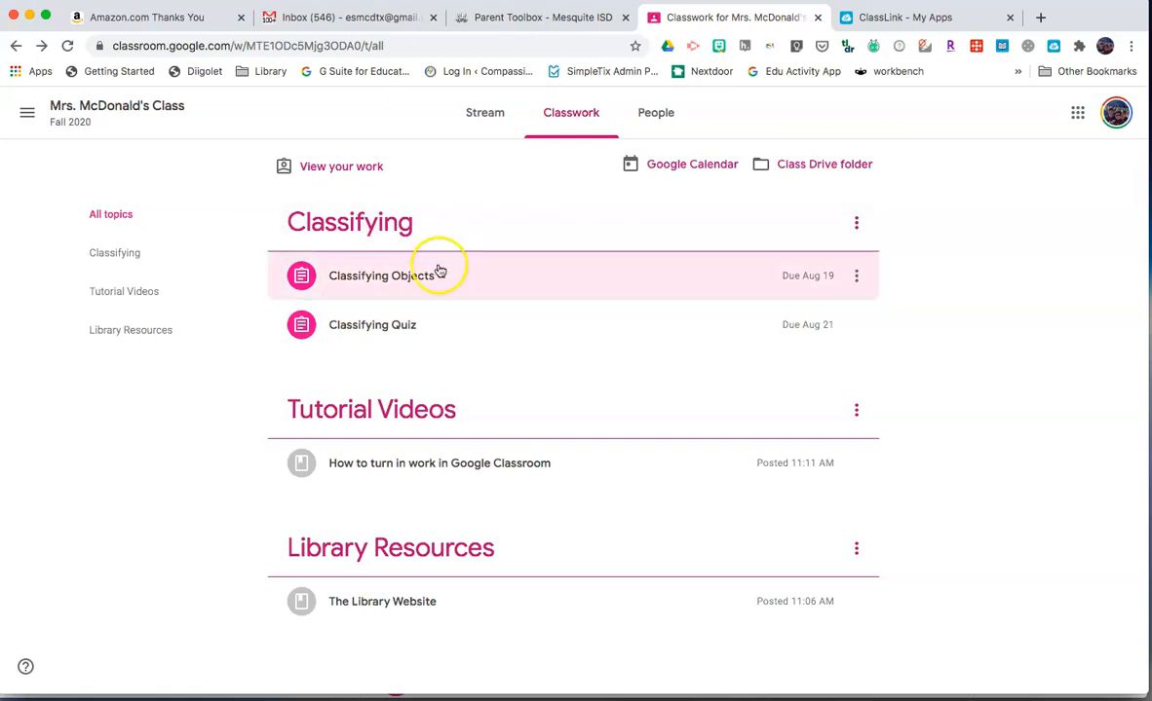
mouse_move(647, 326)
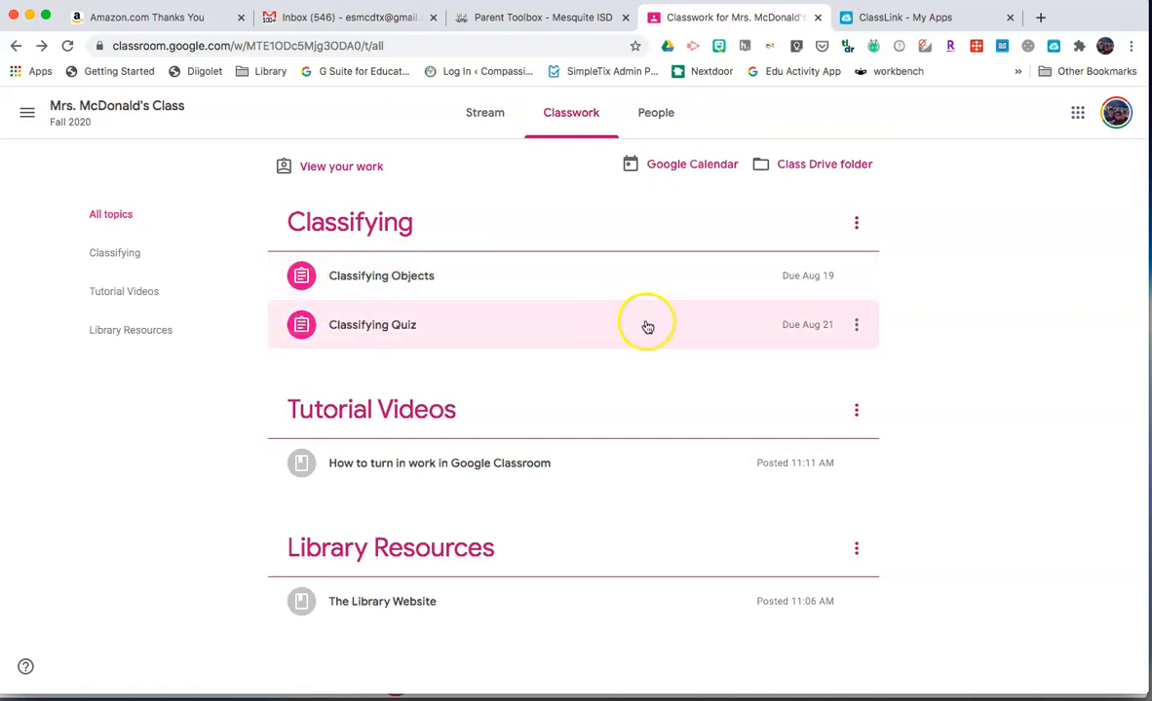
mouse_move(857, 289)
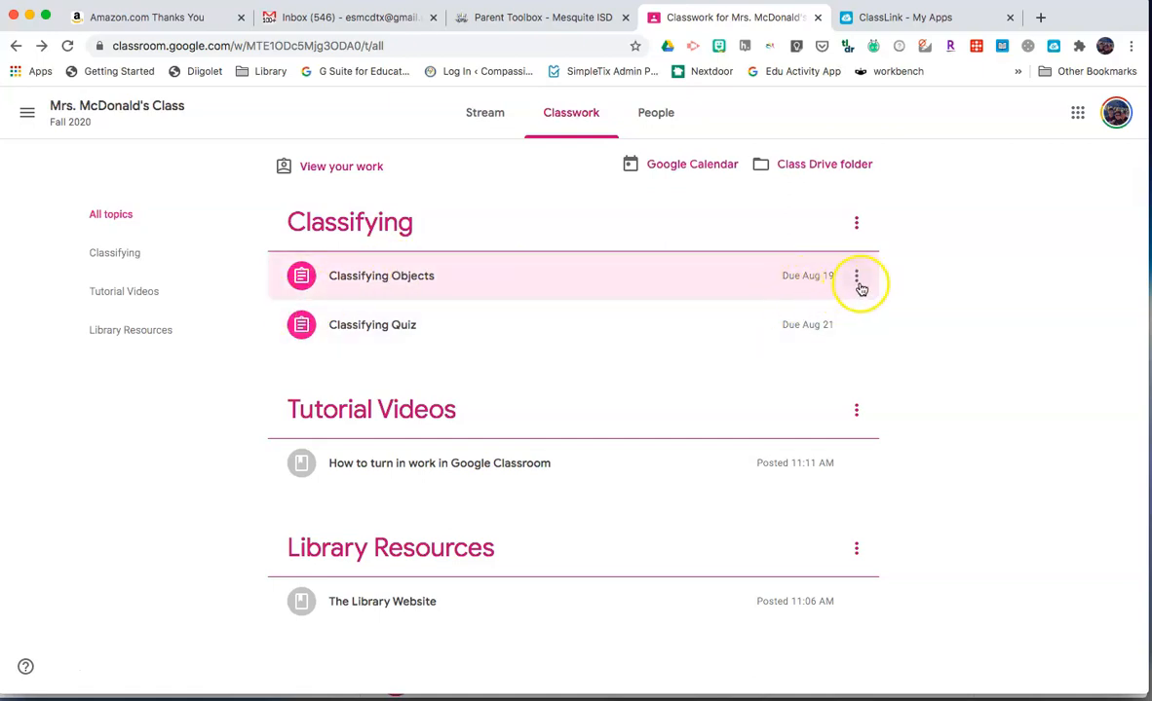
Expand Classifying Objects and go to its full assignment page
left_click(380, 277)
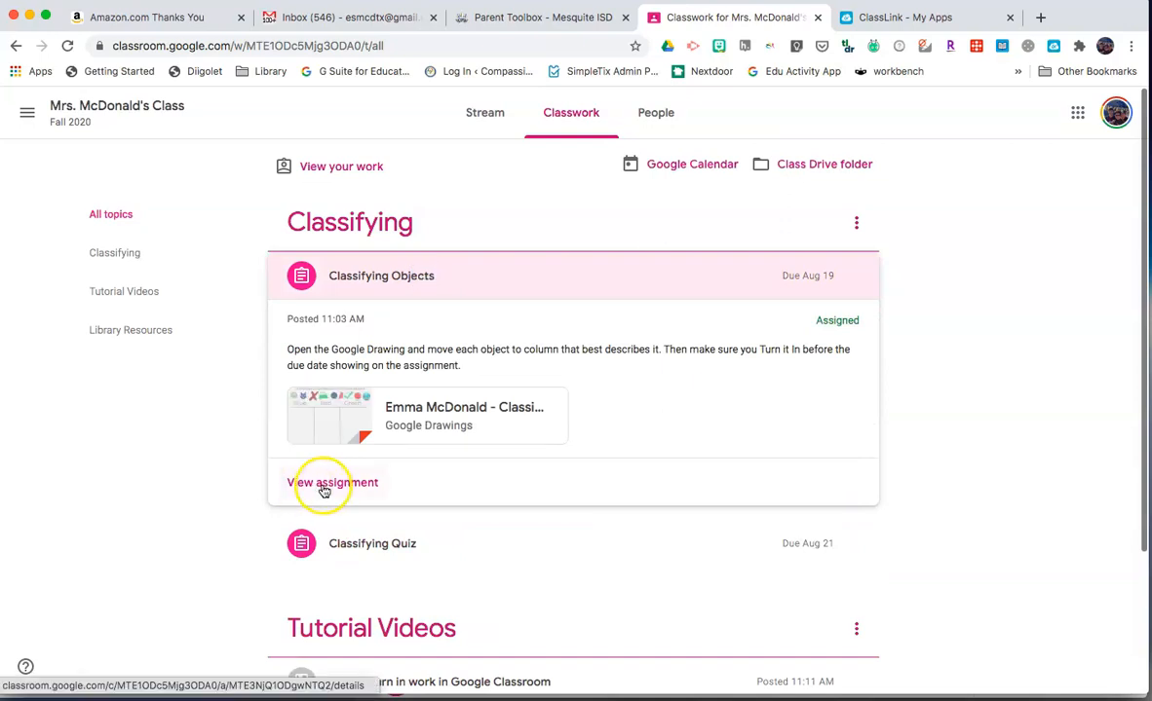
left_click(332, 484)
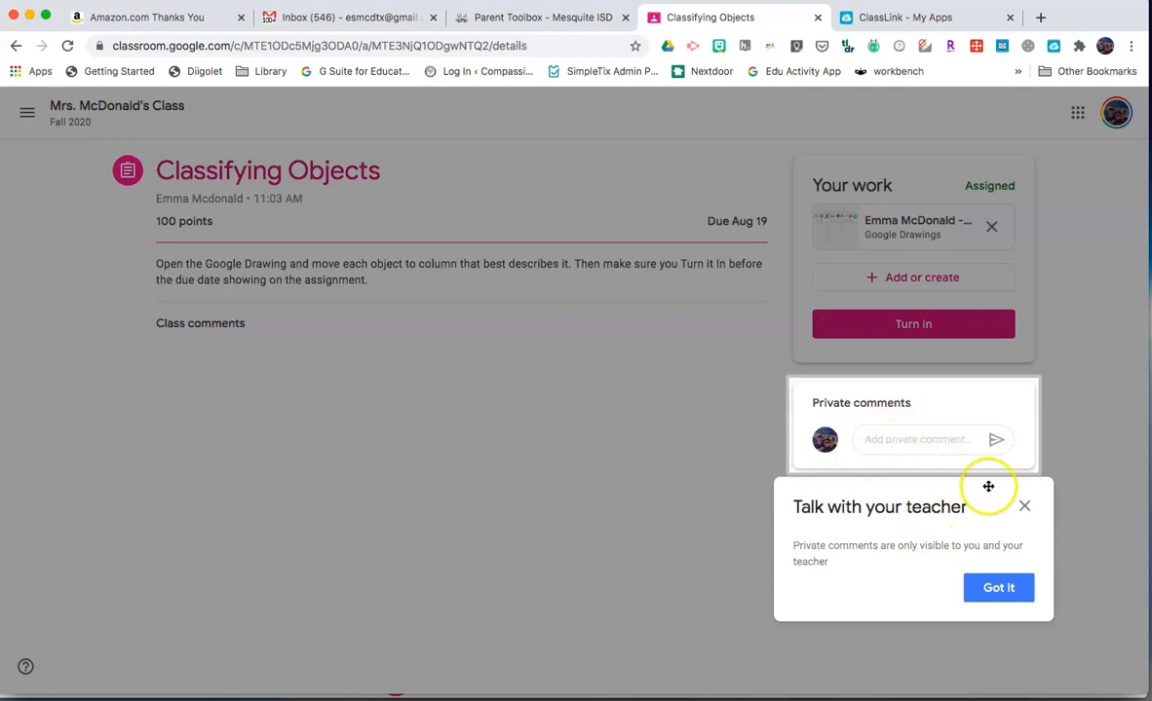
Dismiss the Talk with your teacher tip with Got it
left_click(997, 589)
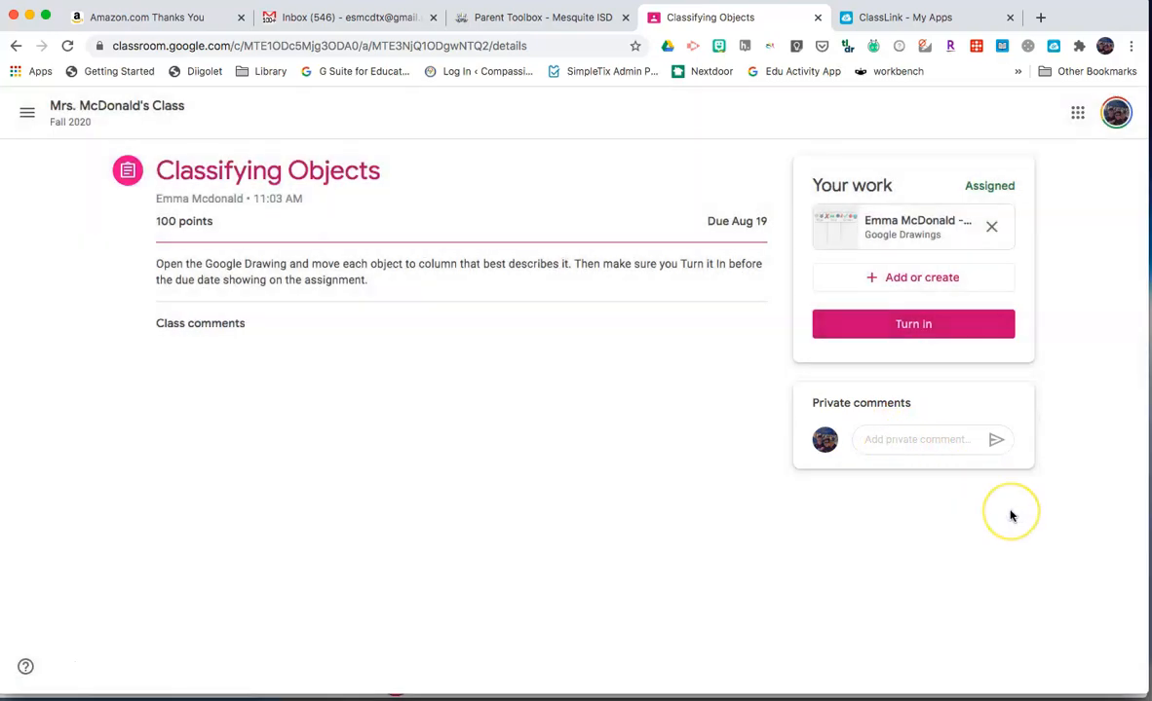
mouse_move(1010, 515)
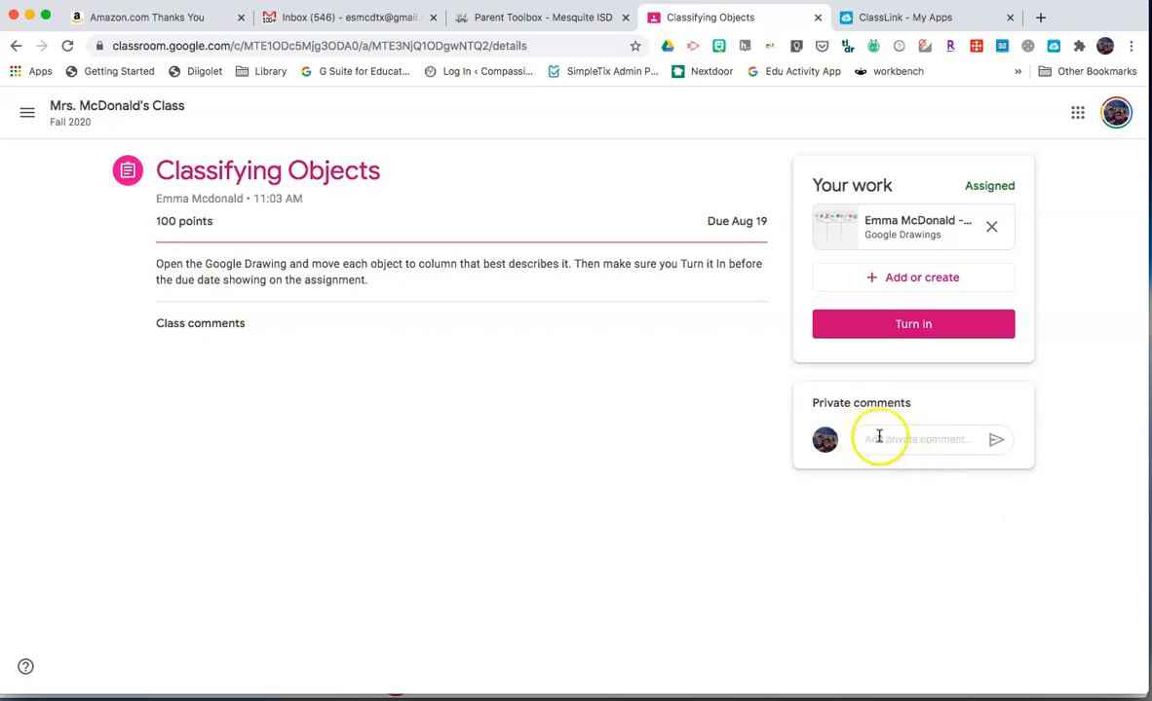
mouse_move(808, 400)
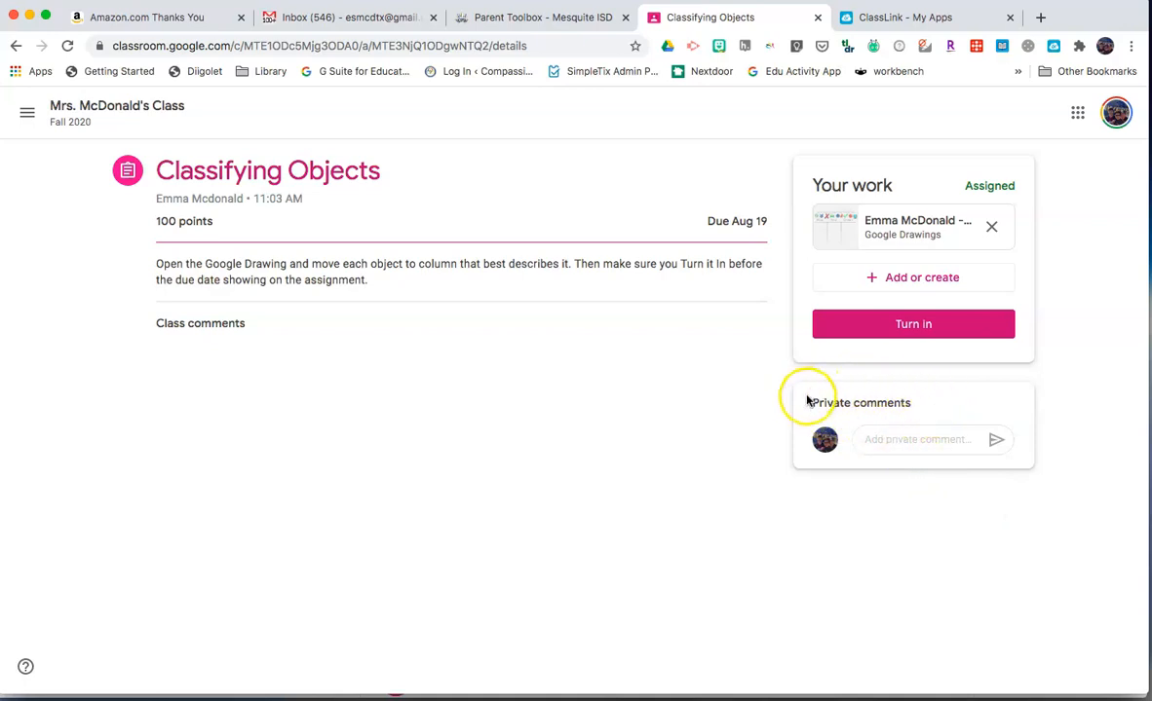
mouse_move(152, 339)
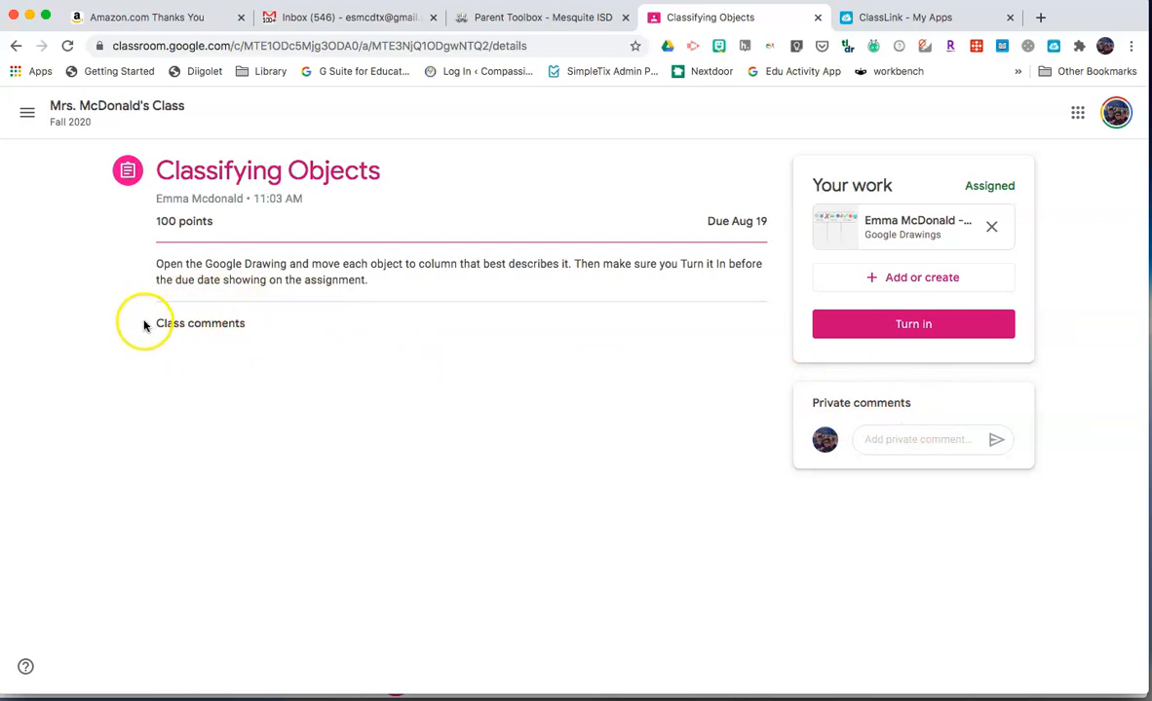
mouse_move(250, 368)
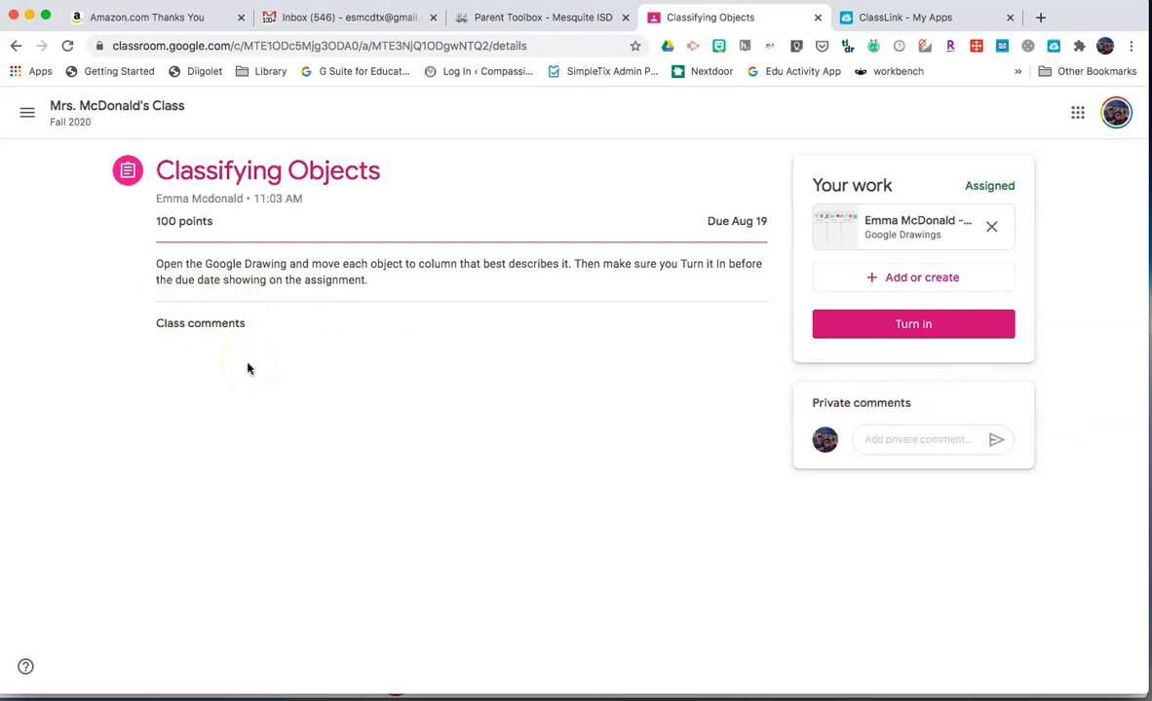
mouse_move(222, 179)
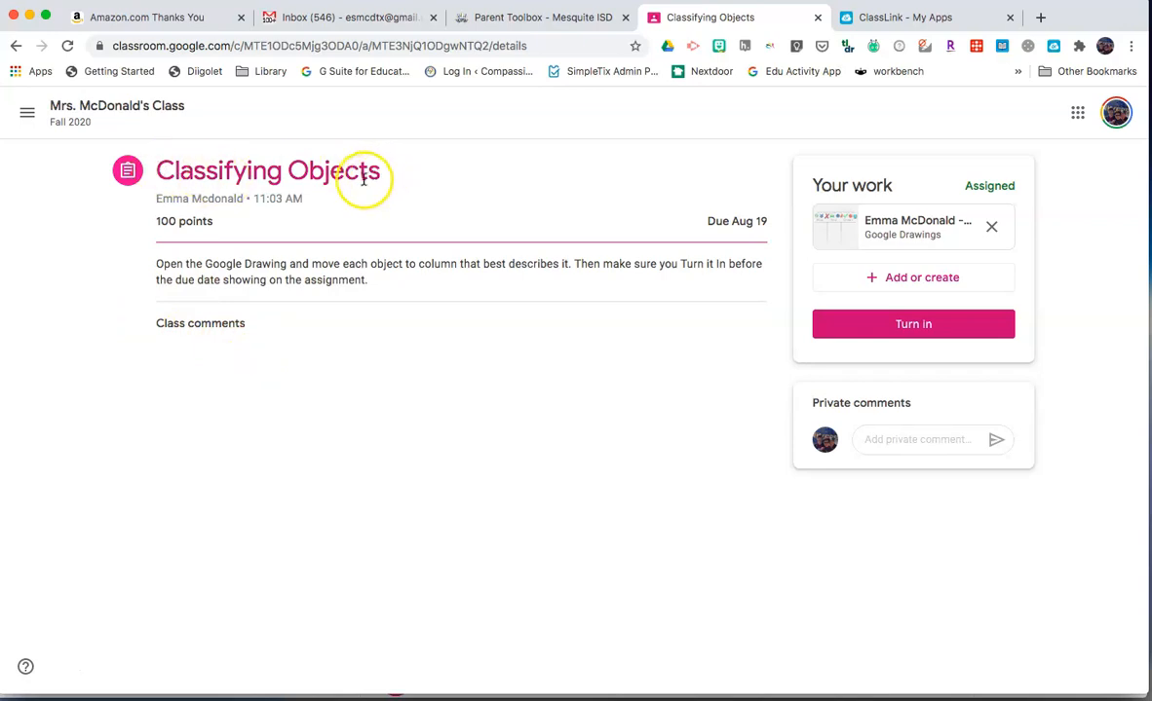
mouse_move(152, 222)
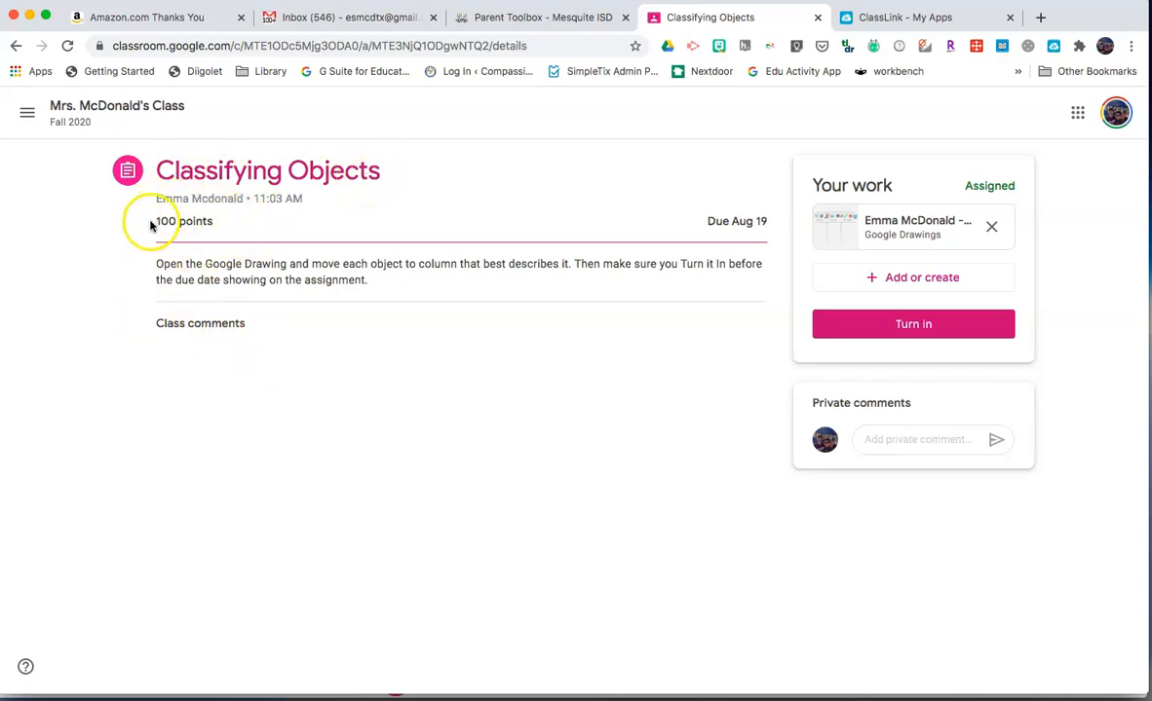
mouse_move(698, 201)
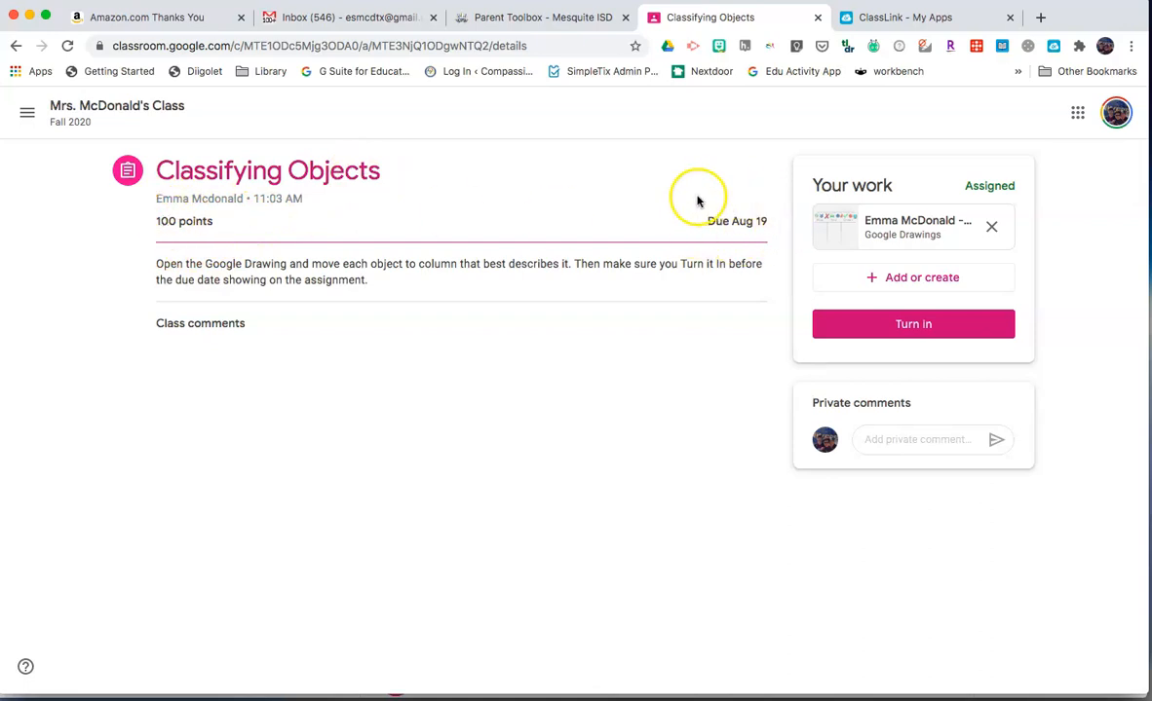
mouse_move(146, 283)
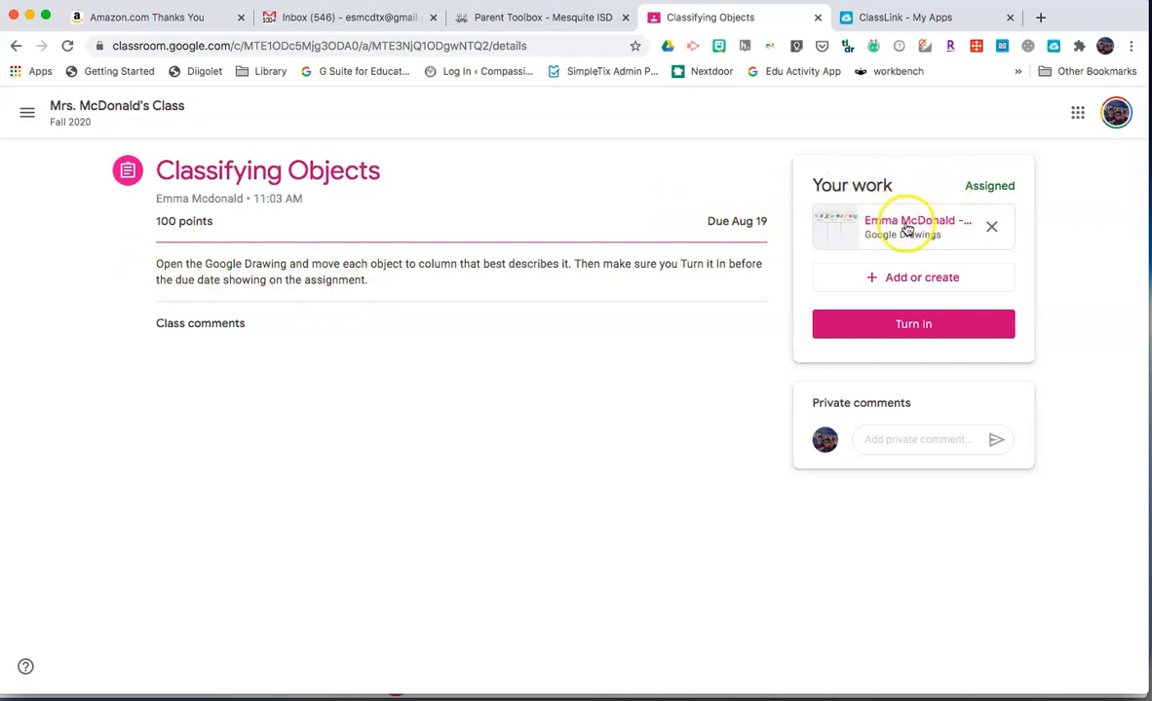
mouse_move(906, 226)
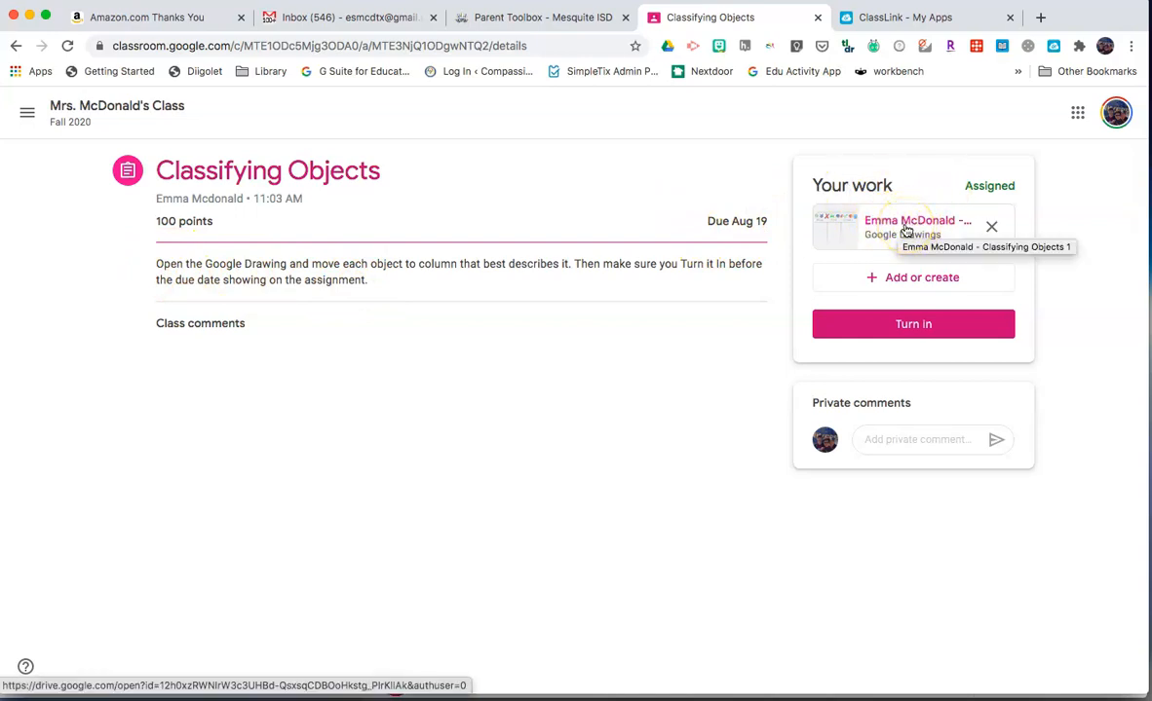
mouse_move(1052, 242)
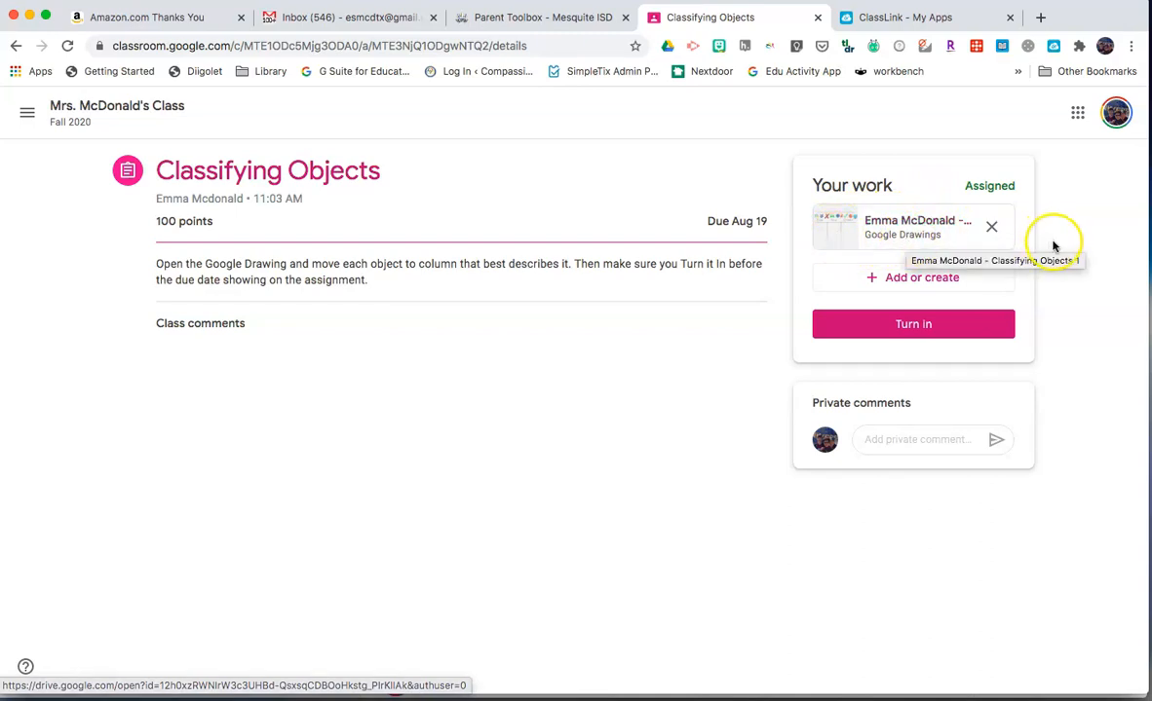
mouse_move(1035, 216)
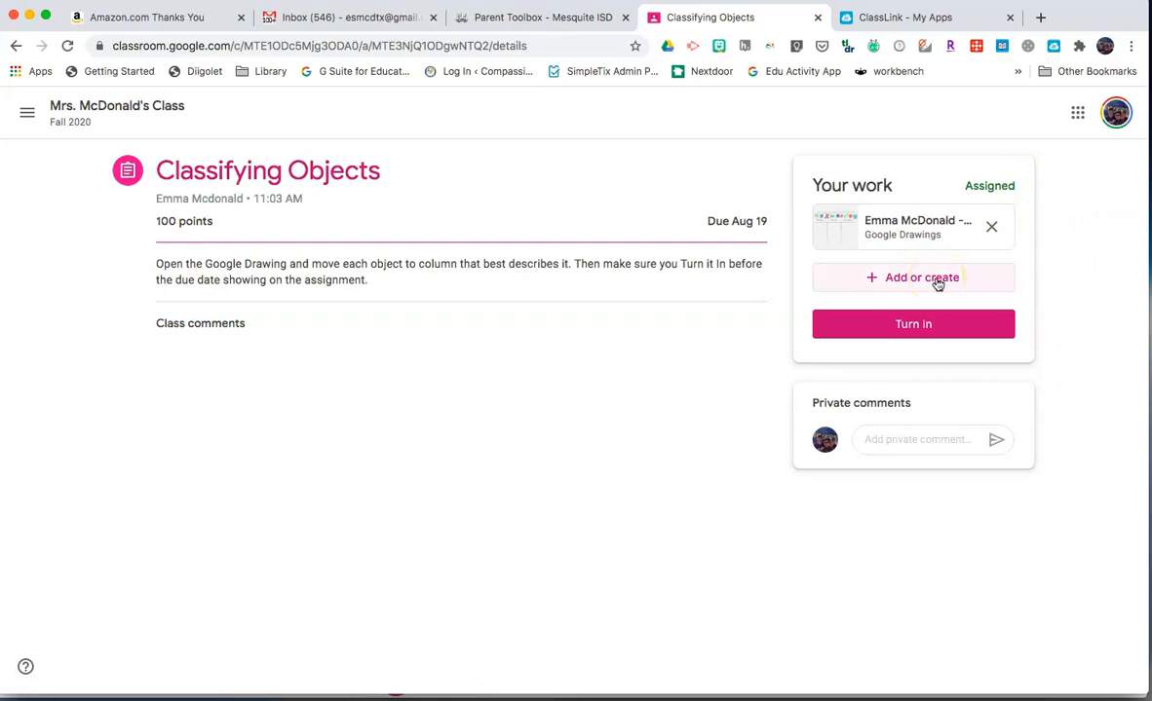
left_click(912, 277)
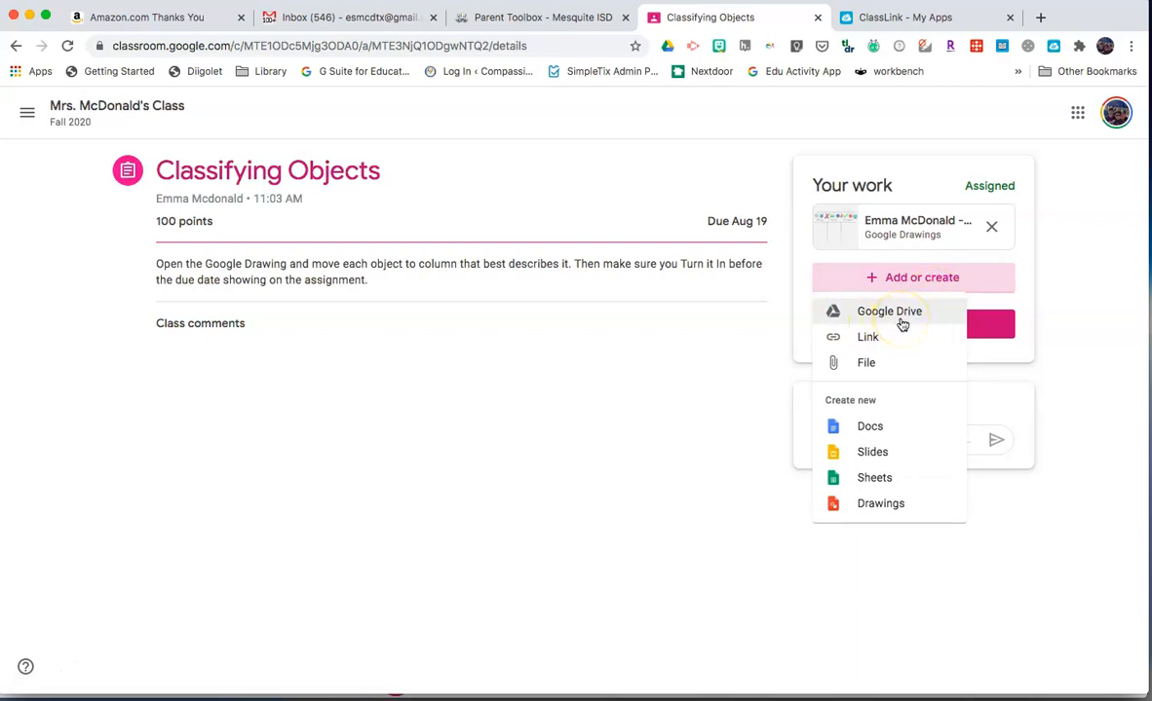
mouse_move(887, 346)
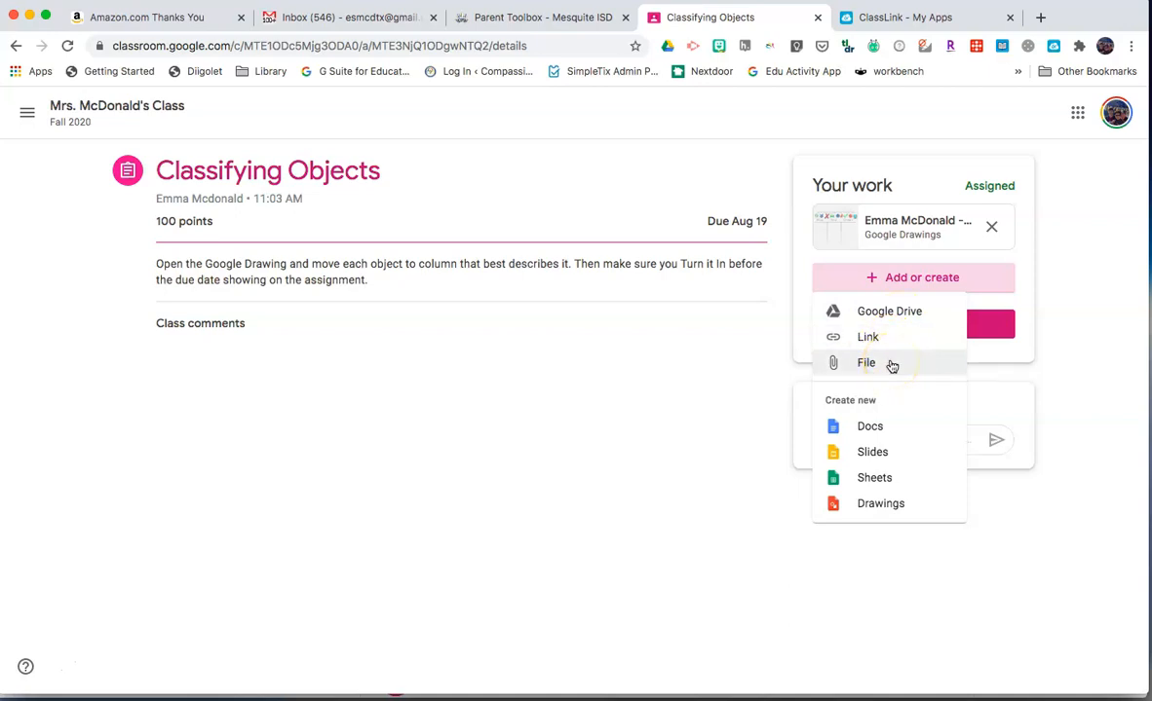
mouse_move(889, 453)
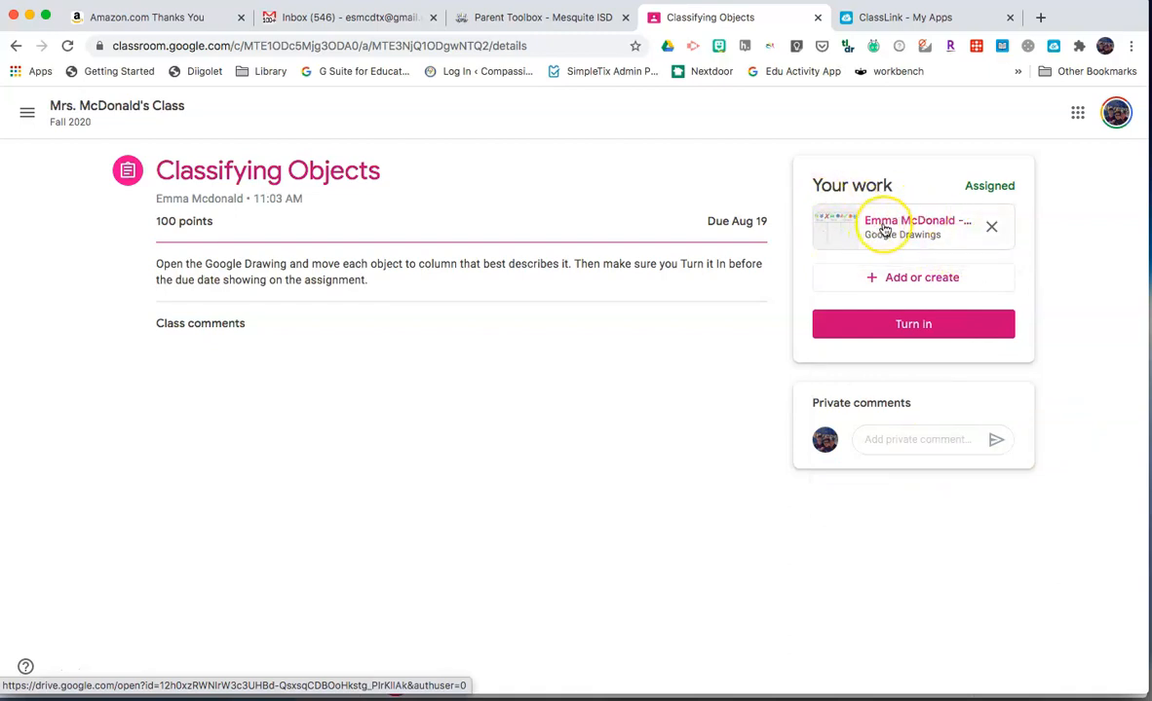
mouse_move(887, 226)
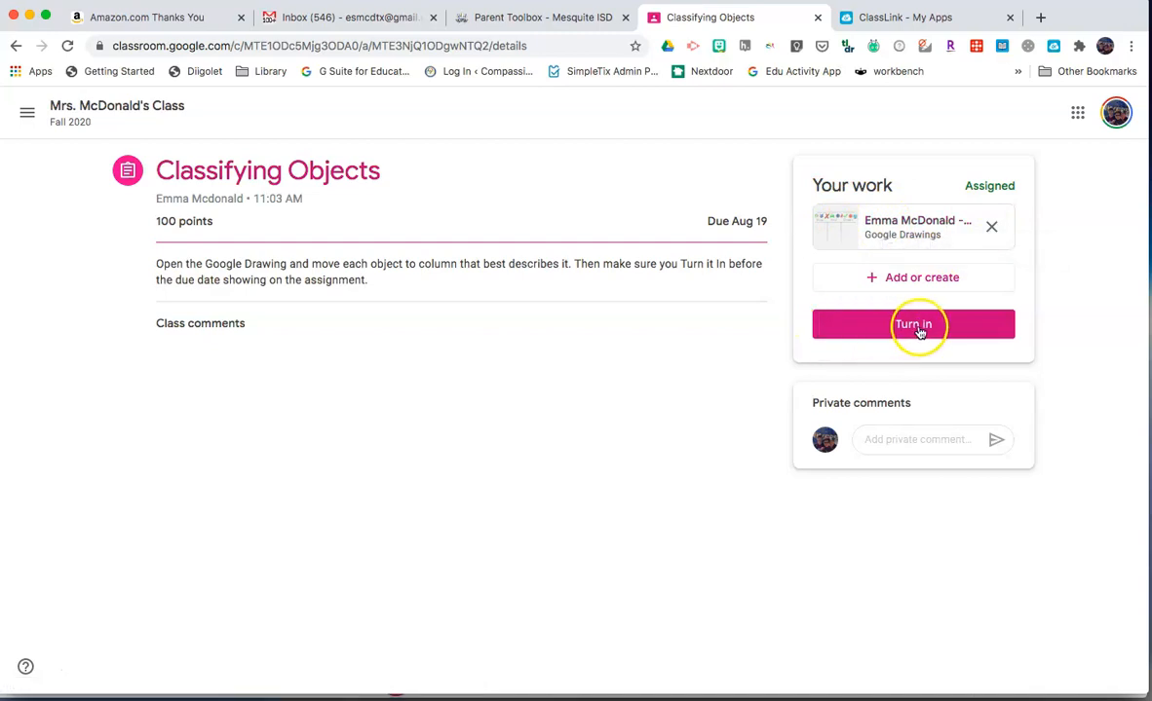
mouse_move(873, 285)
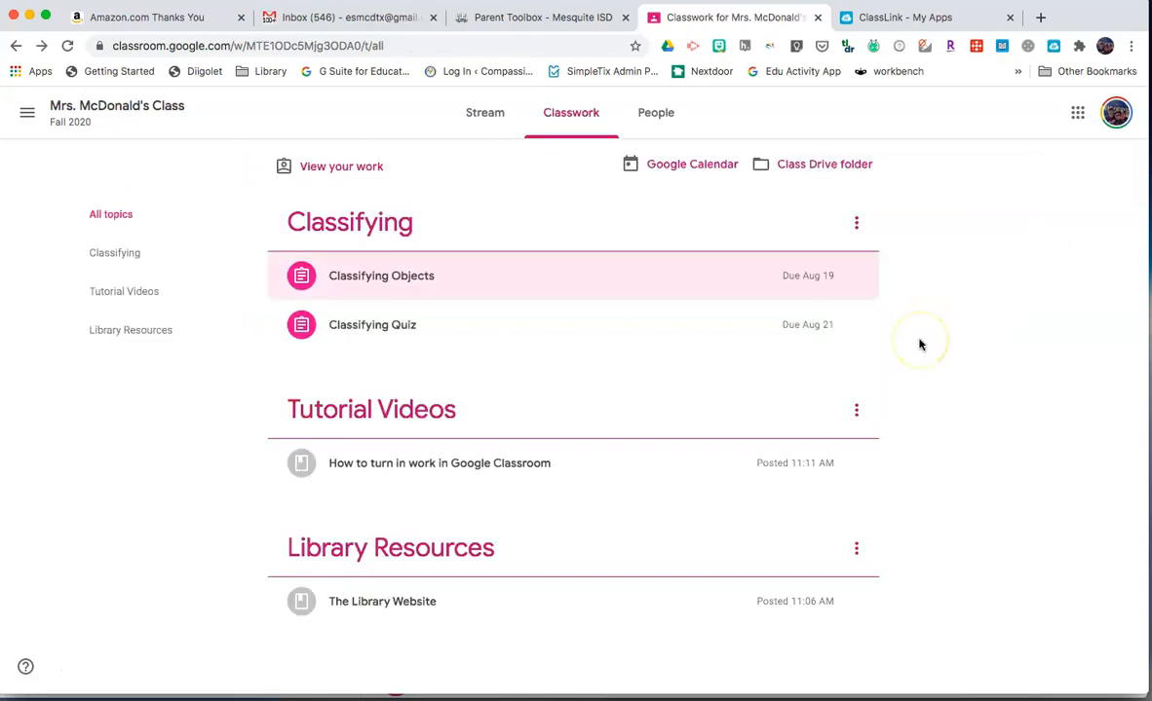
mouse_move(920, 343)
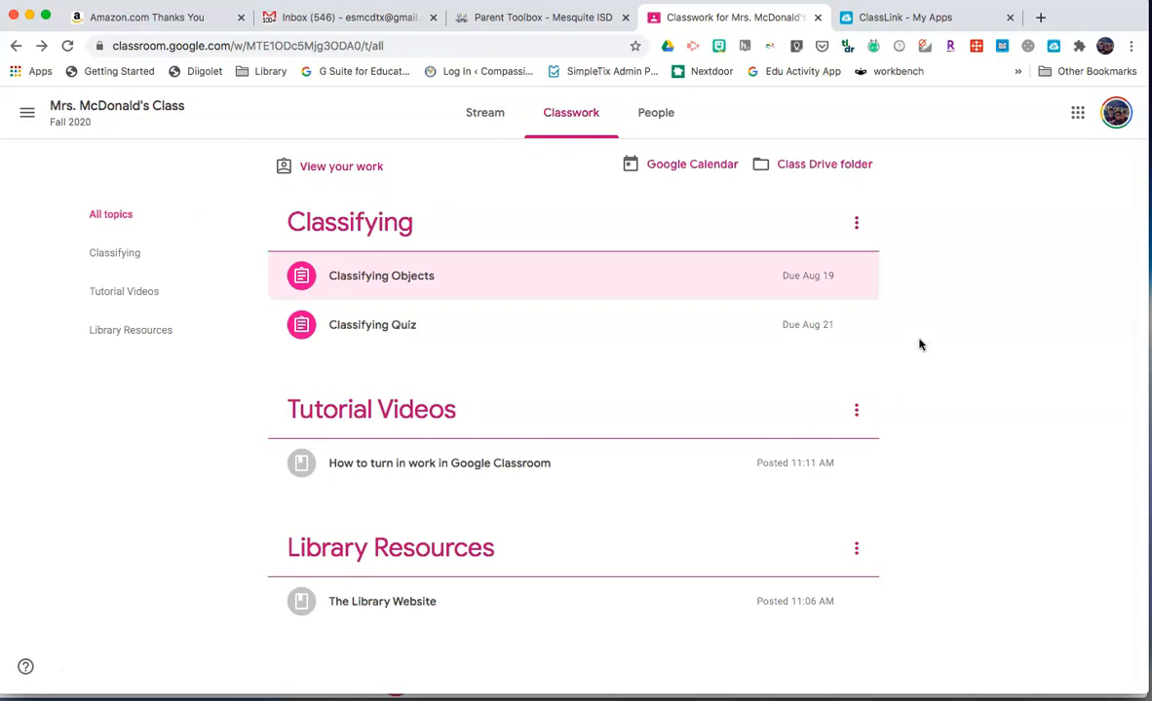
Expand the Classifying Quiz entry to preview its instructions and Google Form
left_click(371, 335)
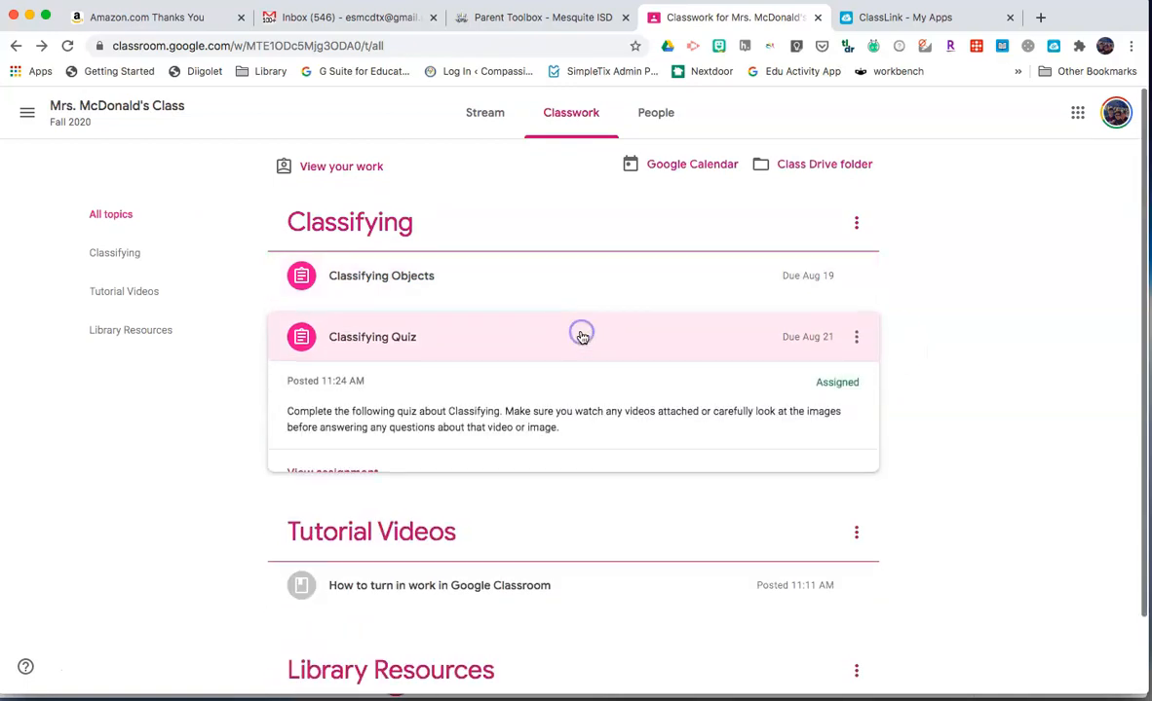
left_click(371, 337)
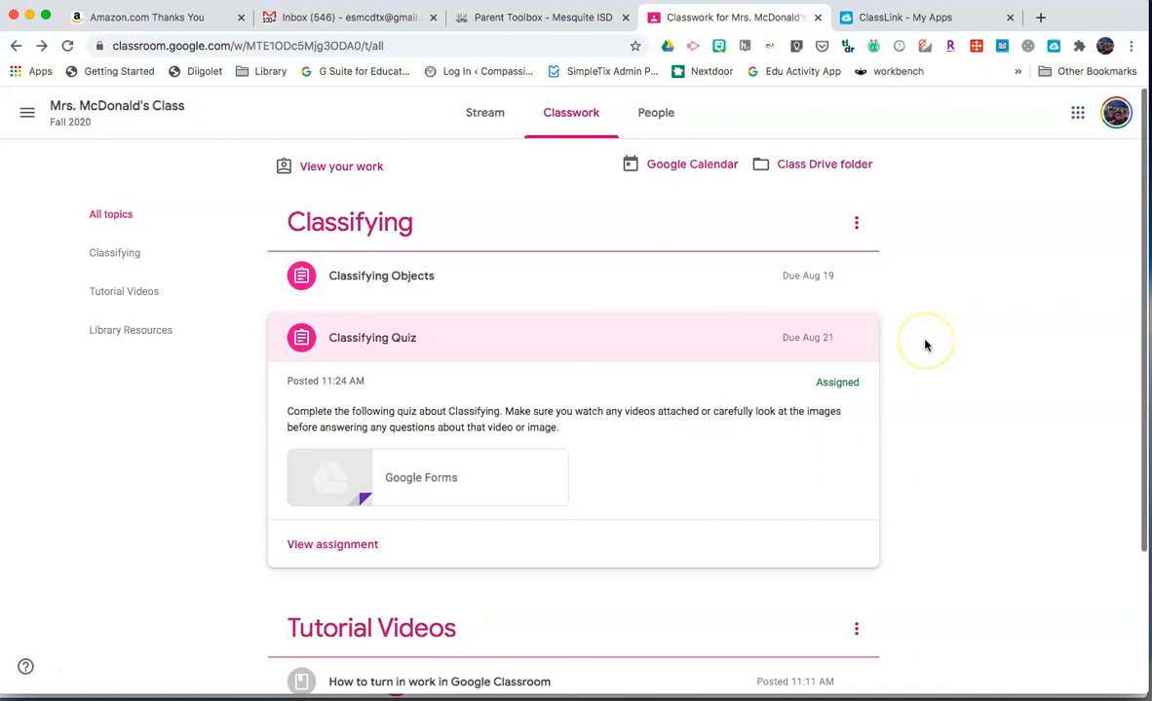
mouse_move(925, 343)
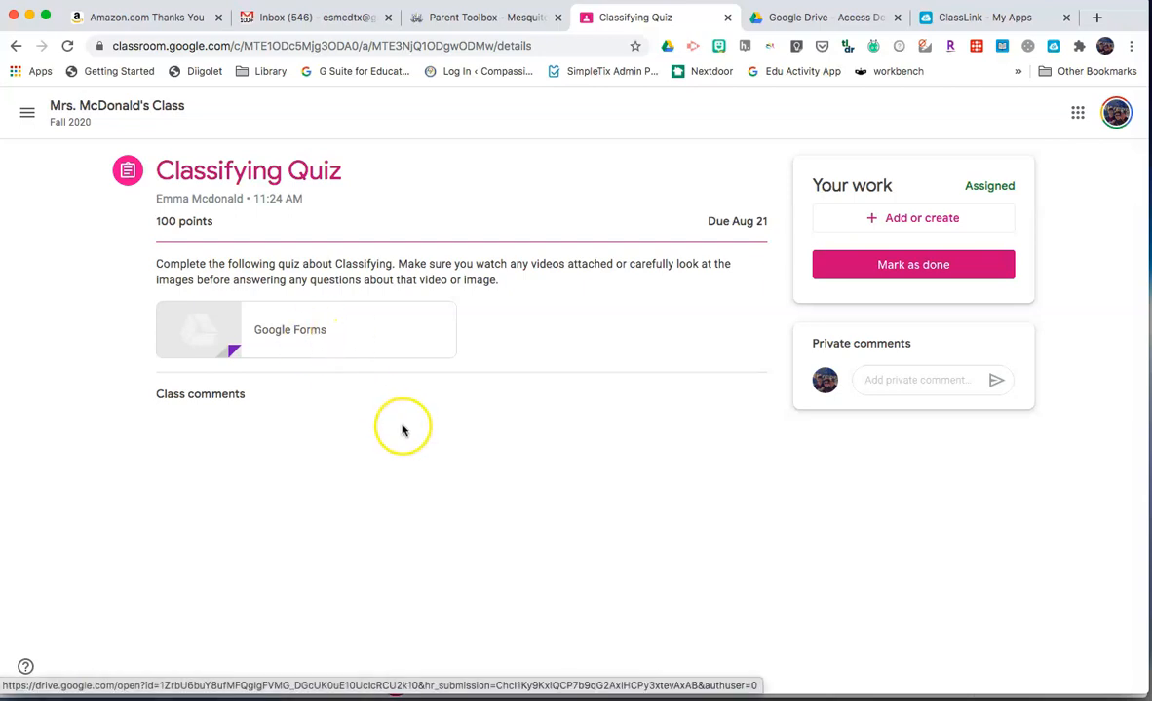
mouse_move(431, 419)
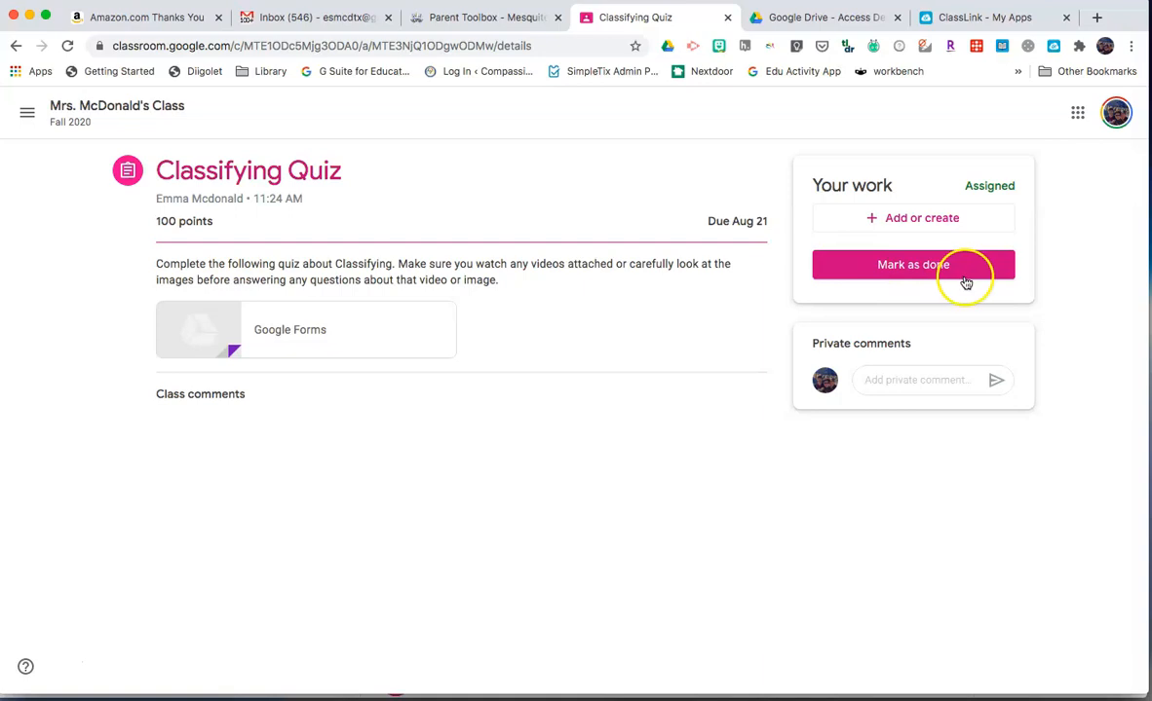
mouse_move(1068, 261)
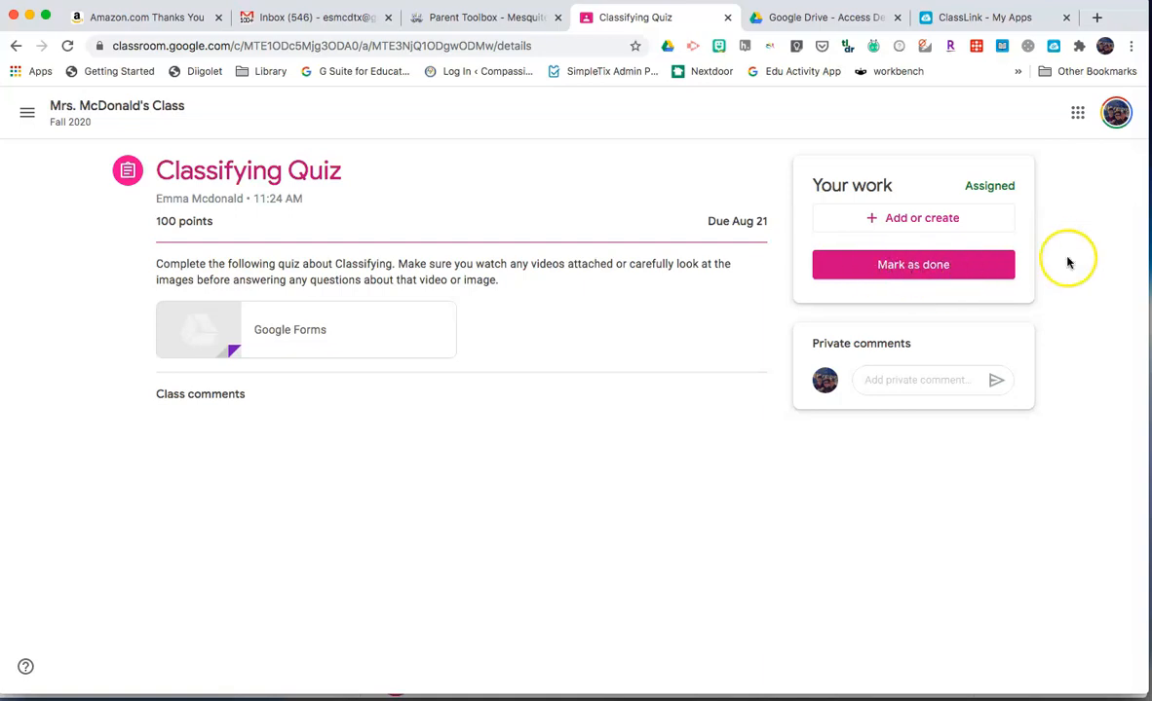
mouse_move(1072, 262)
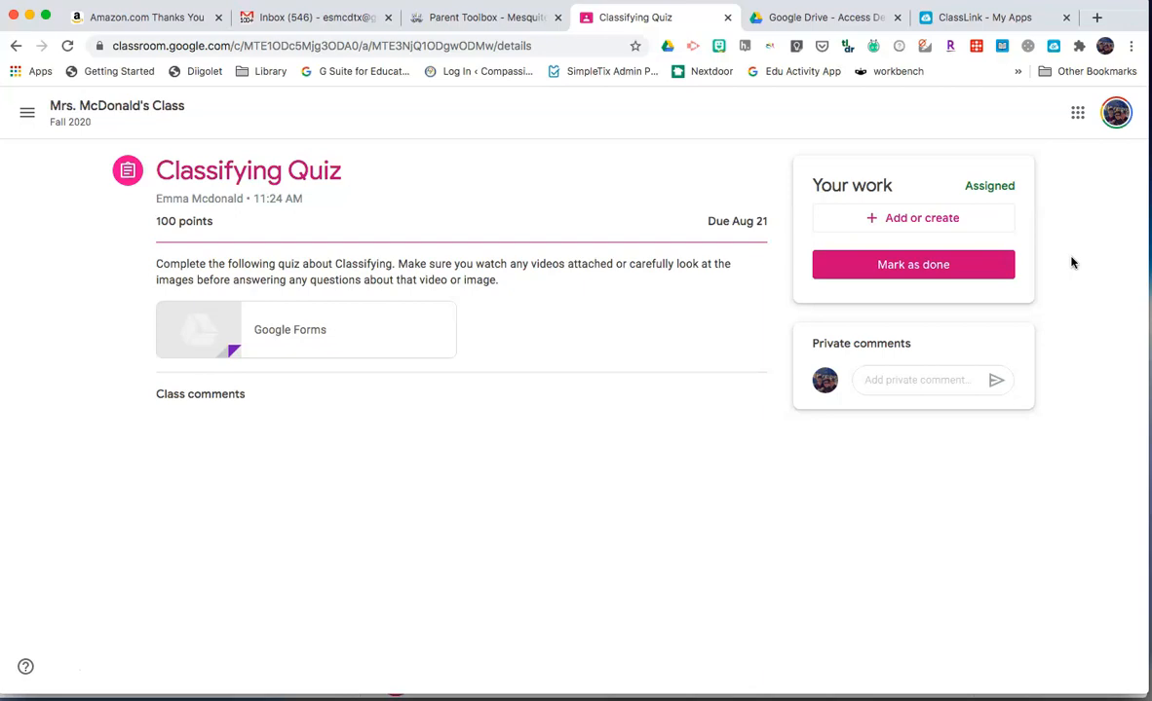
Show the Add or create choices for attaching work to the quiz
left_click(912, 218)
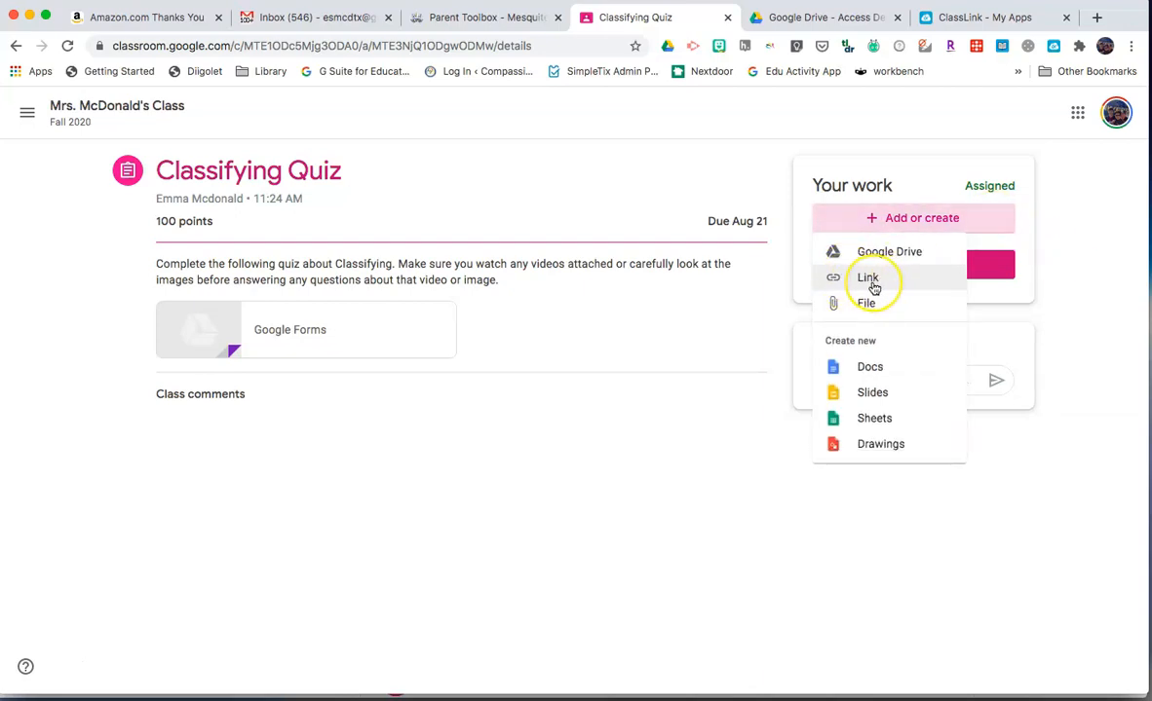
mouse_move(1128, 304)
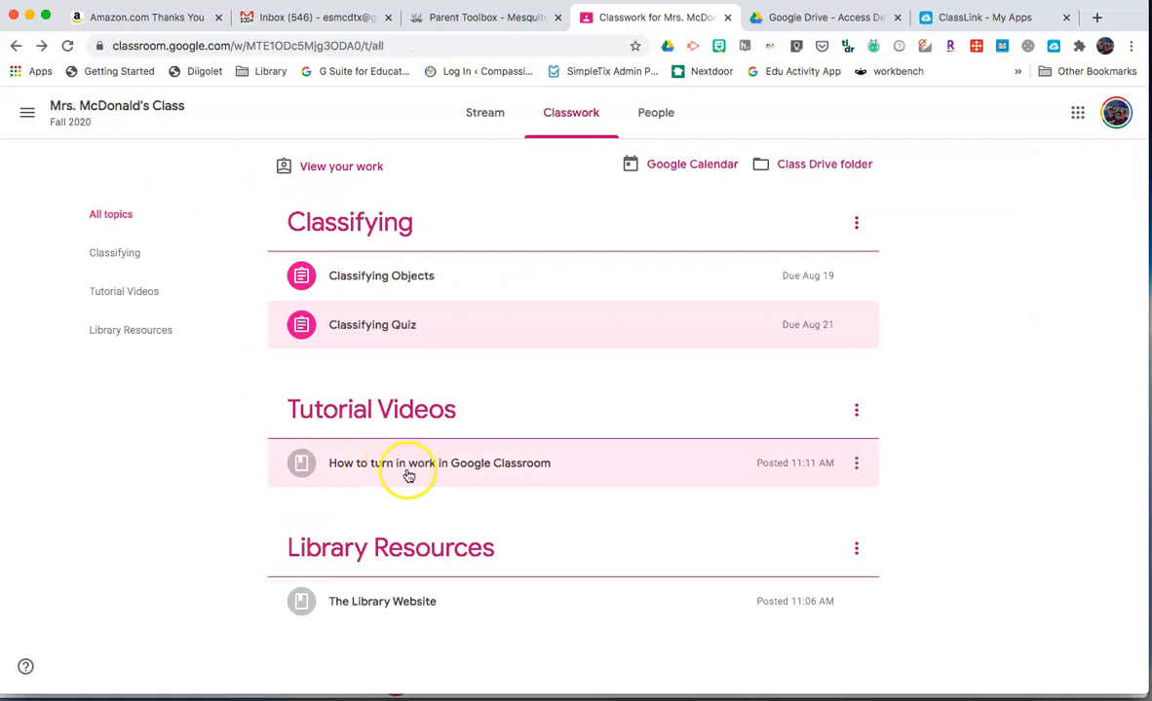
mouse_move(314, 487)
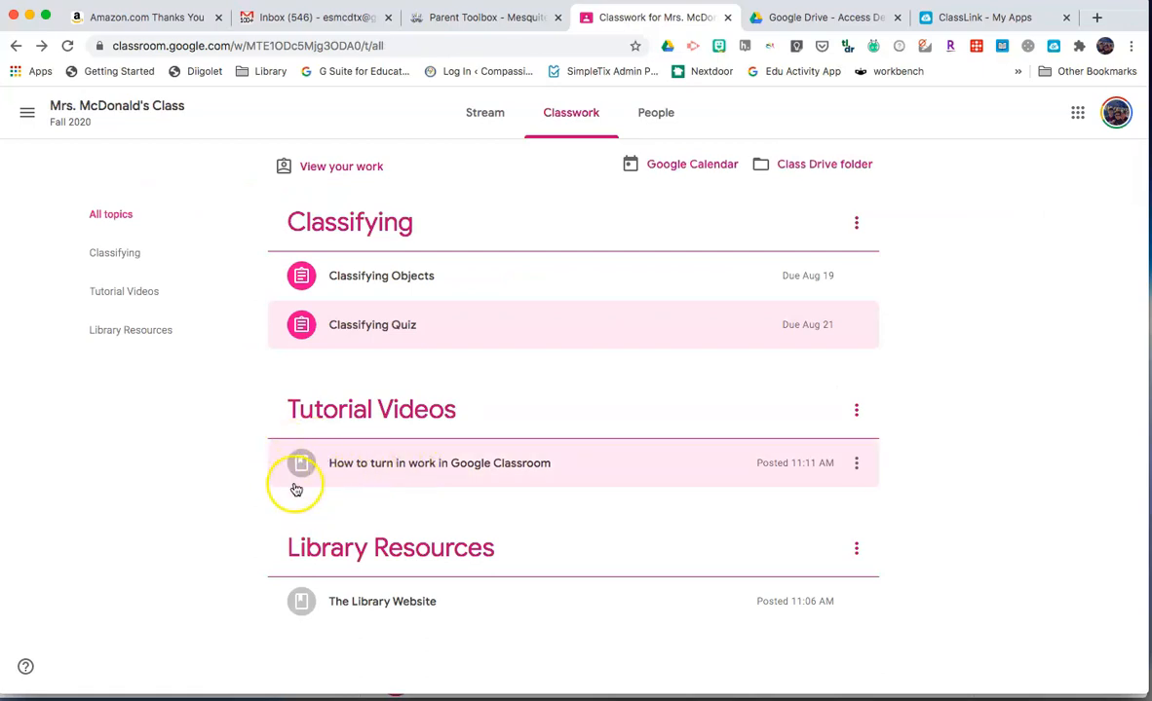
mouse_move(296, 320)
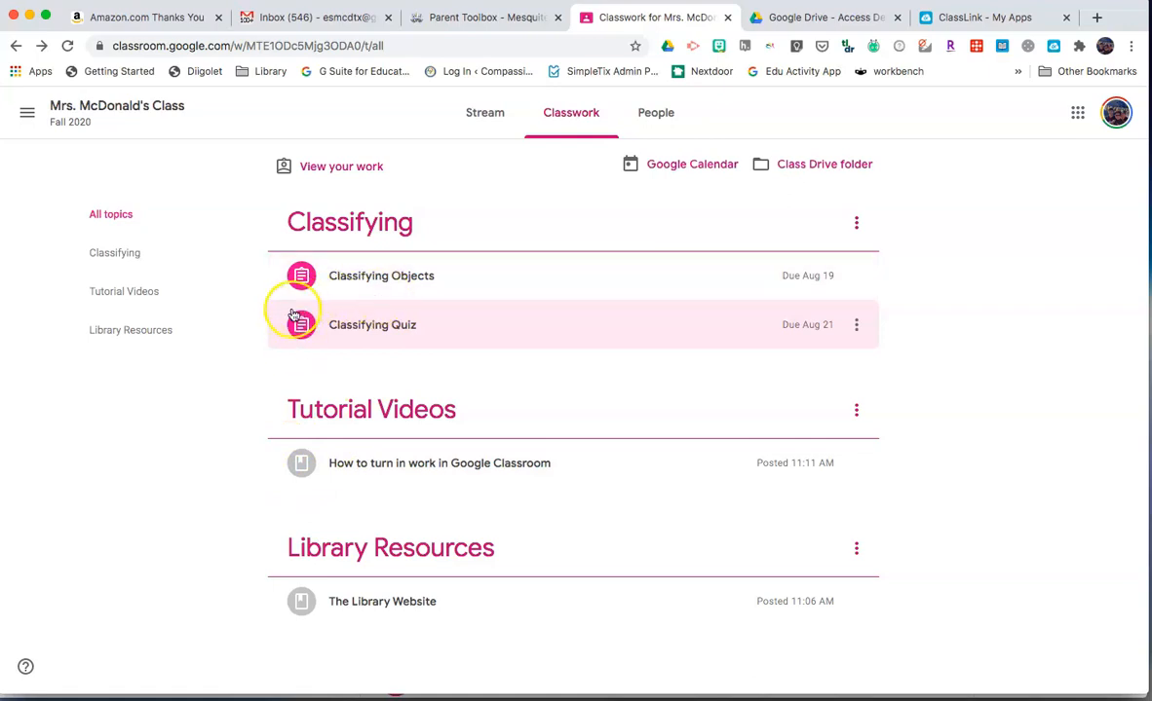
Expand the How to turn in work tutorial and view its material page
left_click(439, 463)
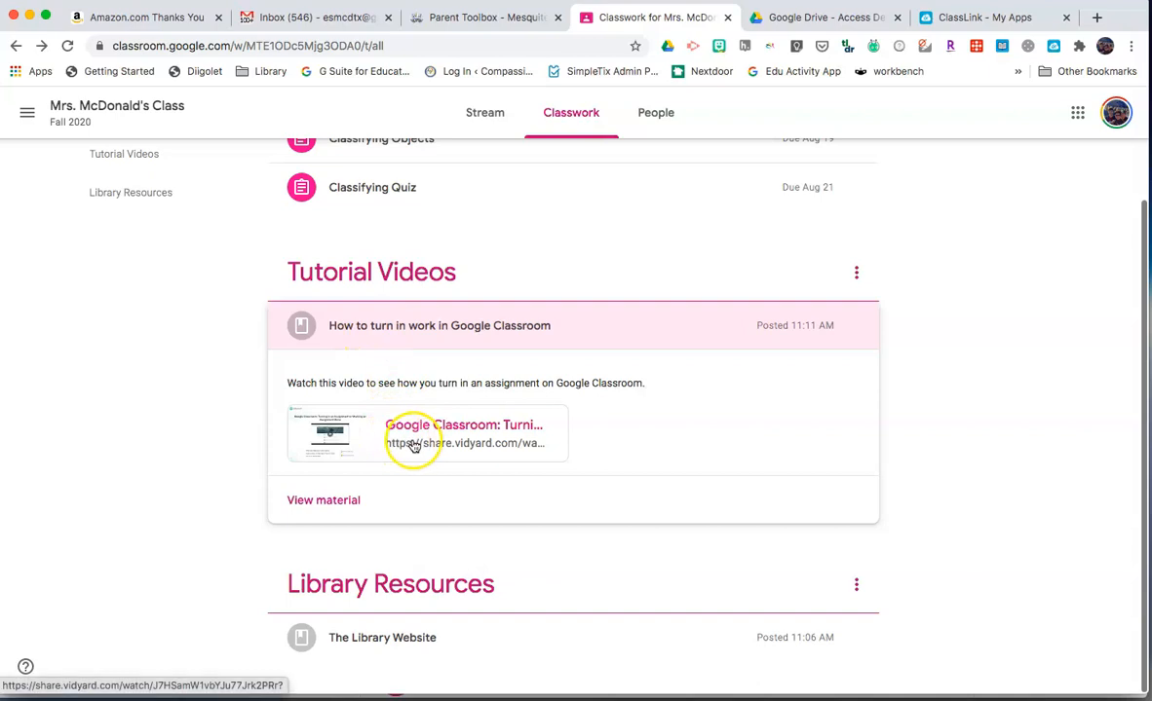
mouse_move(701, 444)
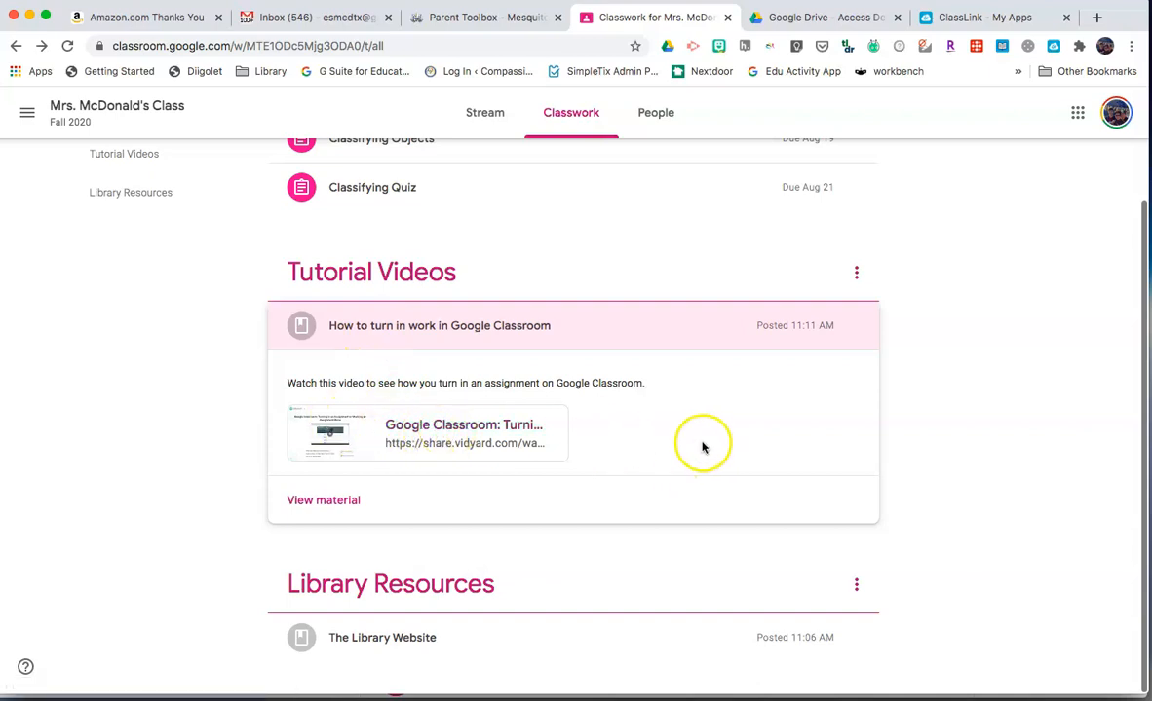
left_click(438, 325)
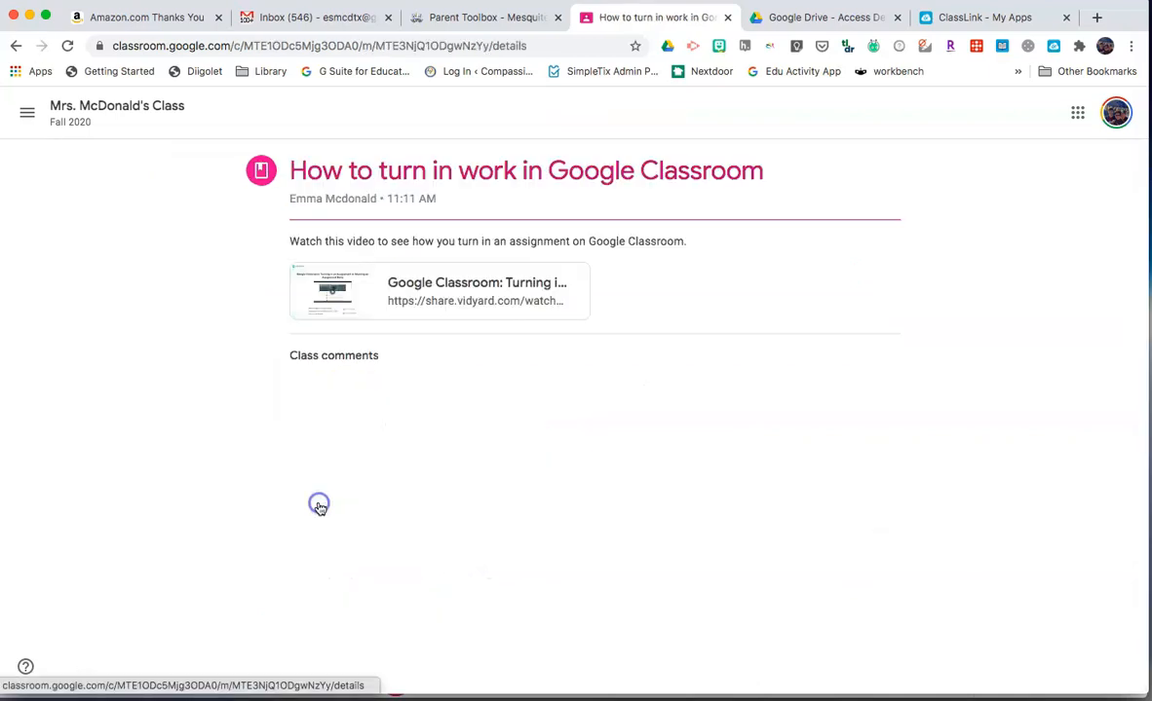
mouse_move(413, 355)
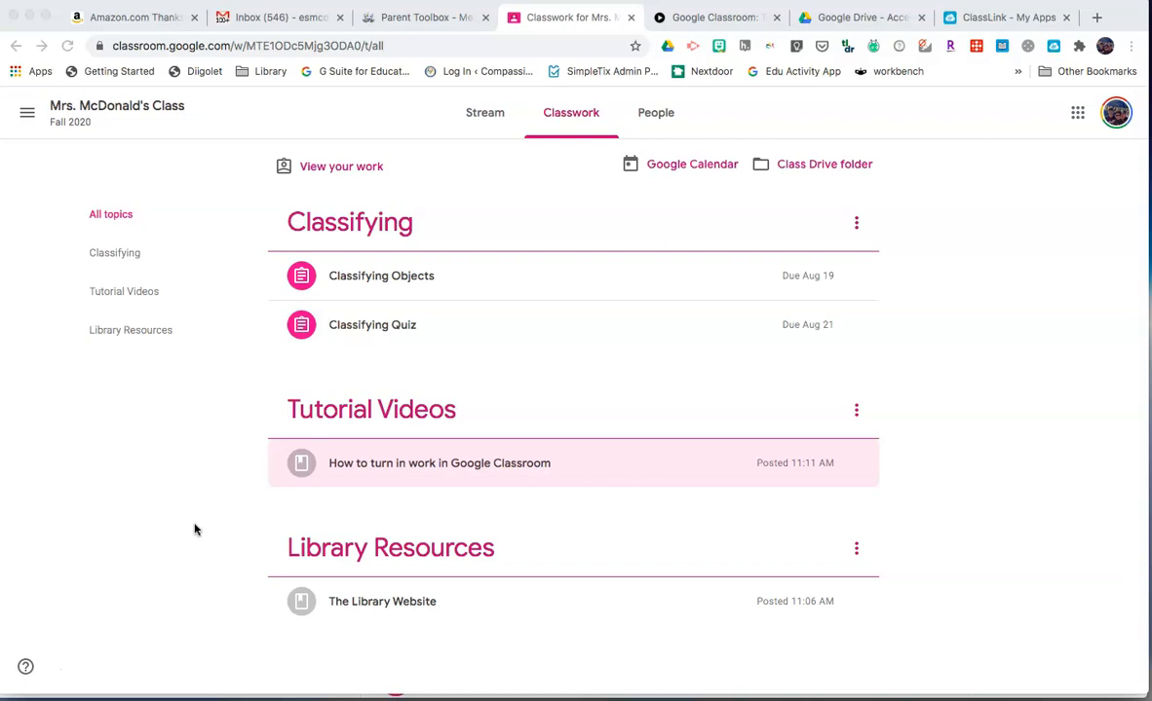
mouse_move(785, 436)
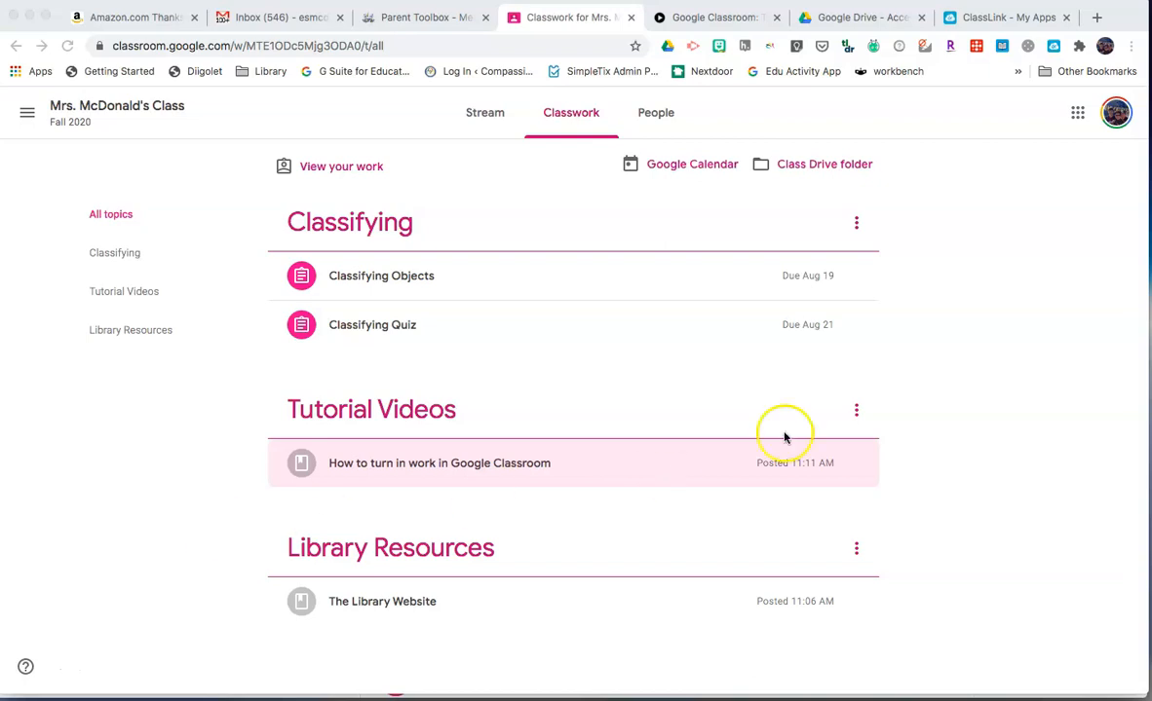
mouse_move(926, 401)
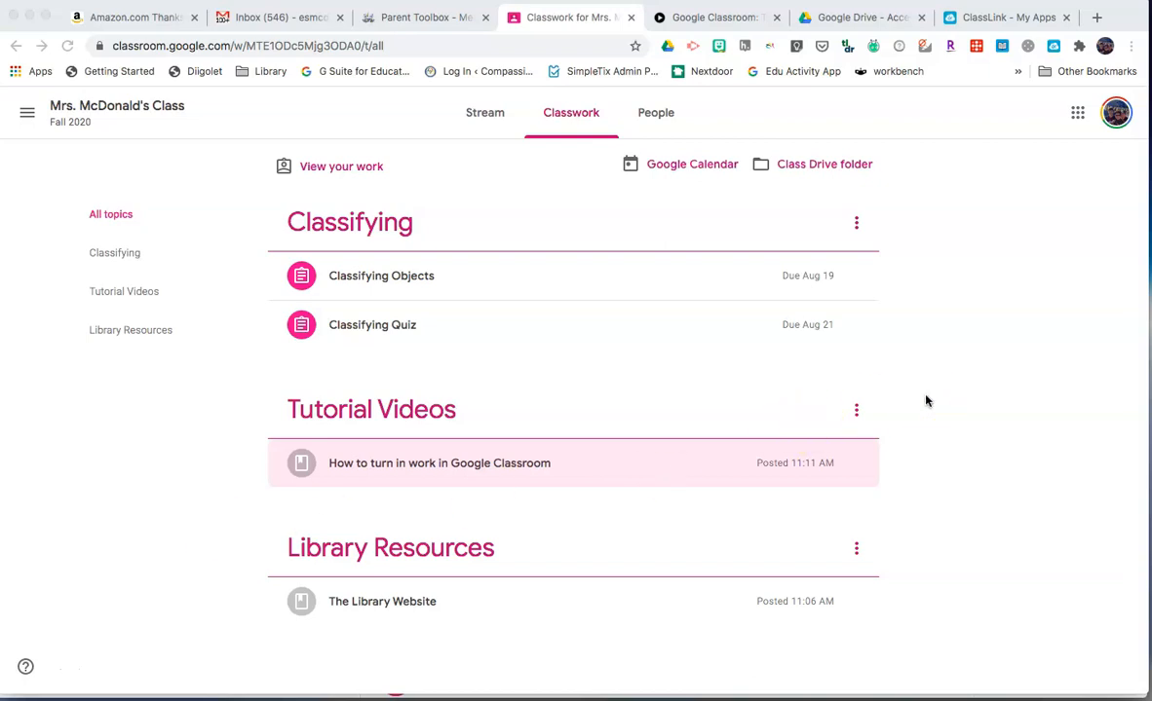
mouse_move(170, 148)
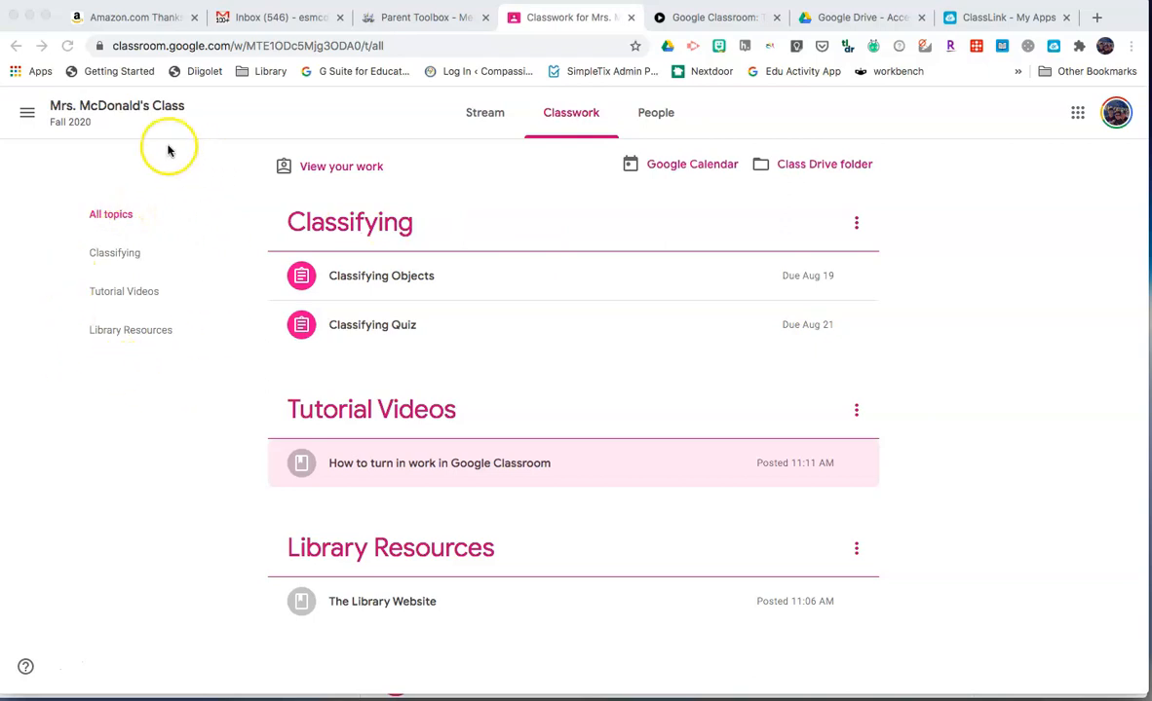
mouse_move(58, 349)
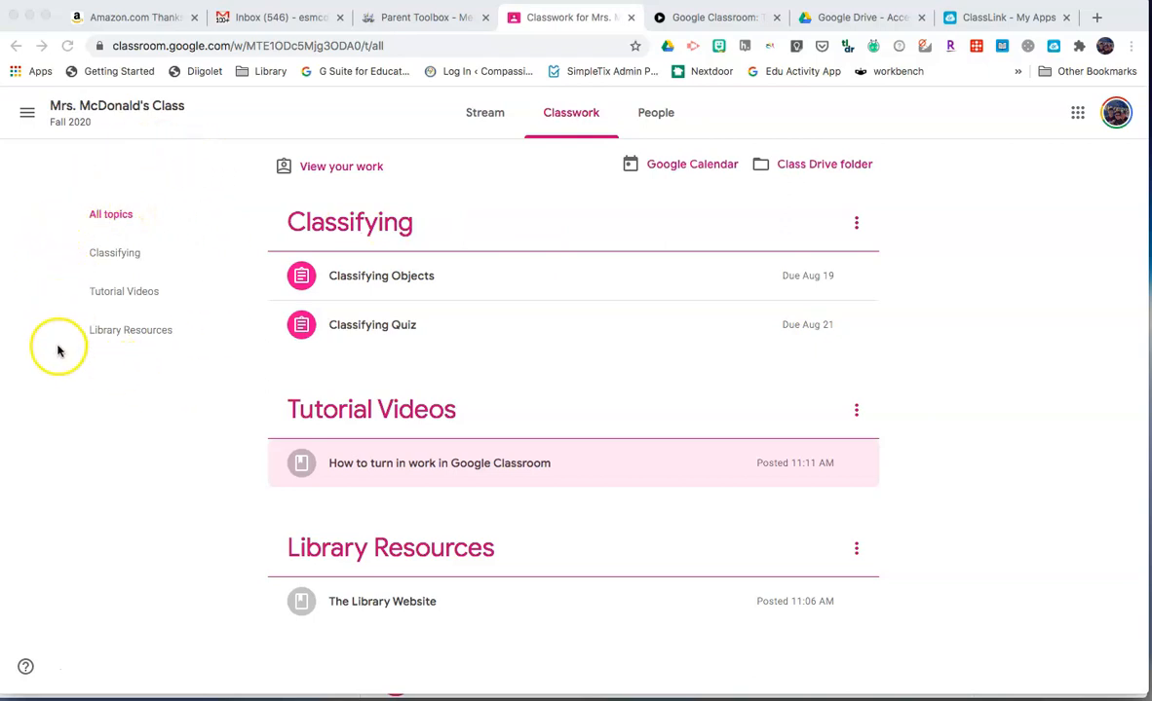
mouse_move(105, 302)
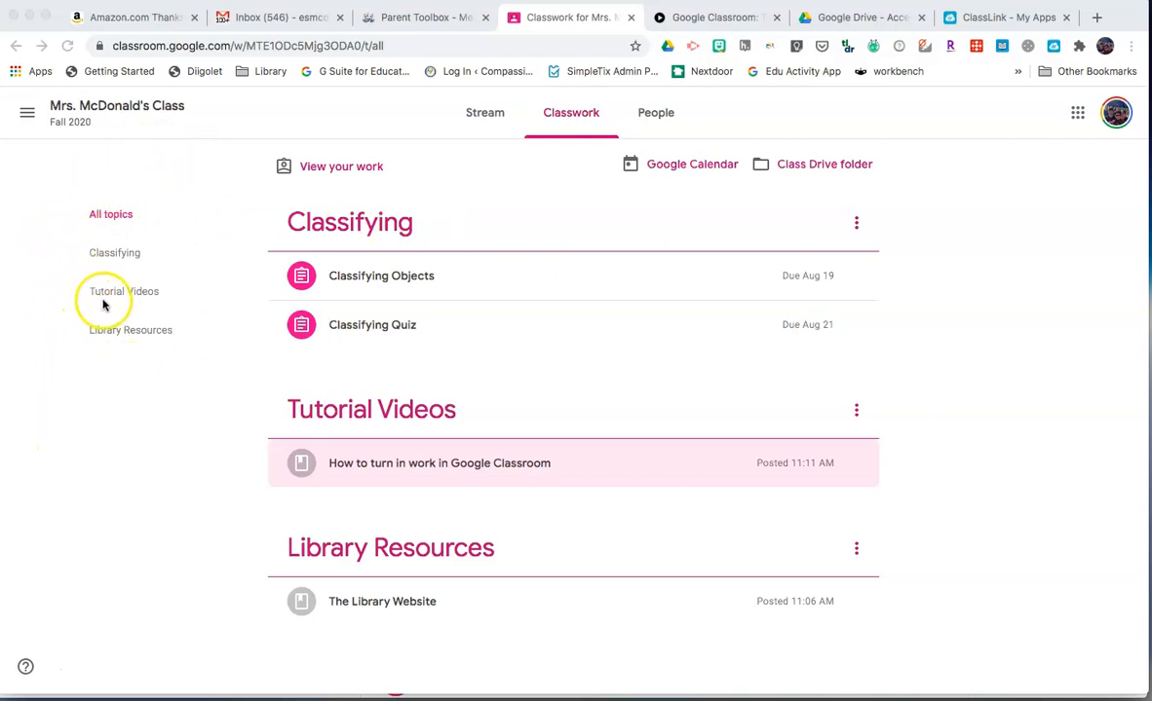
mouse_move(86, 363)
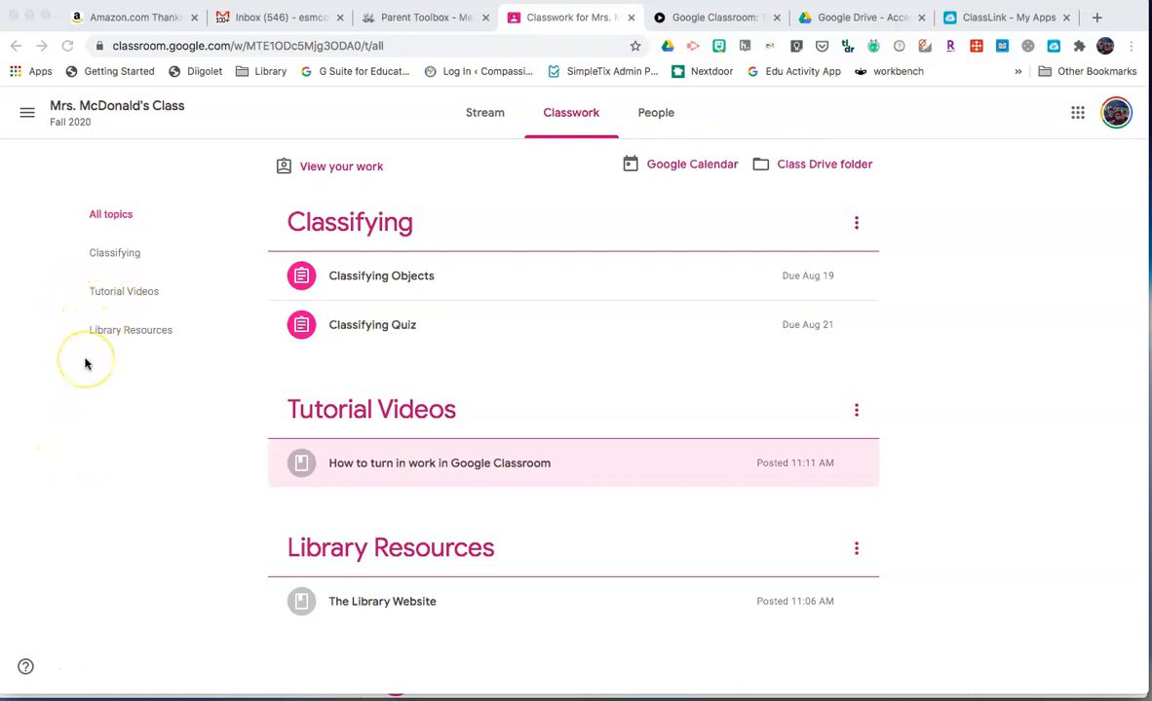
mouse_move(339, 168)
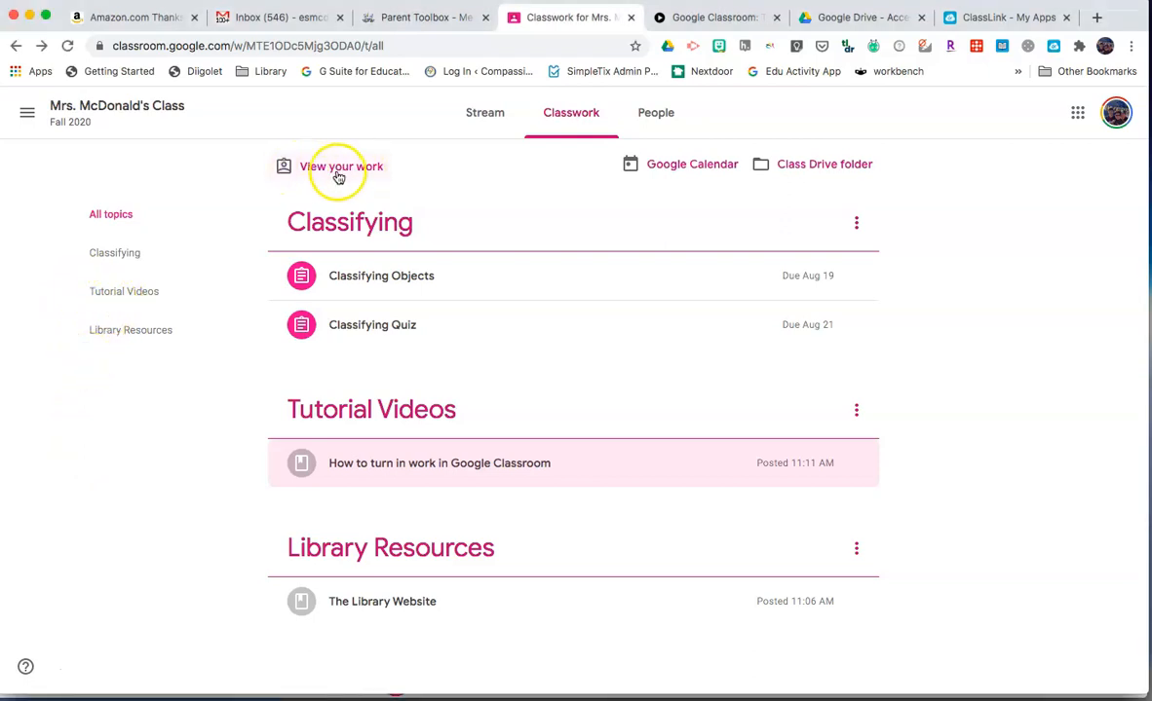
mouse_move(85, 171)
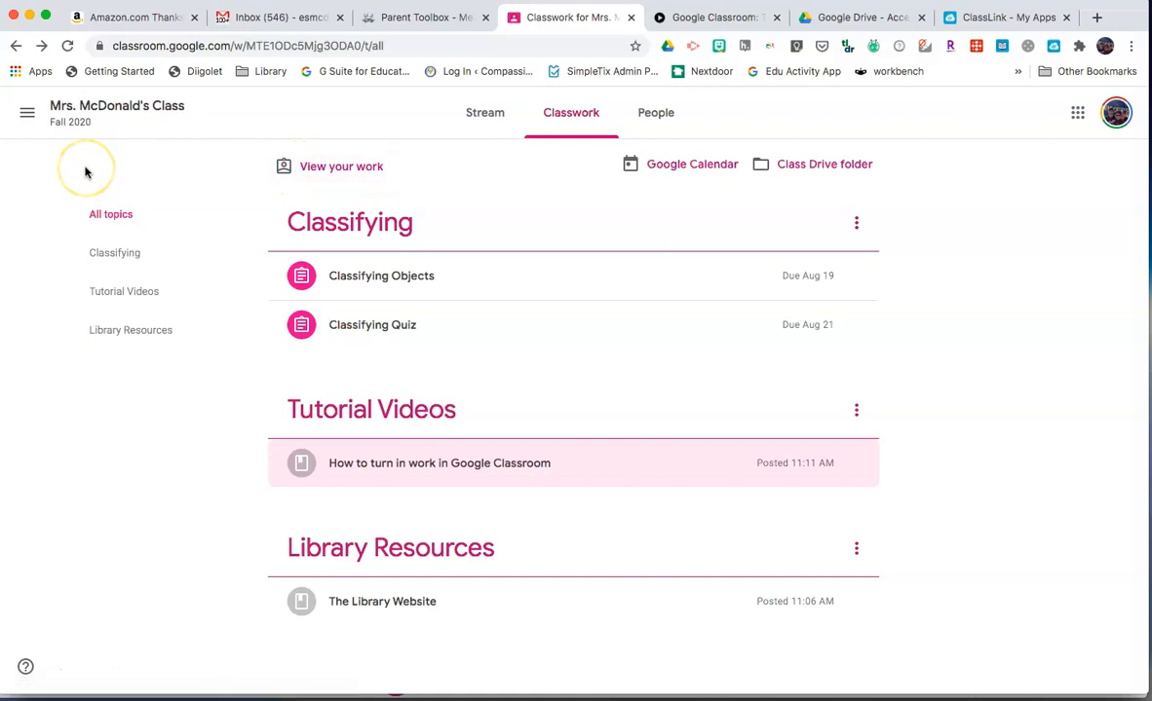
mouse_move(86, 167)
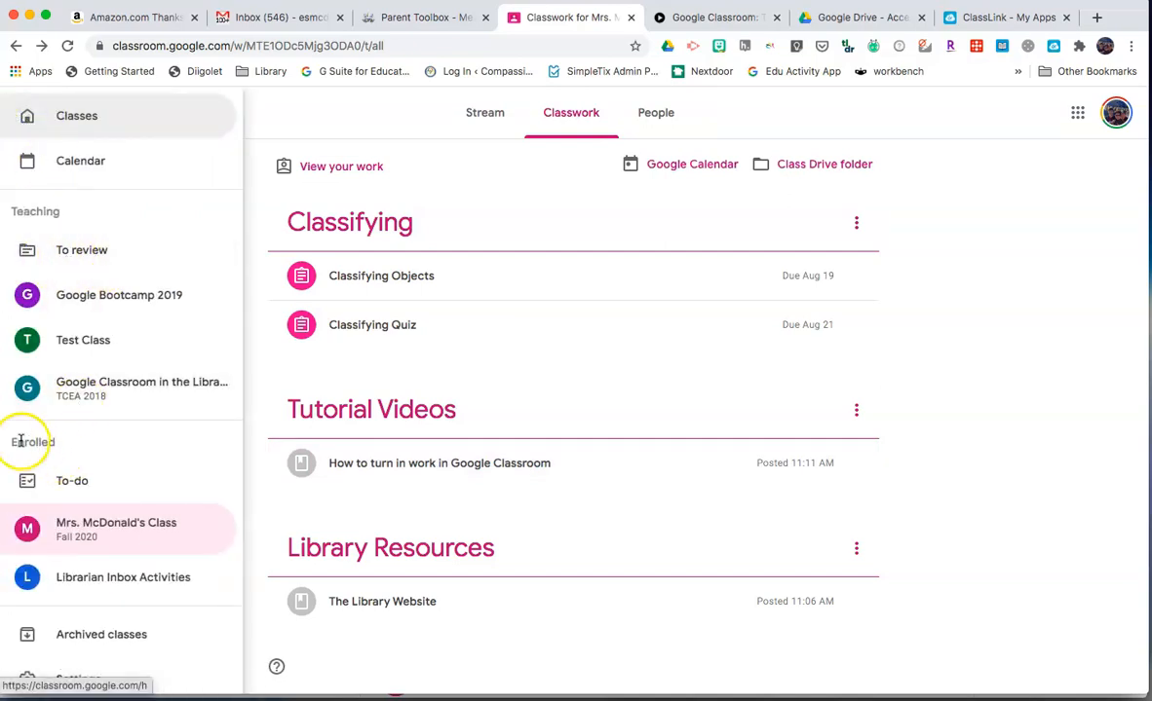
mouse_move(73, 480)
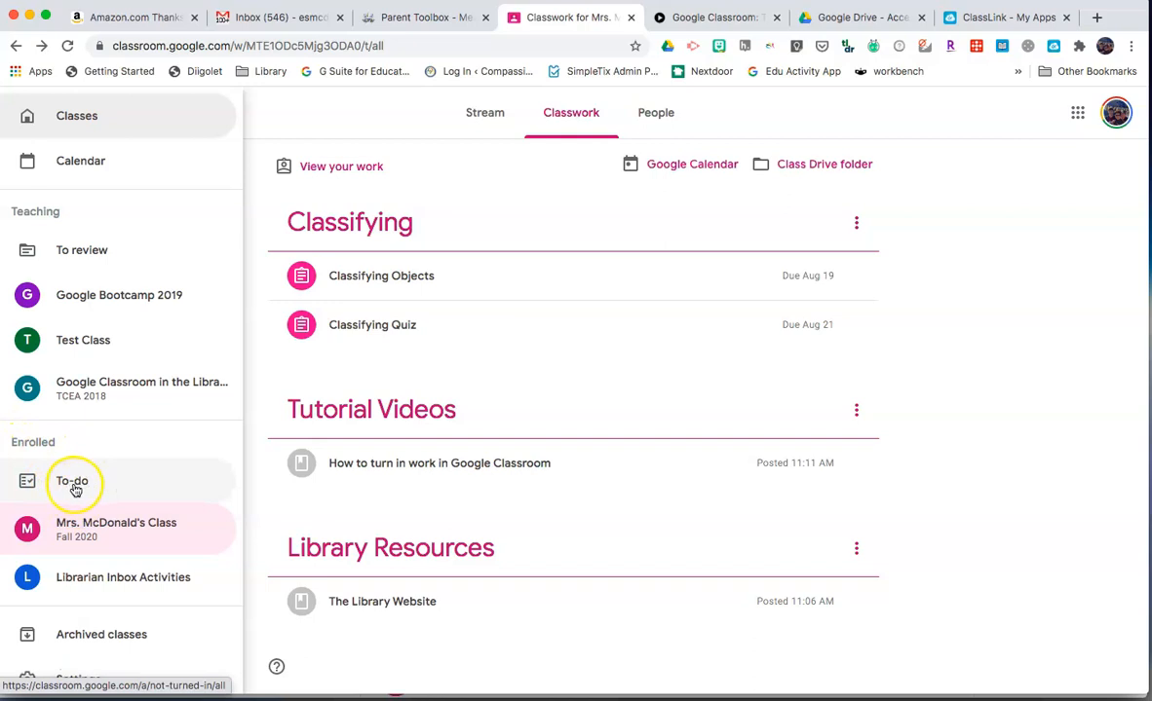
Go to the To-do page and show its All classes filter list
left_click(72, 481)
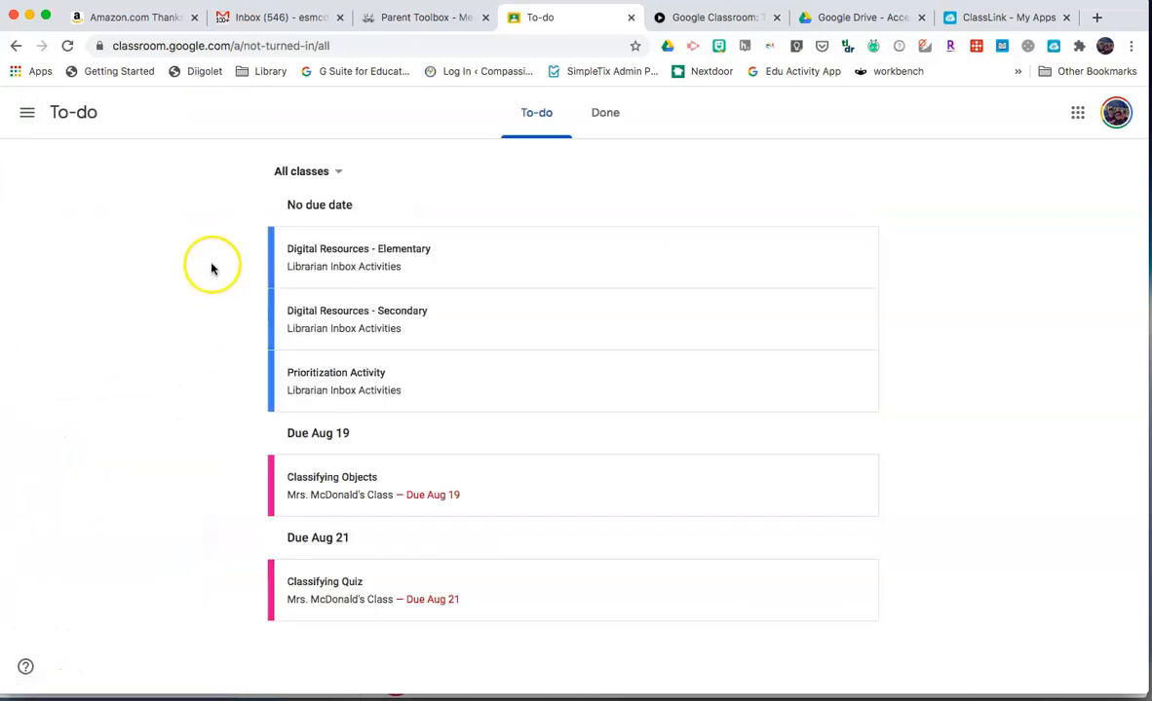
left_click(339, 172)
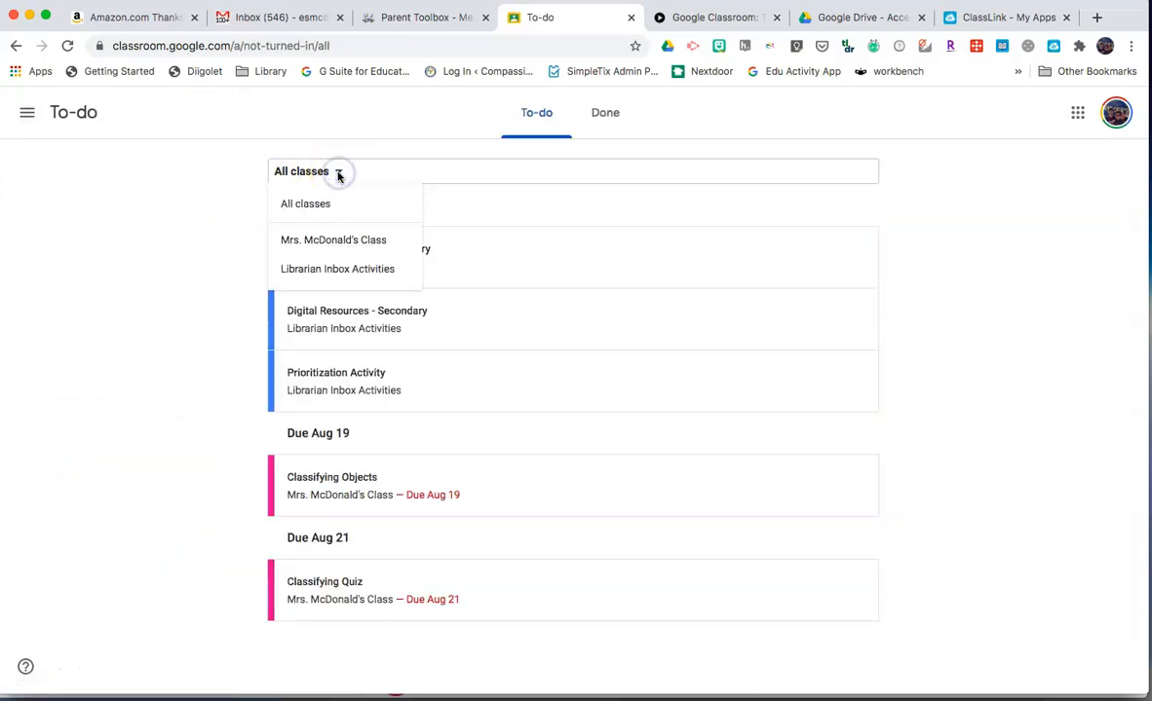
mouse_move(333, 240)
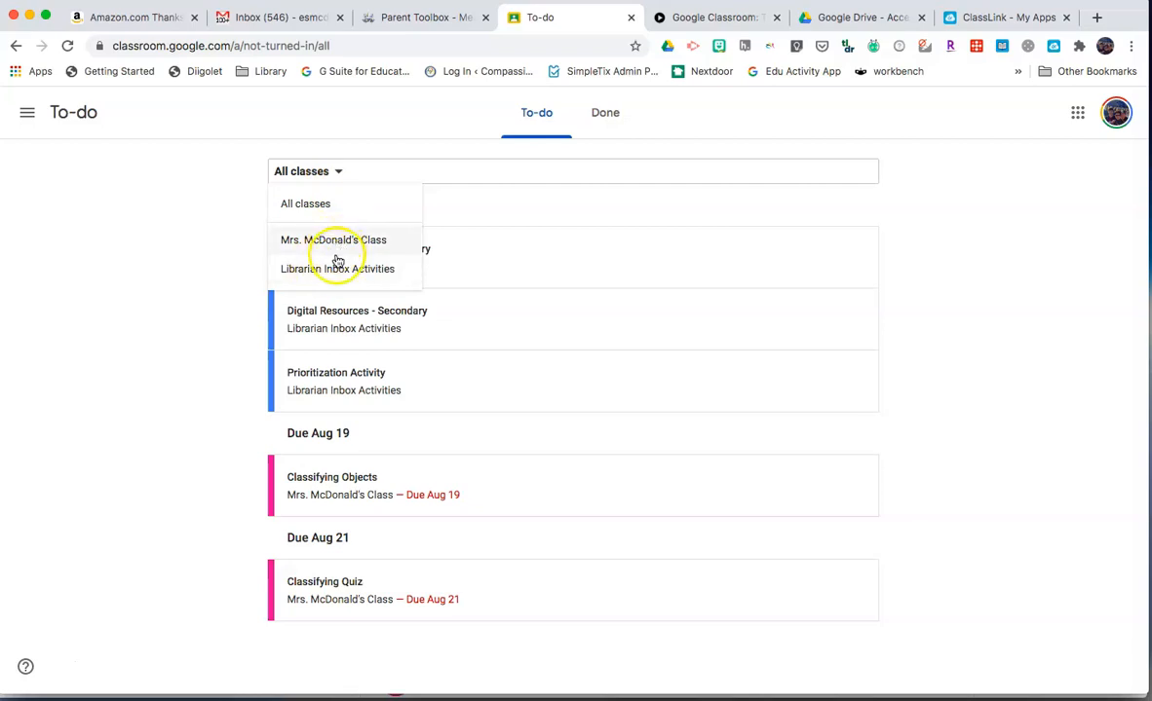
mouse_move(339, 172)
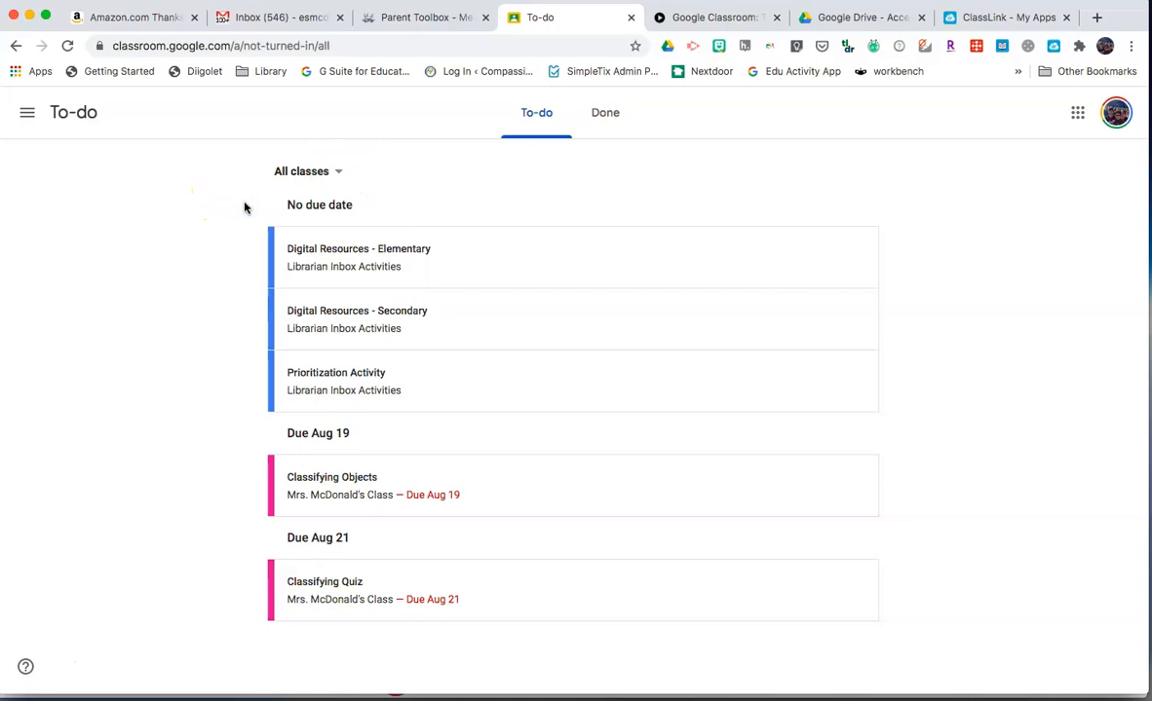
mouse_move(234, 380)
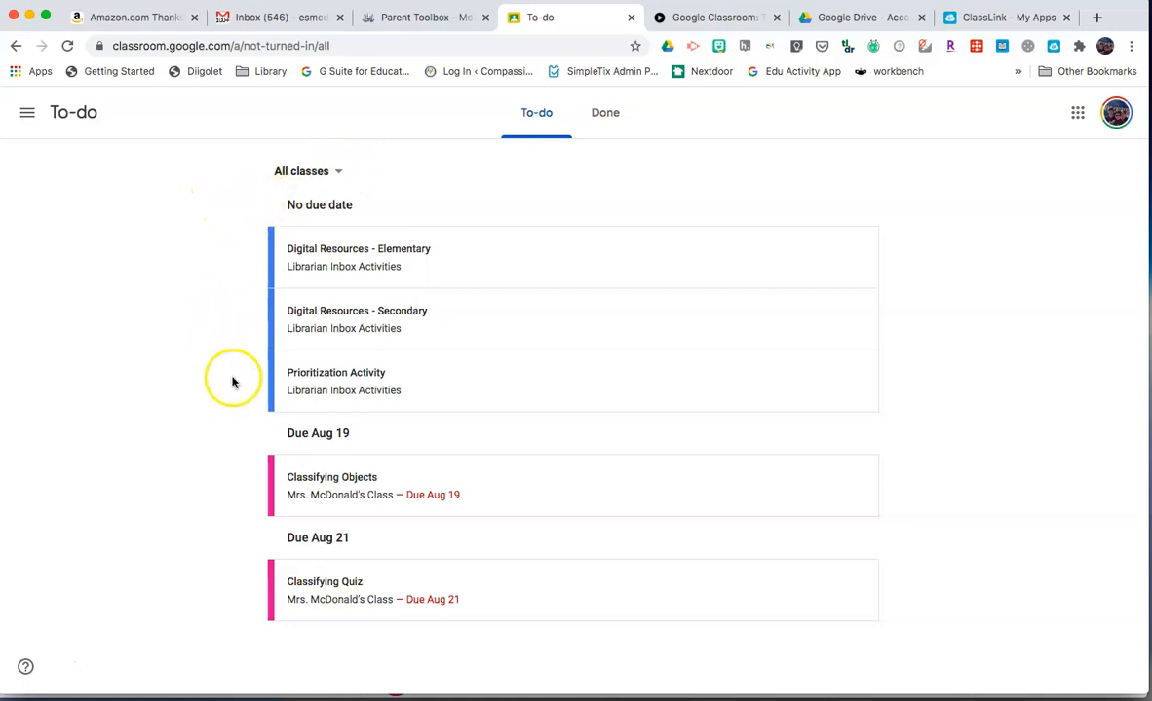
mouse_move(257, 438)
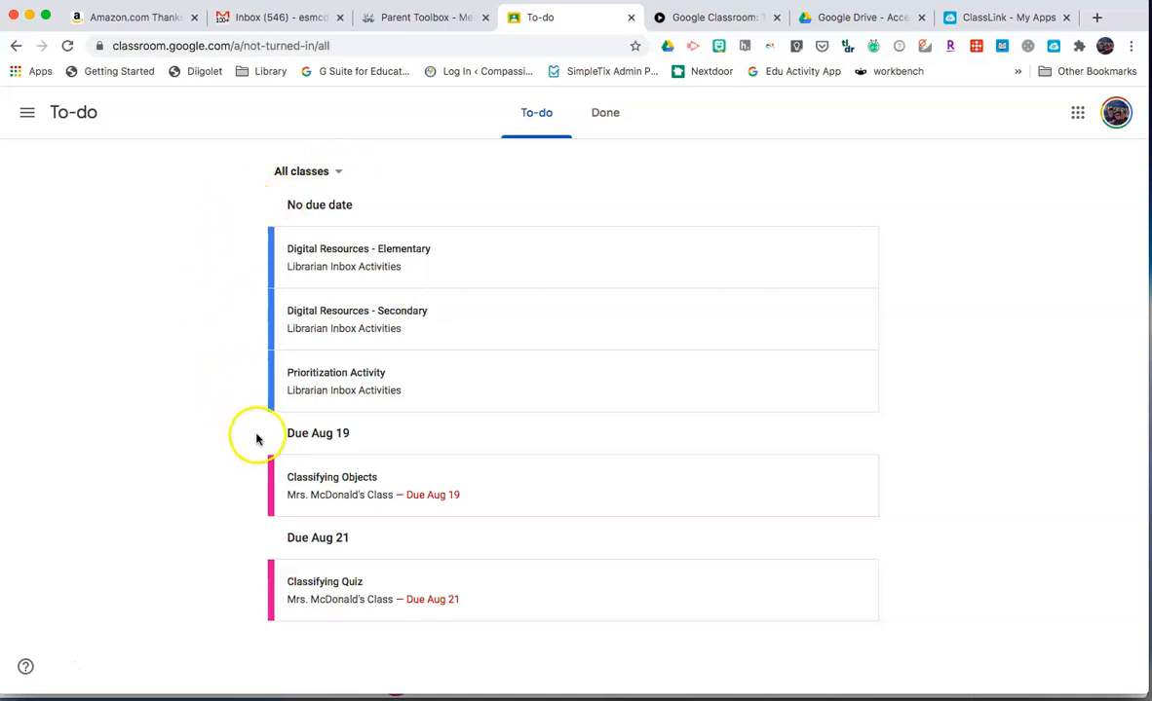
mouse_move(251, 550)
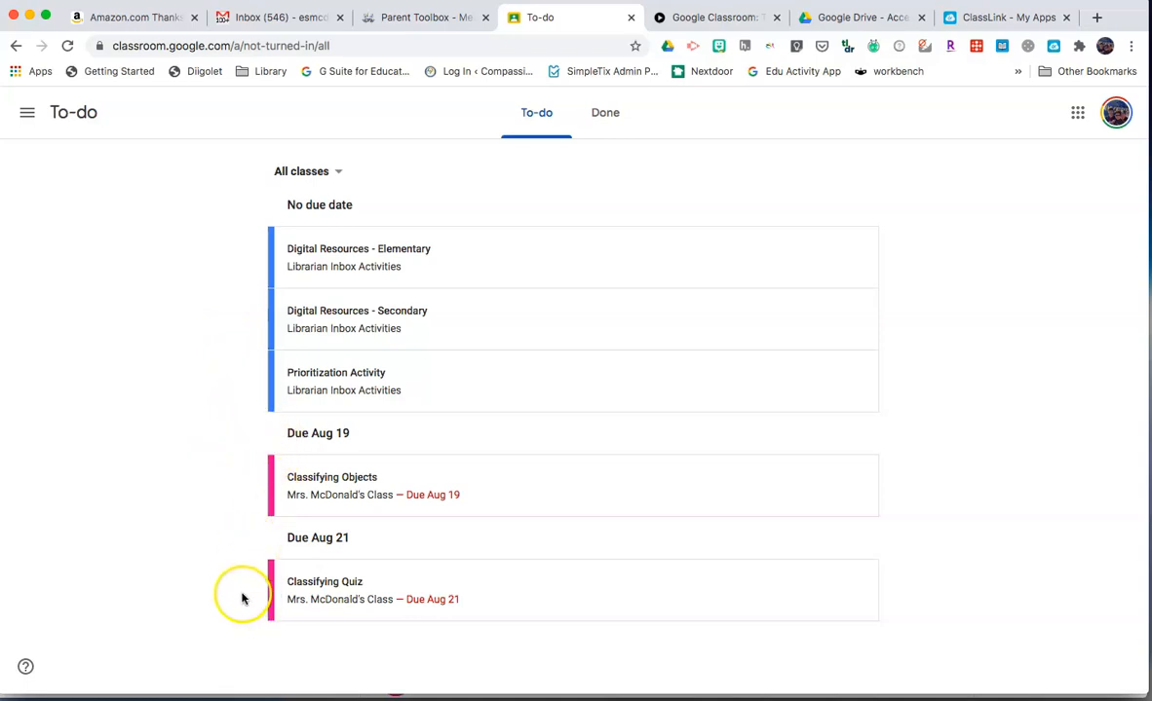
mouse_move(604, 113)
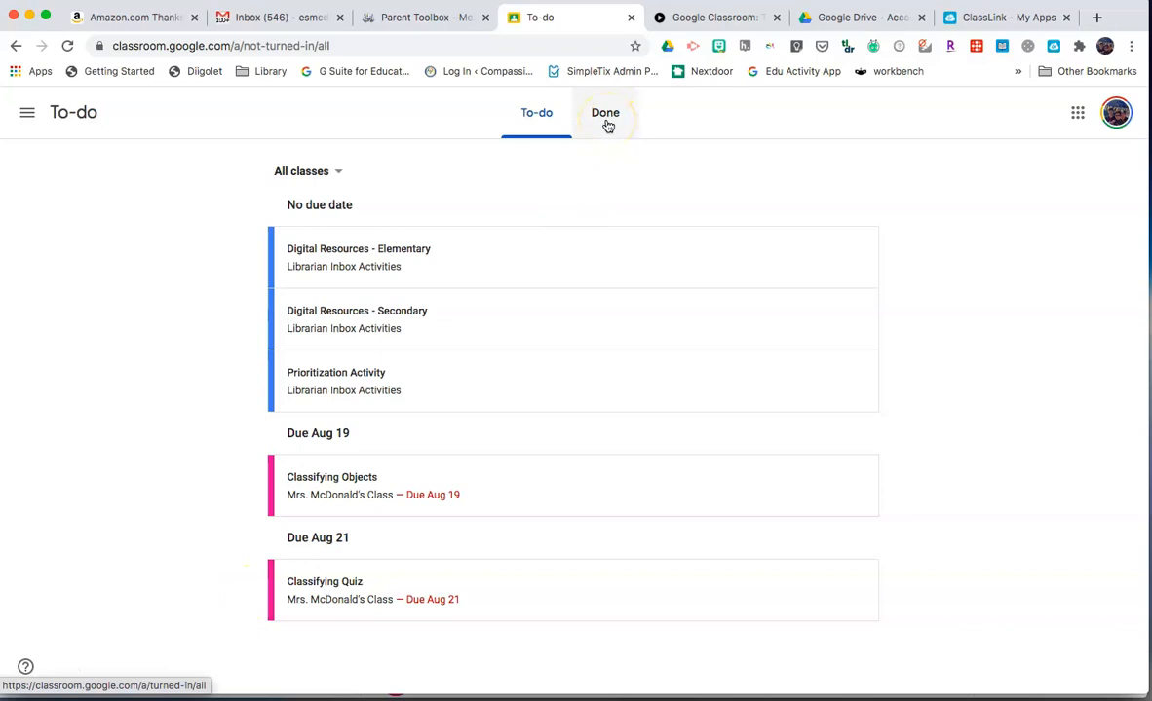
mouse_move(89, 148)
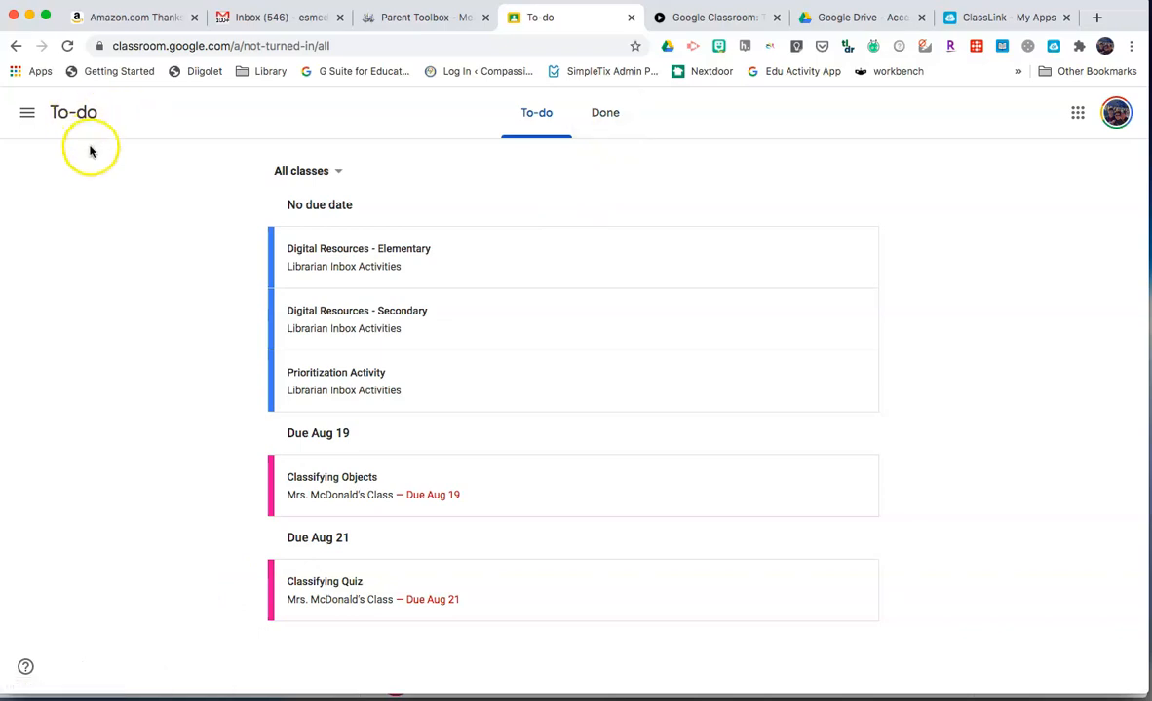
Choose Mrs. McDonald's Class from the main menu's Enrolled list
left_click(27, 111)
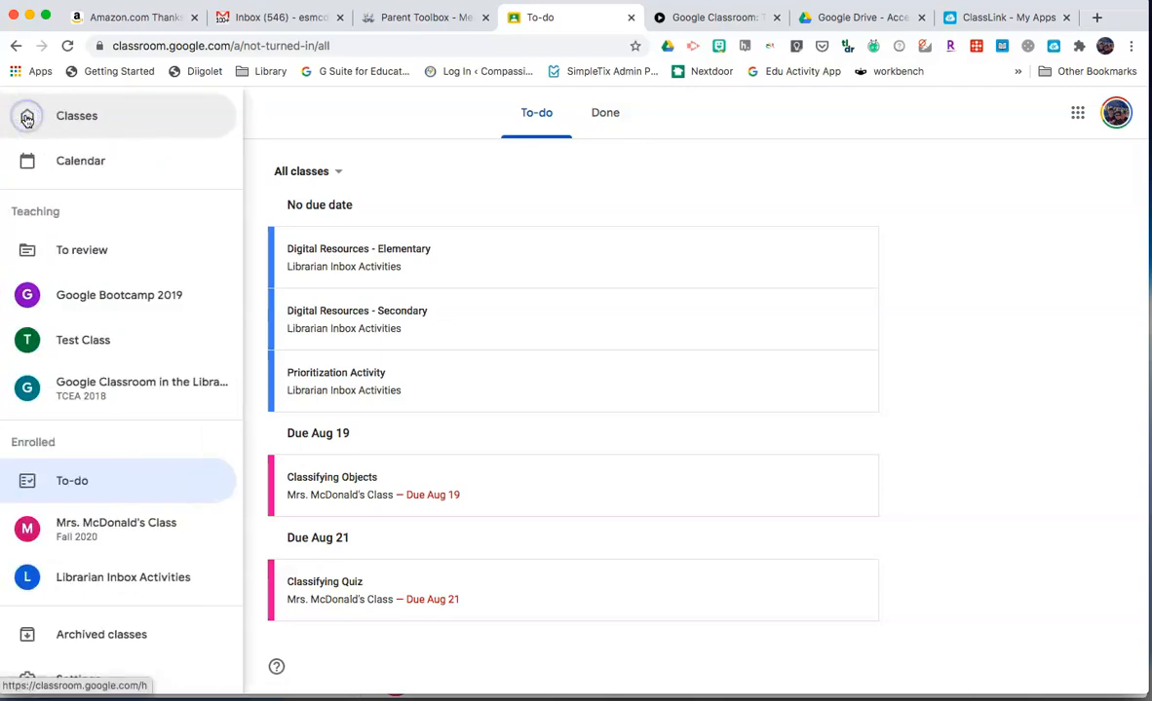
mouse_move(98, 530)
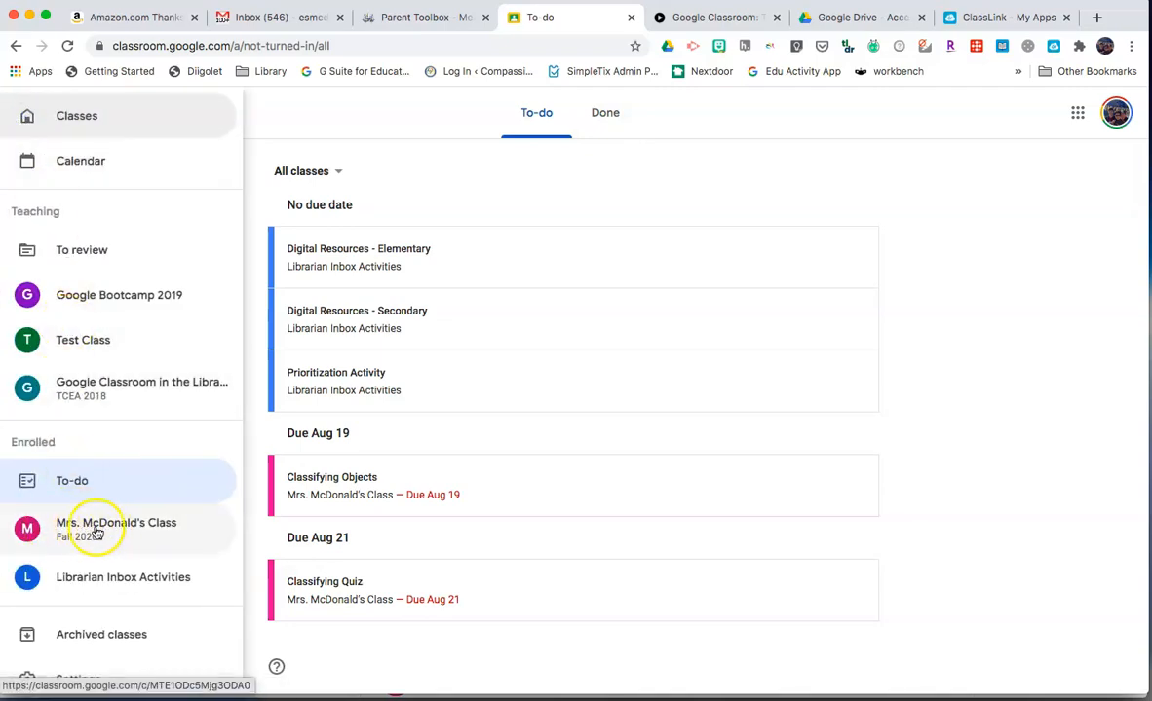
left_click(117, 530)
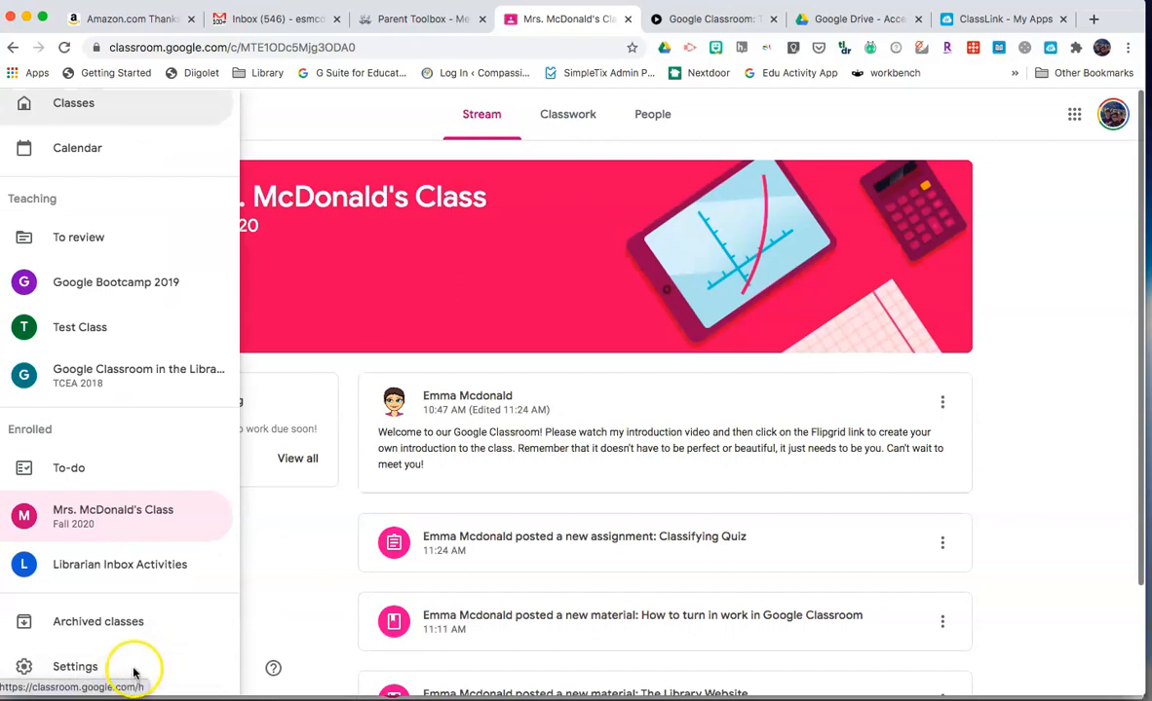
mouse_move(132, 673)
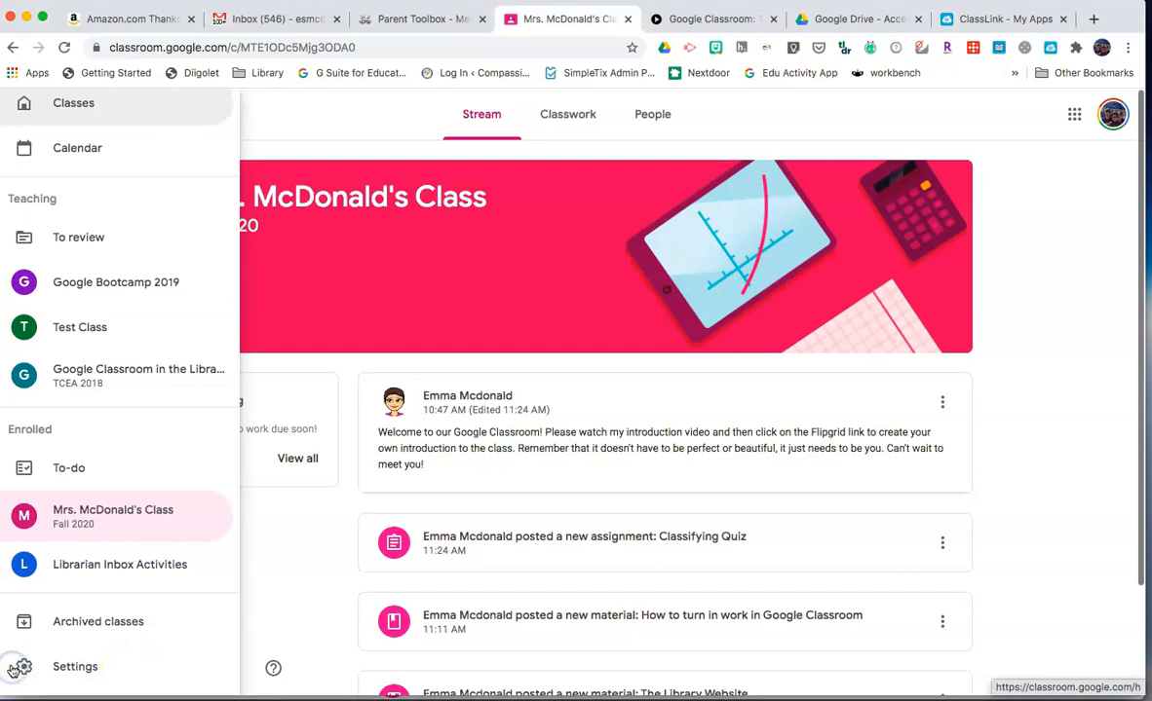
Open Classroom Settings and review the email notification preferences for comments, enrolled and taught classes
left_click(74, 666)
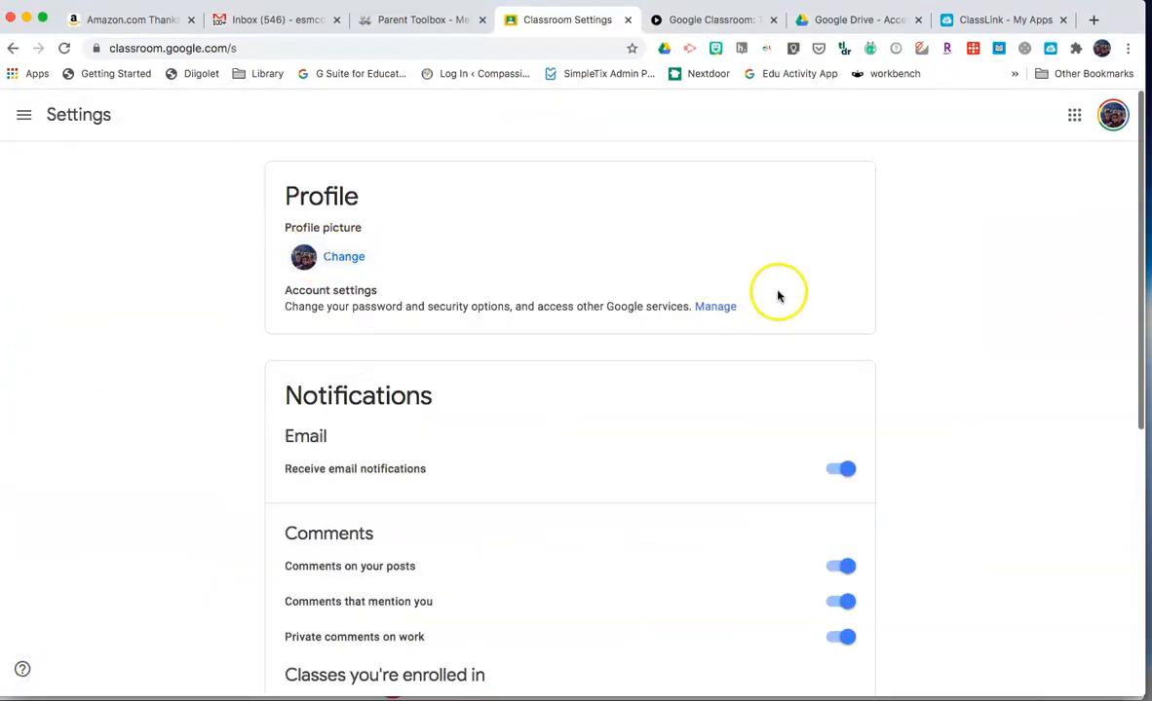
scroll("down", 3)
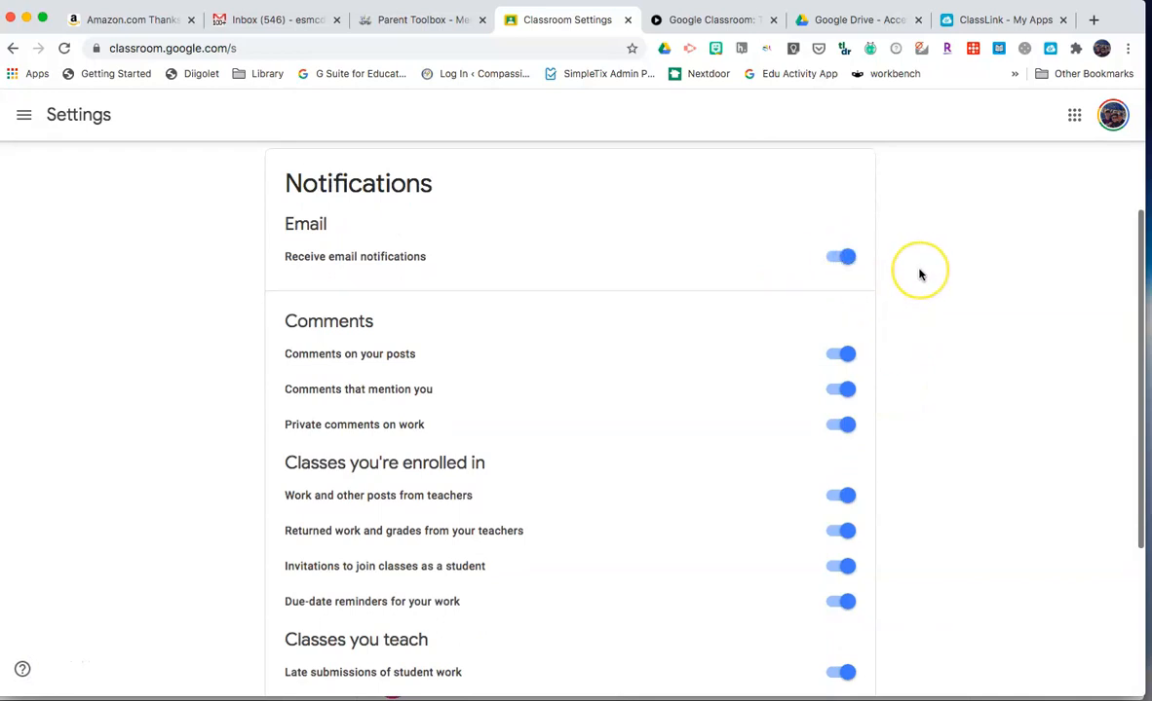
mouse_move(919, 270)
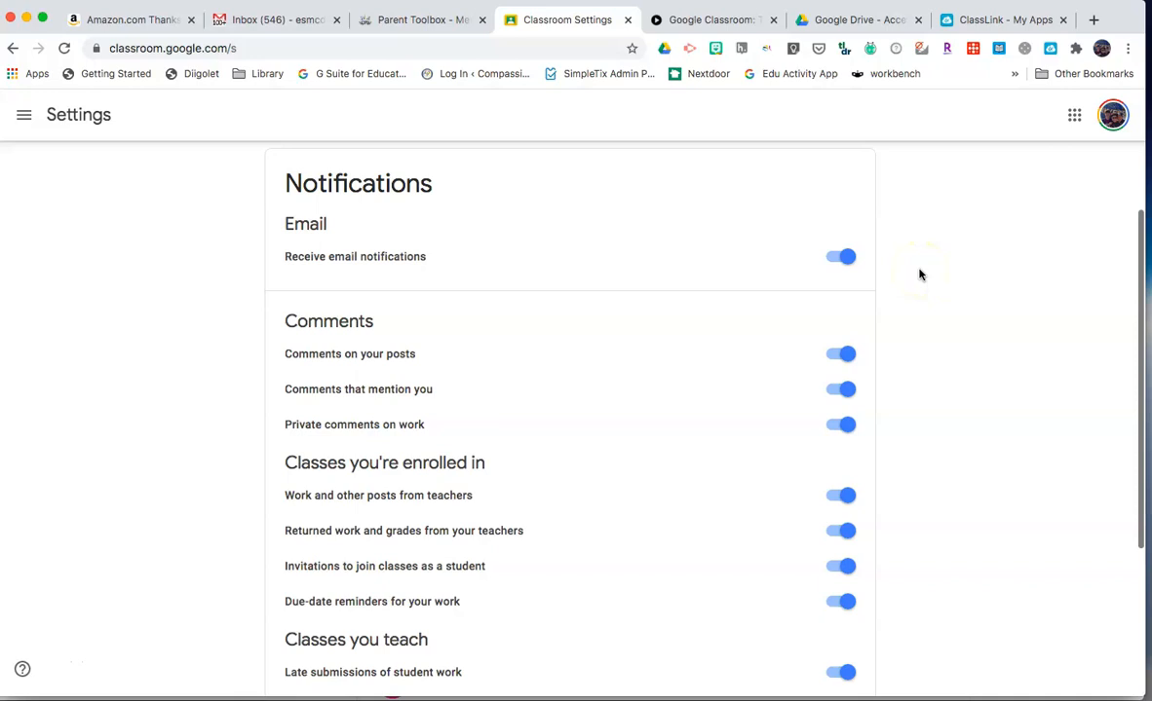
scroll("down", 3)
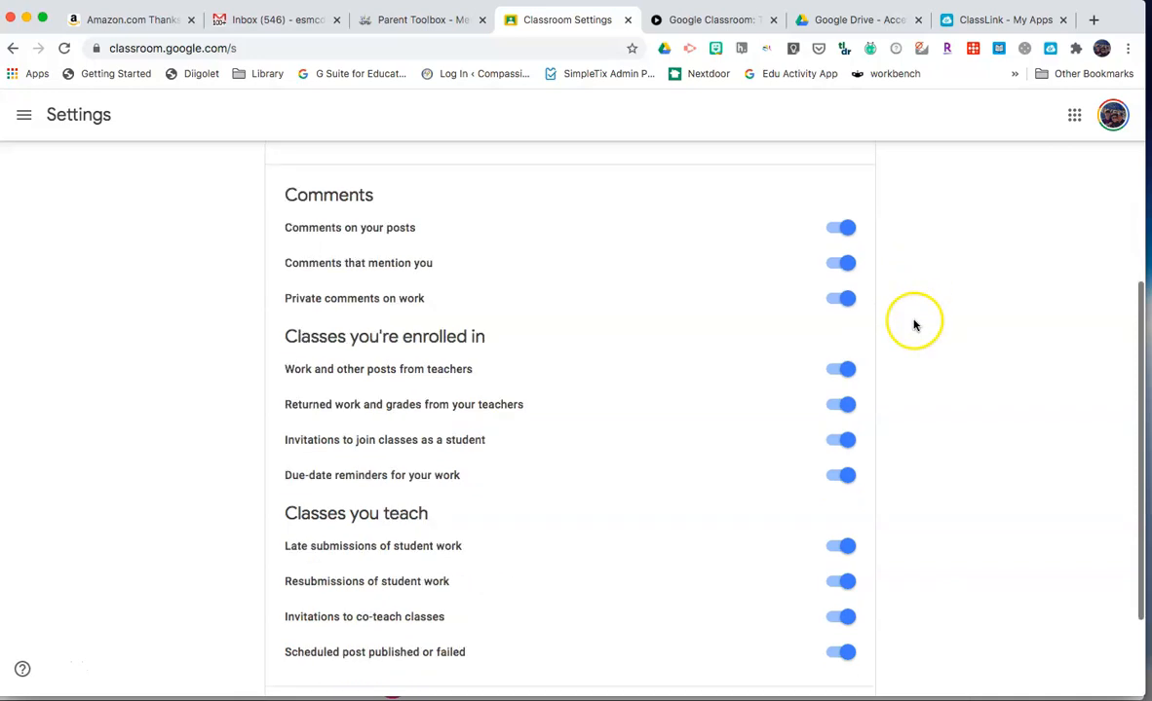
mouse_move(745, 212)
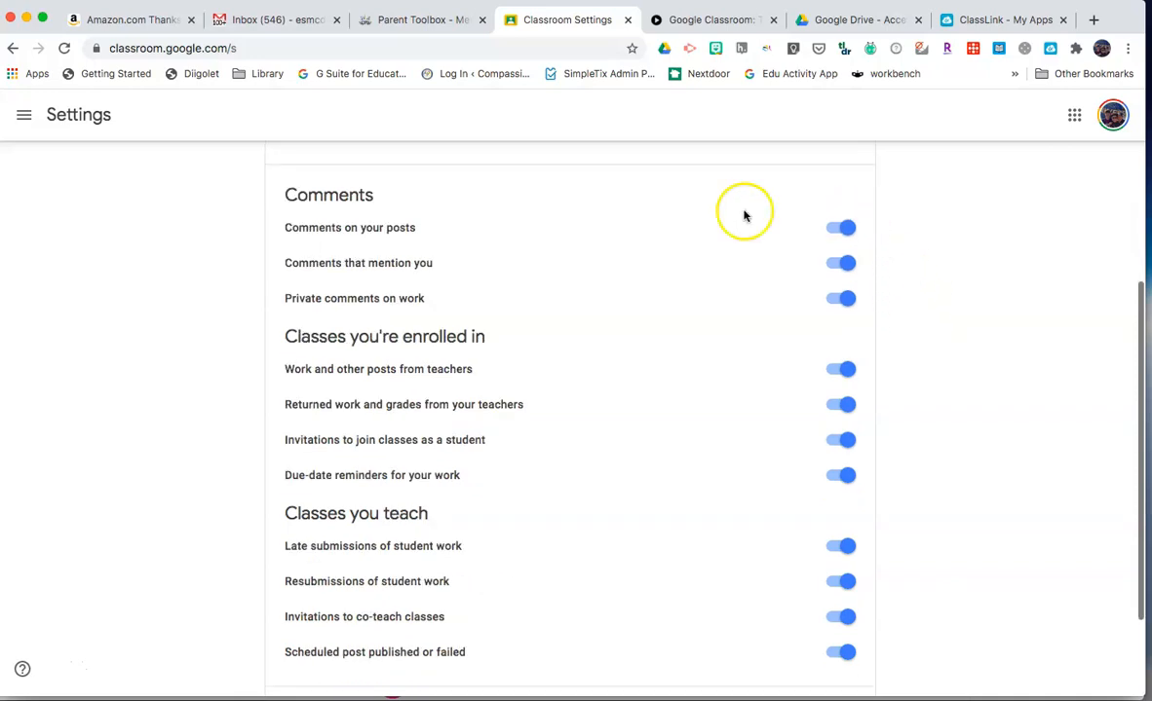
mouse_move(745, 211)
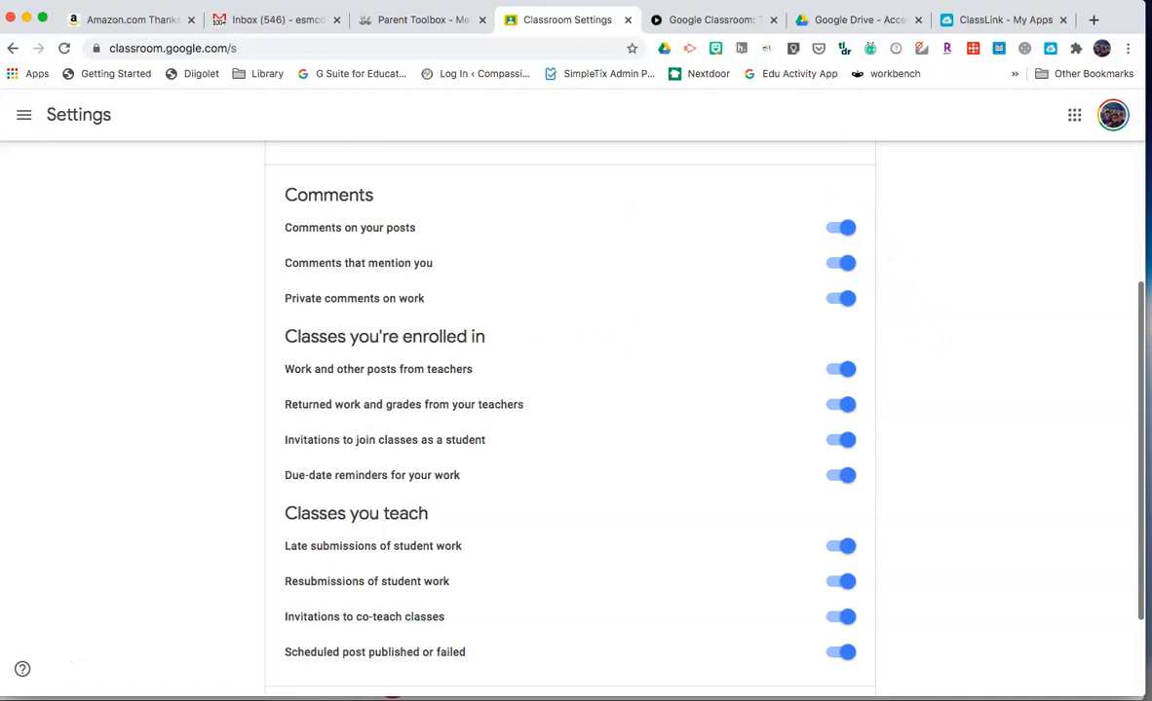
scroll("up", 3)
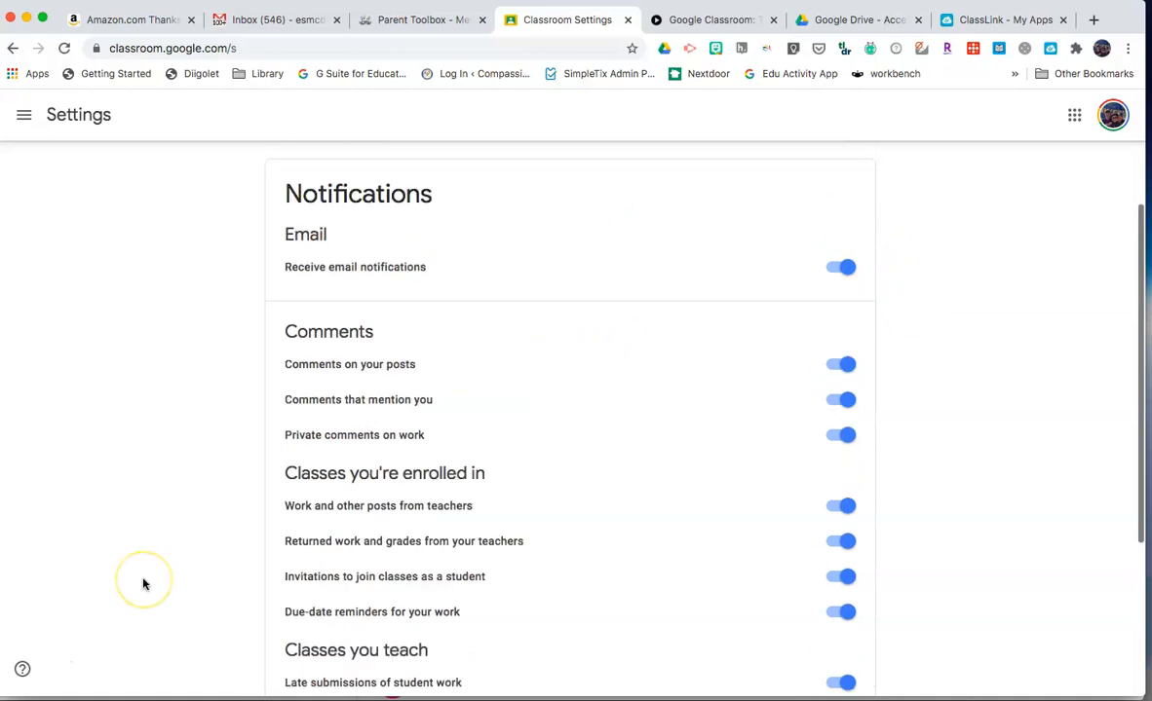
mouse_move(144, 580)
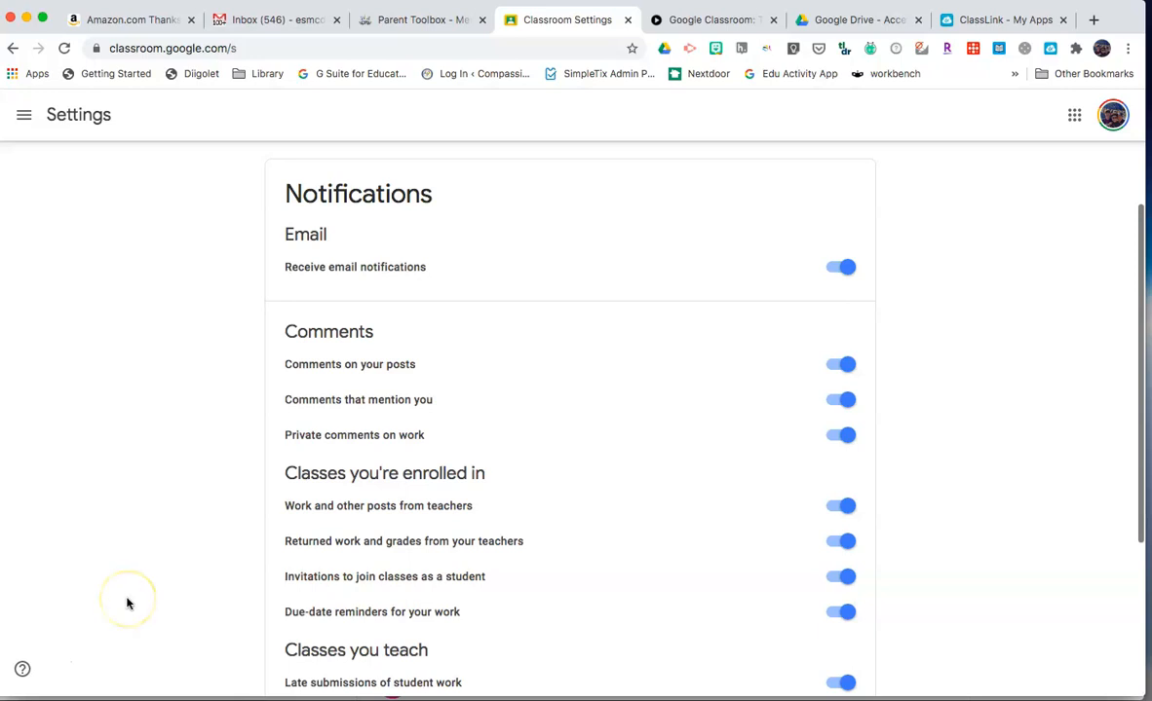
mouse_move(126, 602)
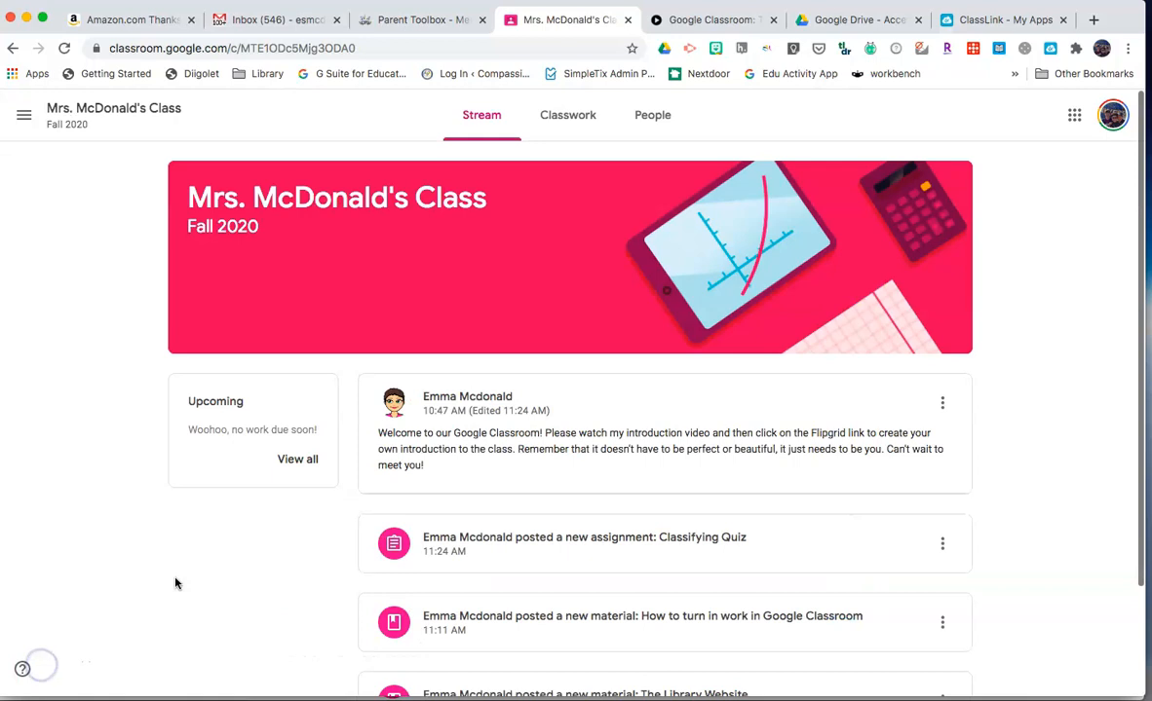
mouse_move(152, 505)
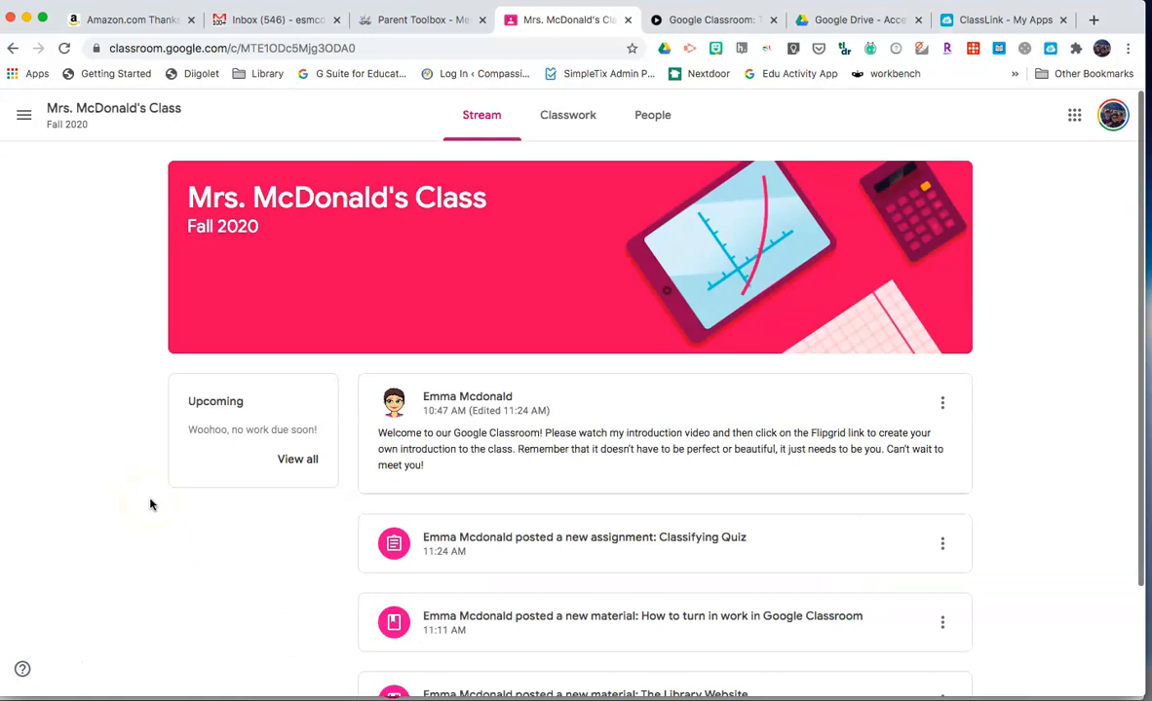